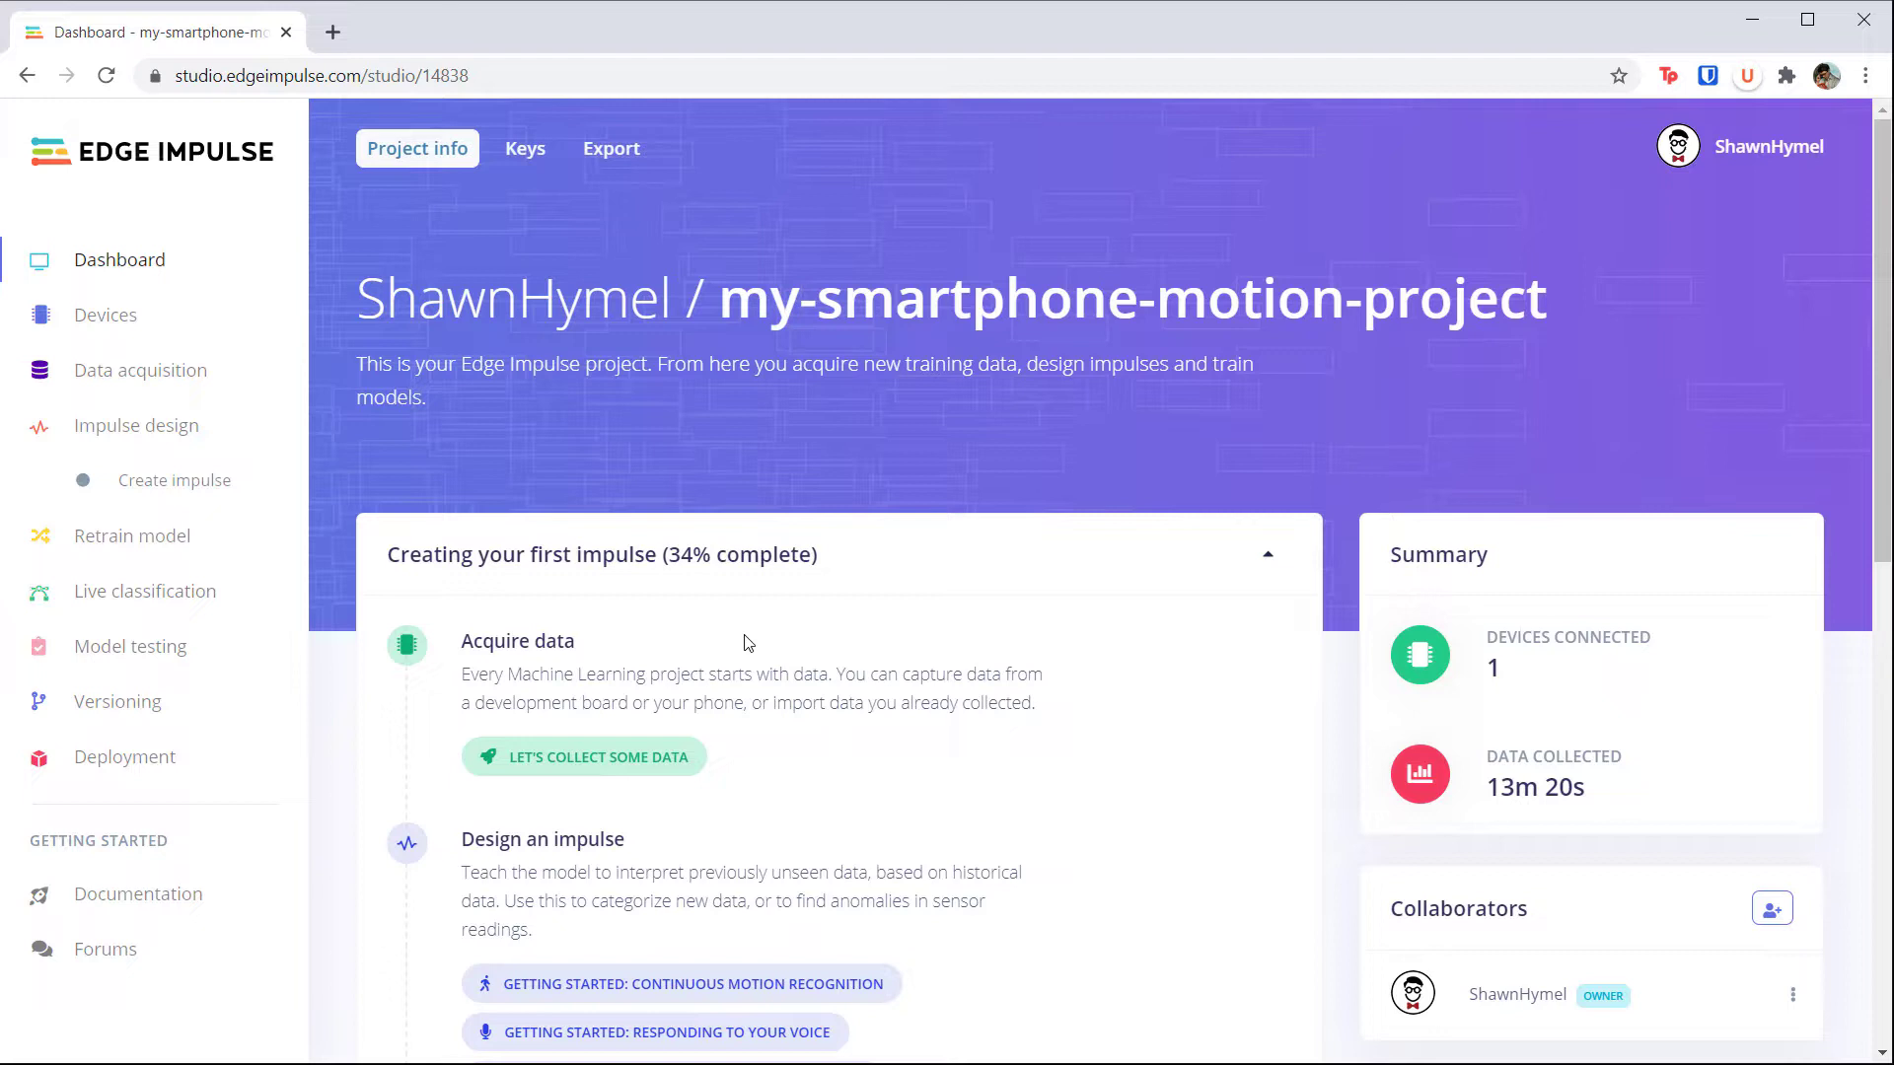
# Step: Open Data acquisition to list the smartphone project's up-down and left-right motion samples
pyautogui.click(140, 371)
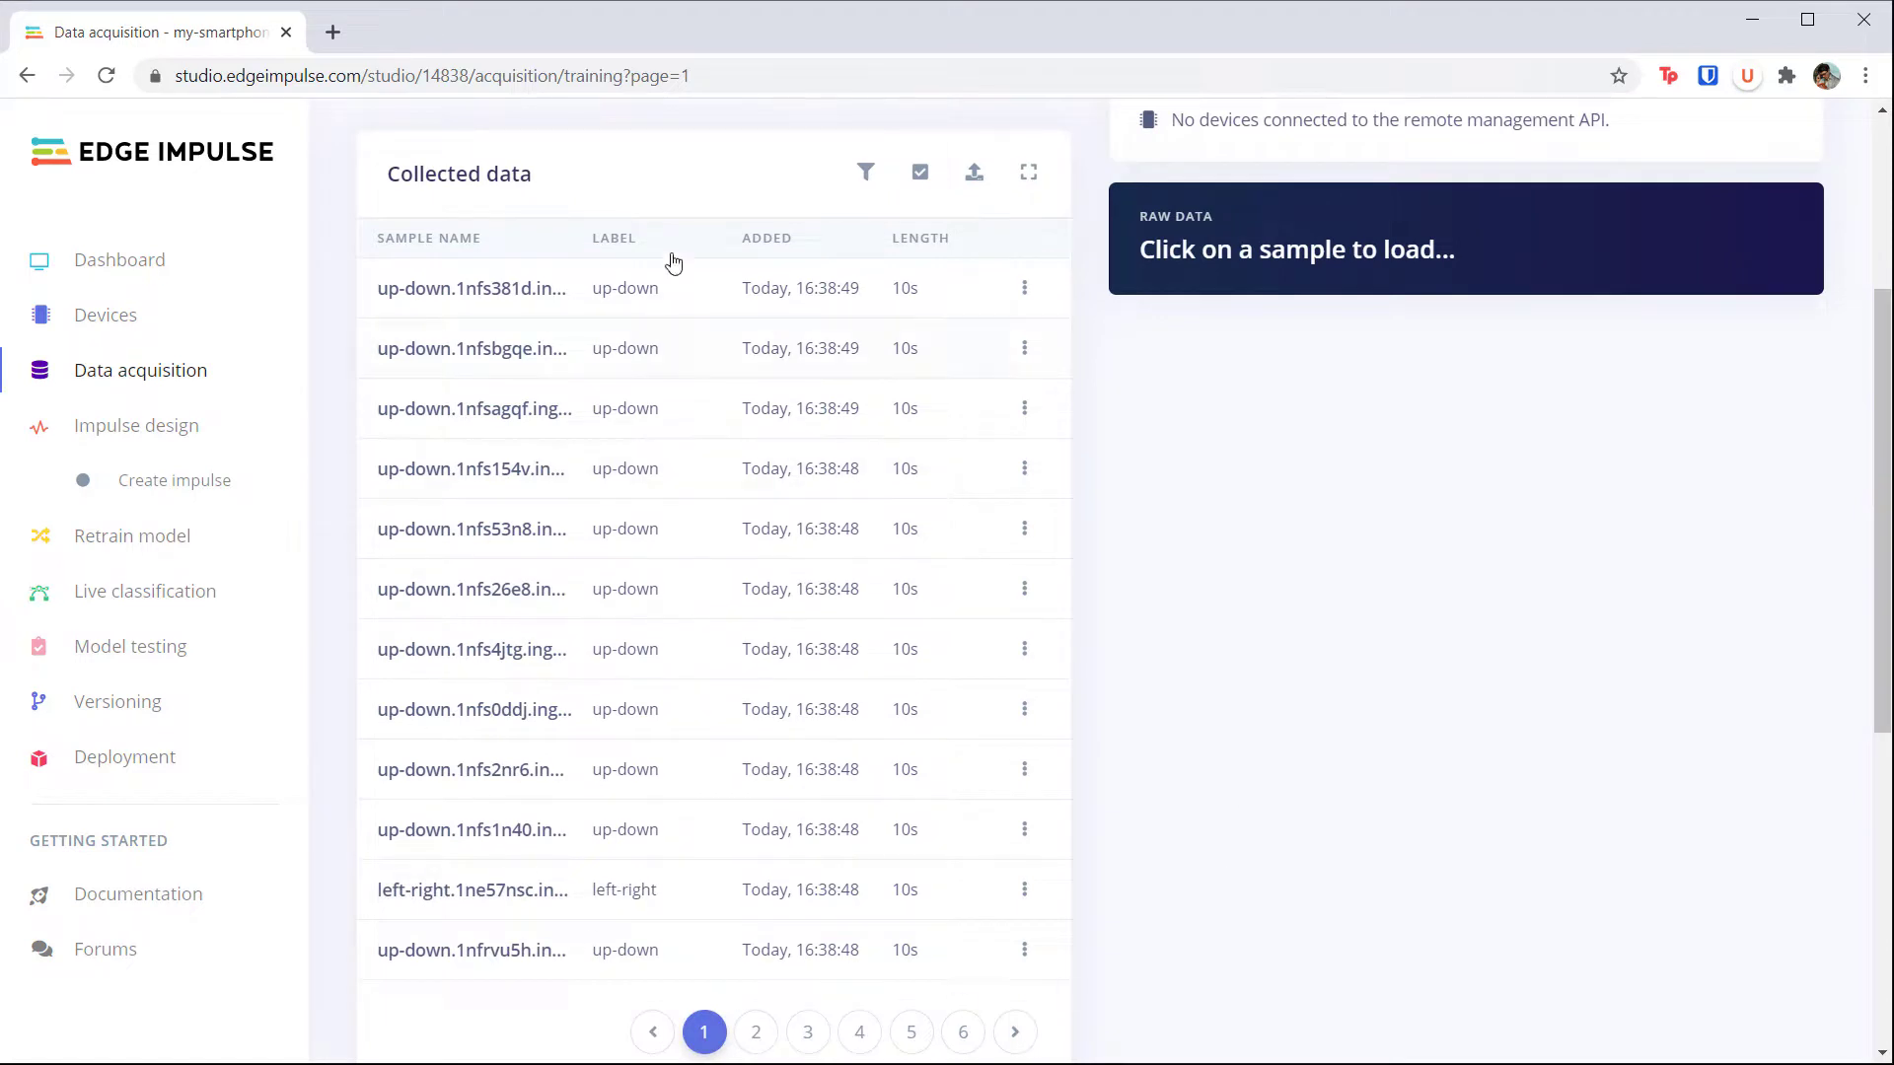
pyautogui.moveTo(941, 950)
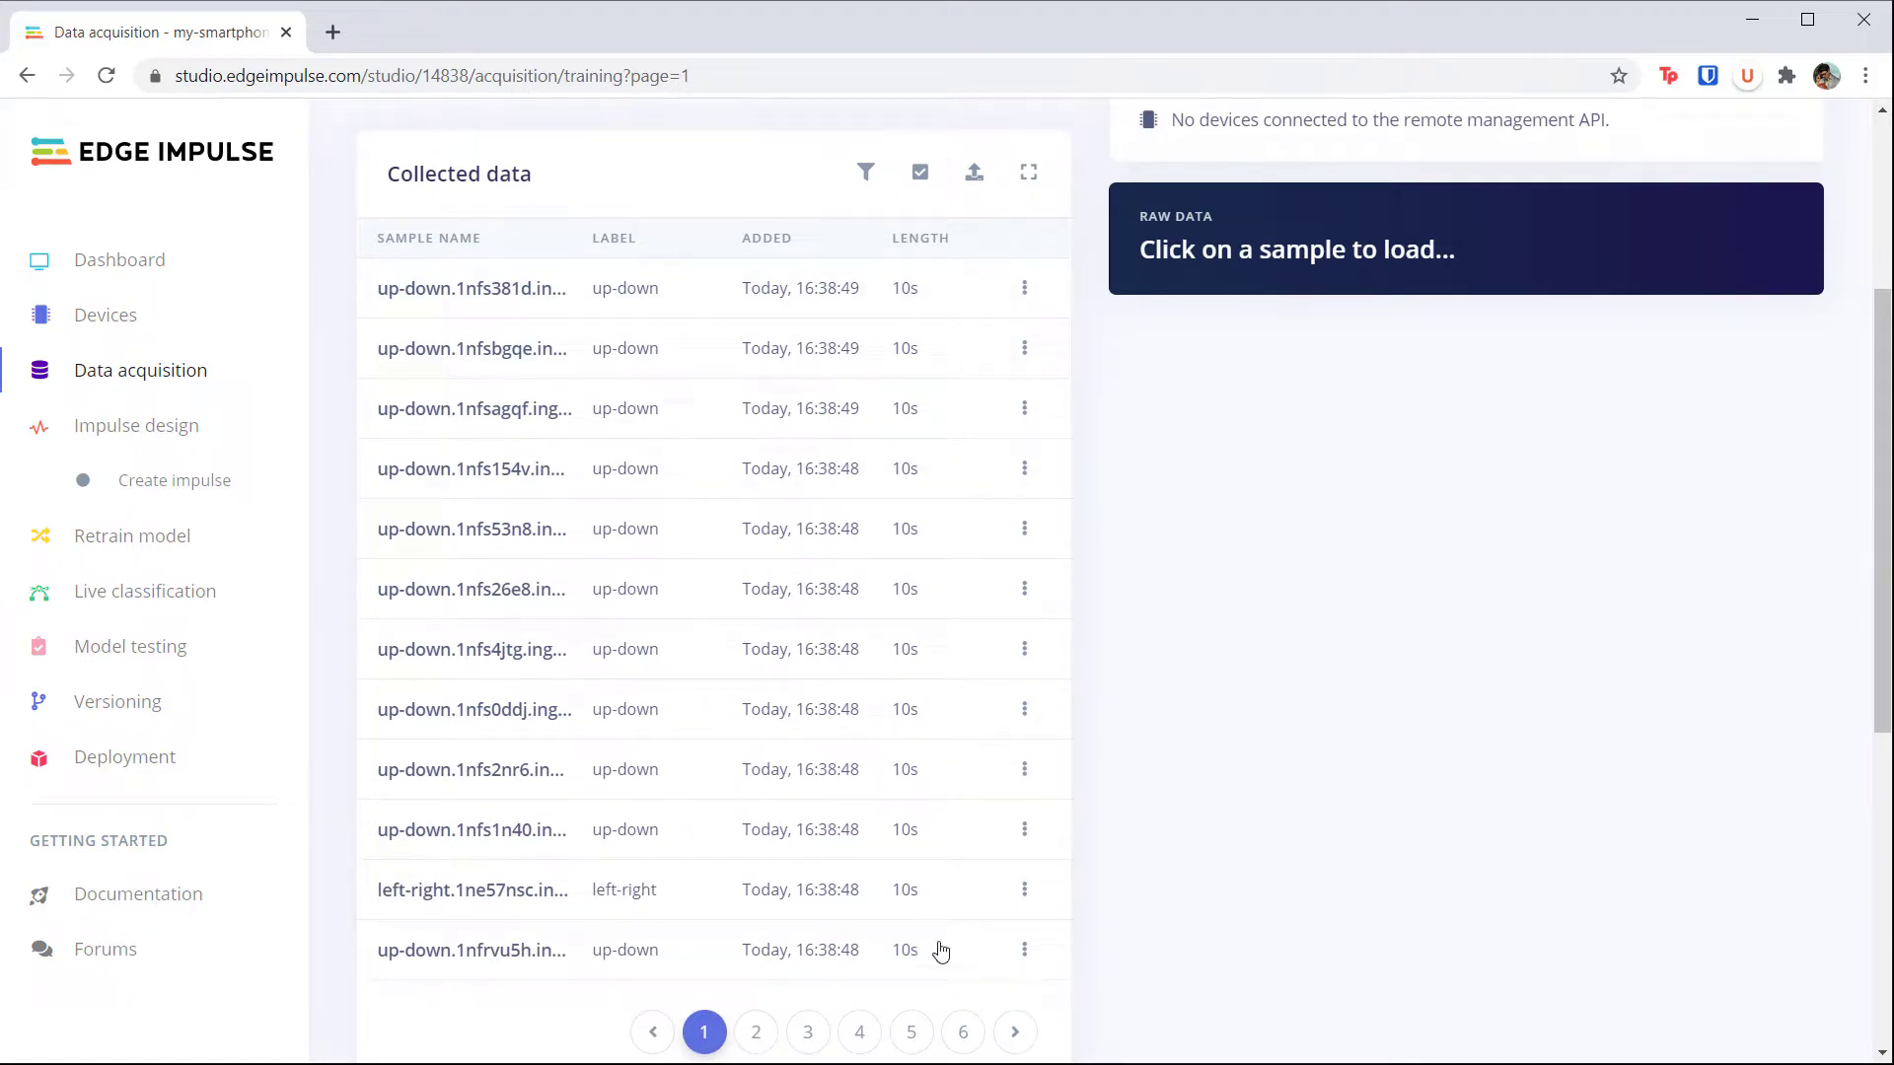
# Step: Plot the left-right sample's raw accelerometer X, Y and Z readings over 10 seconds
pyautogui.click(473, 889)
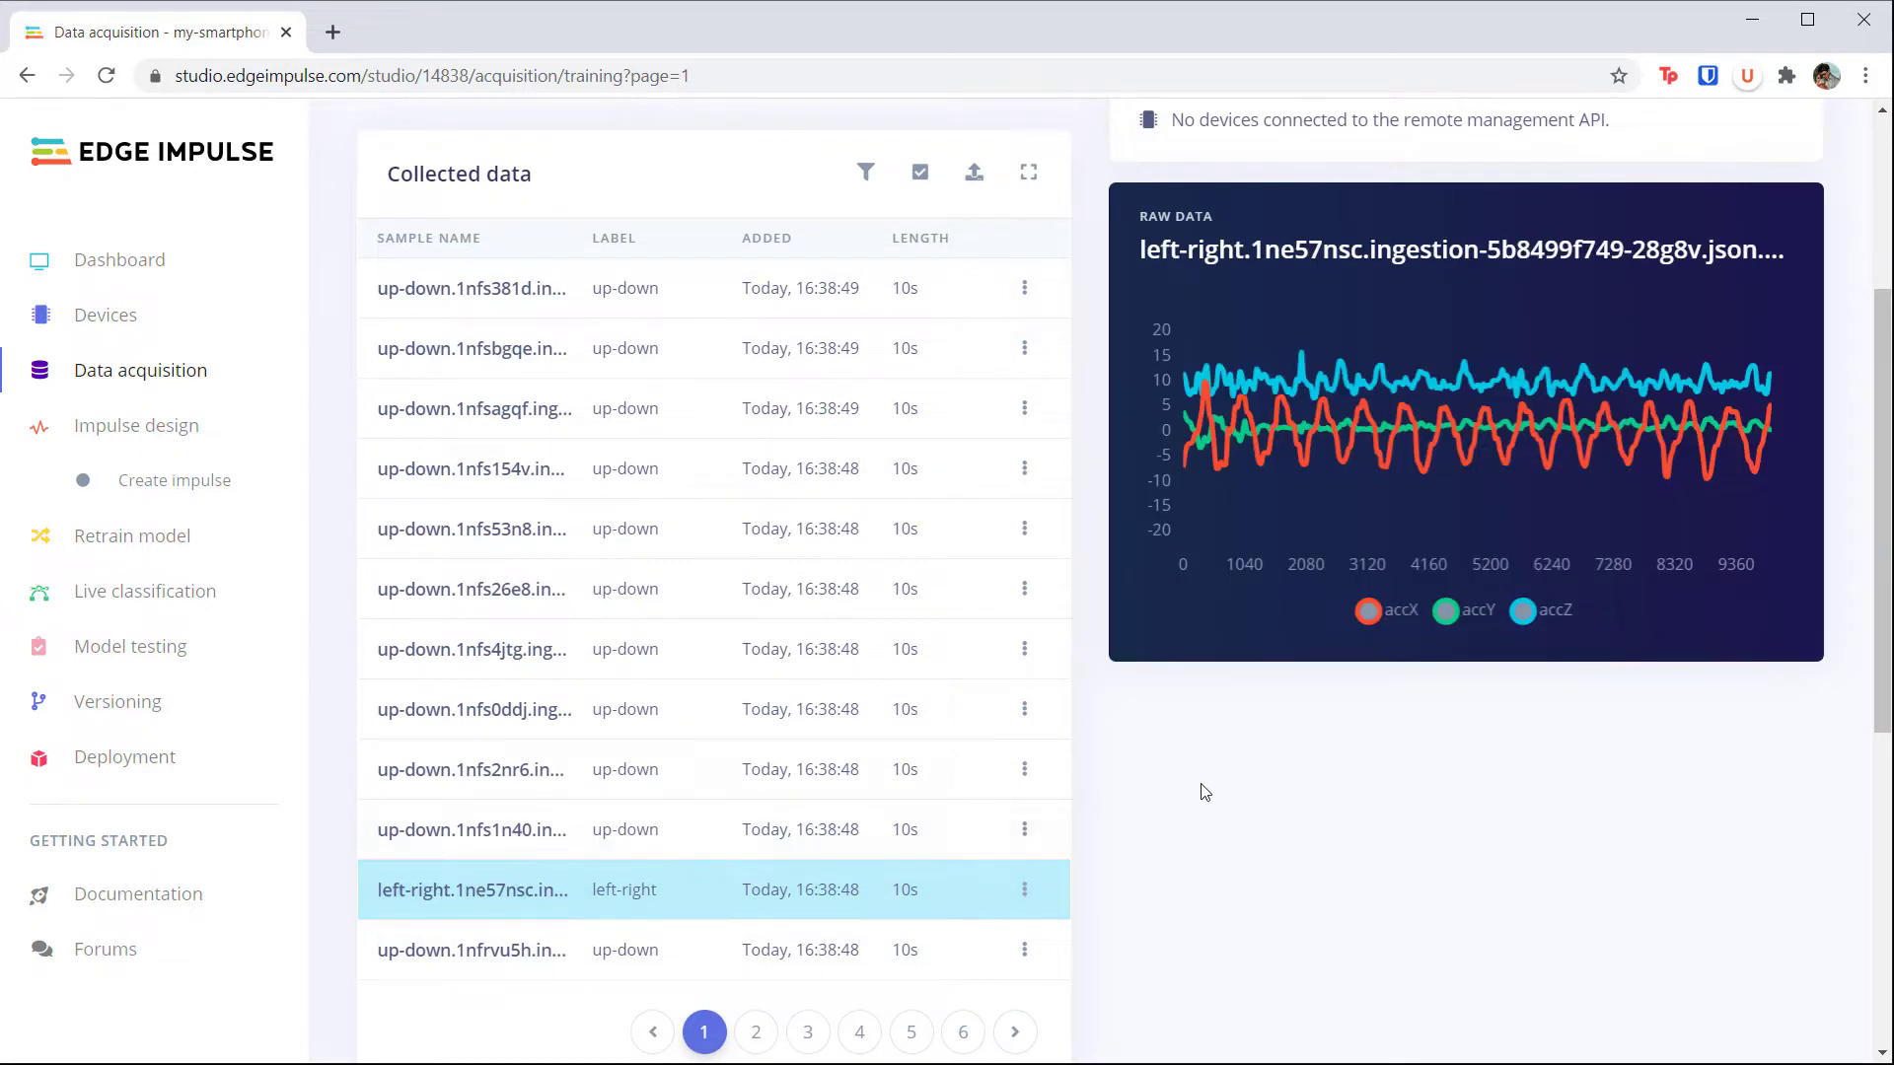
pyautogui.scroll(3)
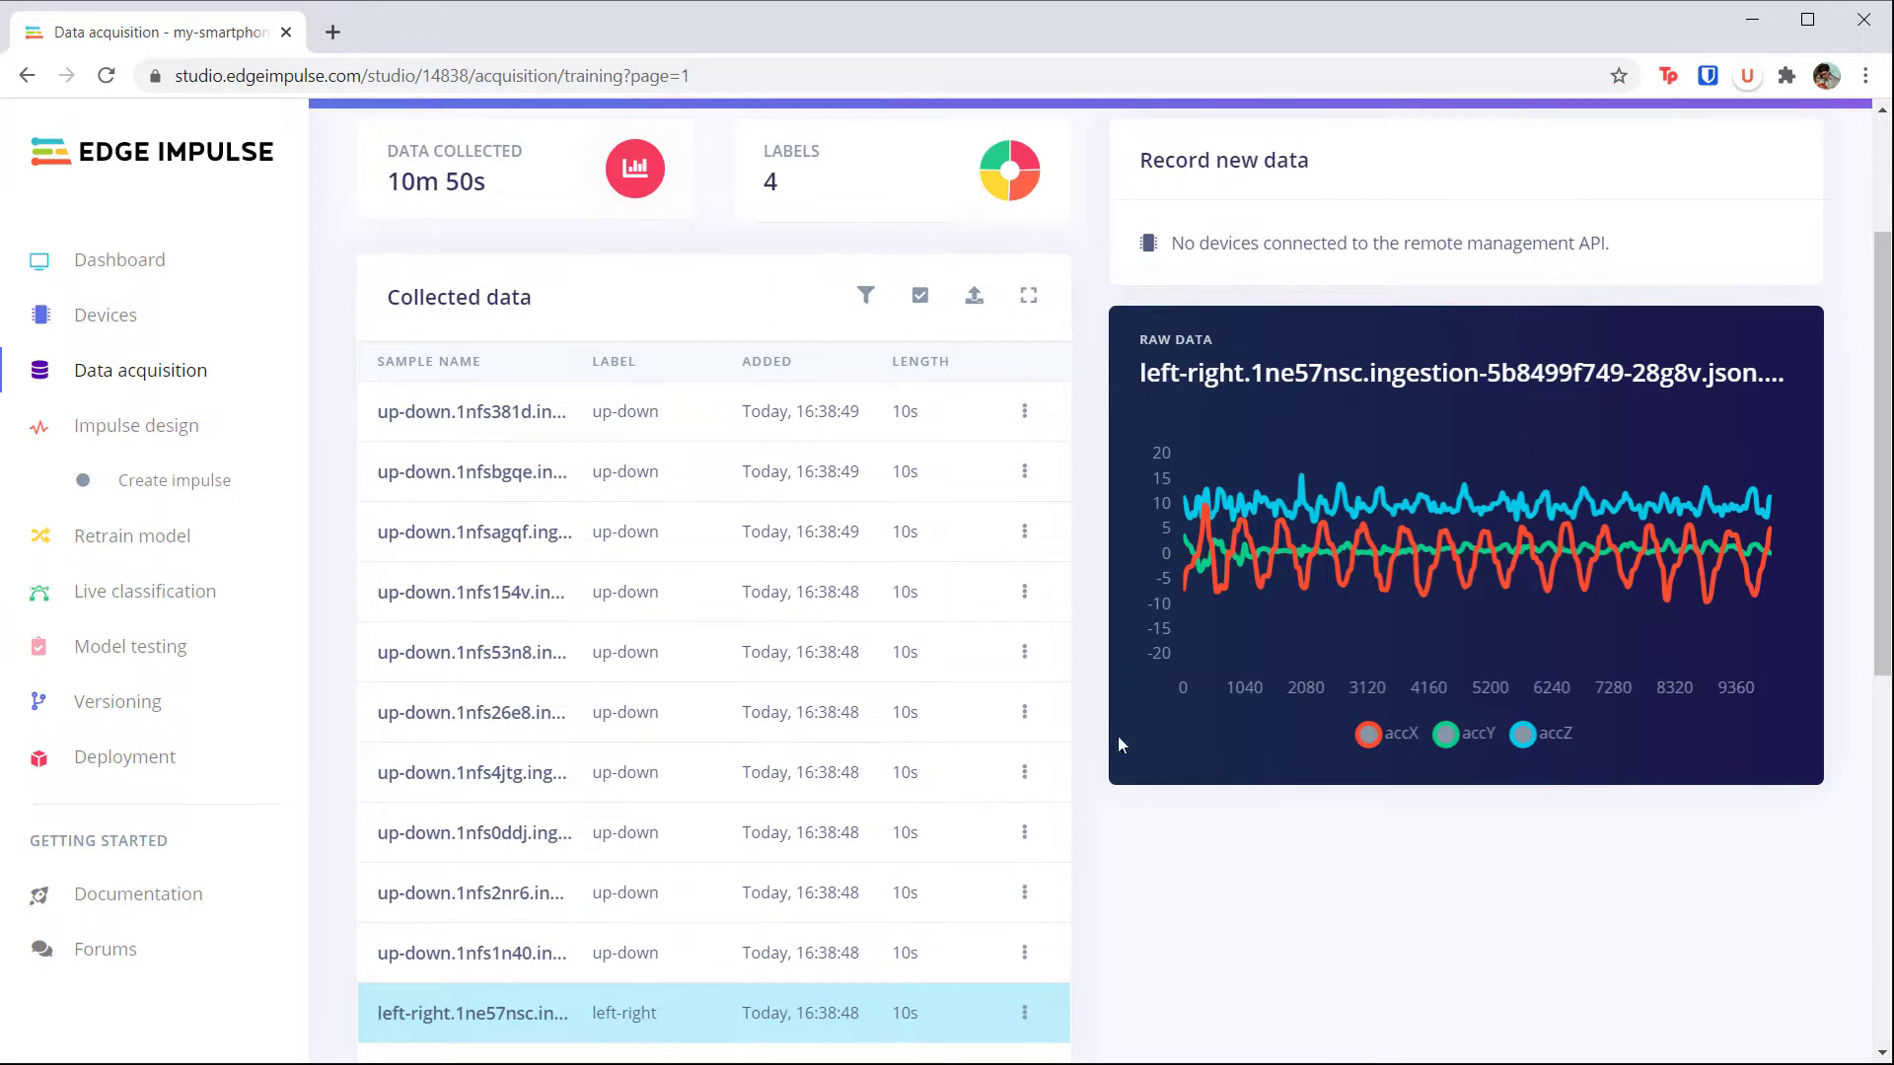
pyautogui.moveTo(1142, 577)
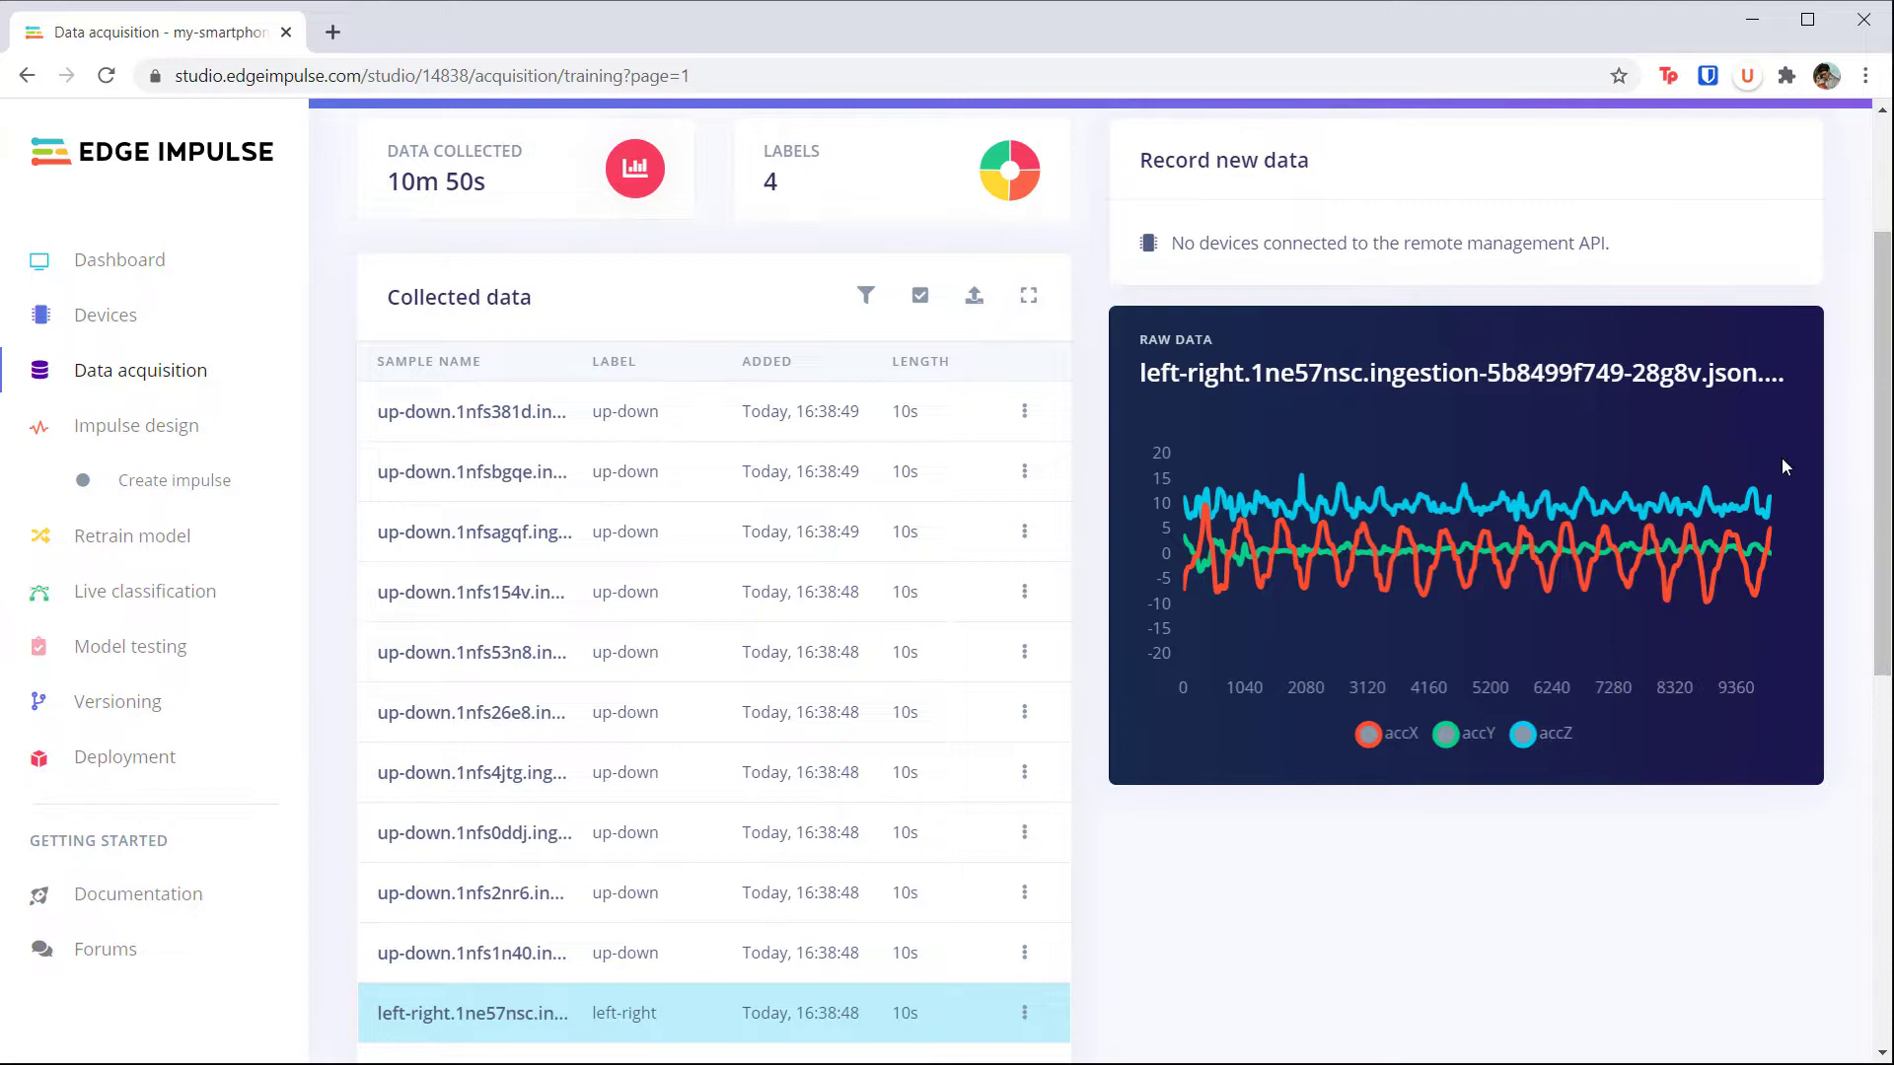
pyautogui.moveTo(1167, 509)
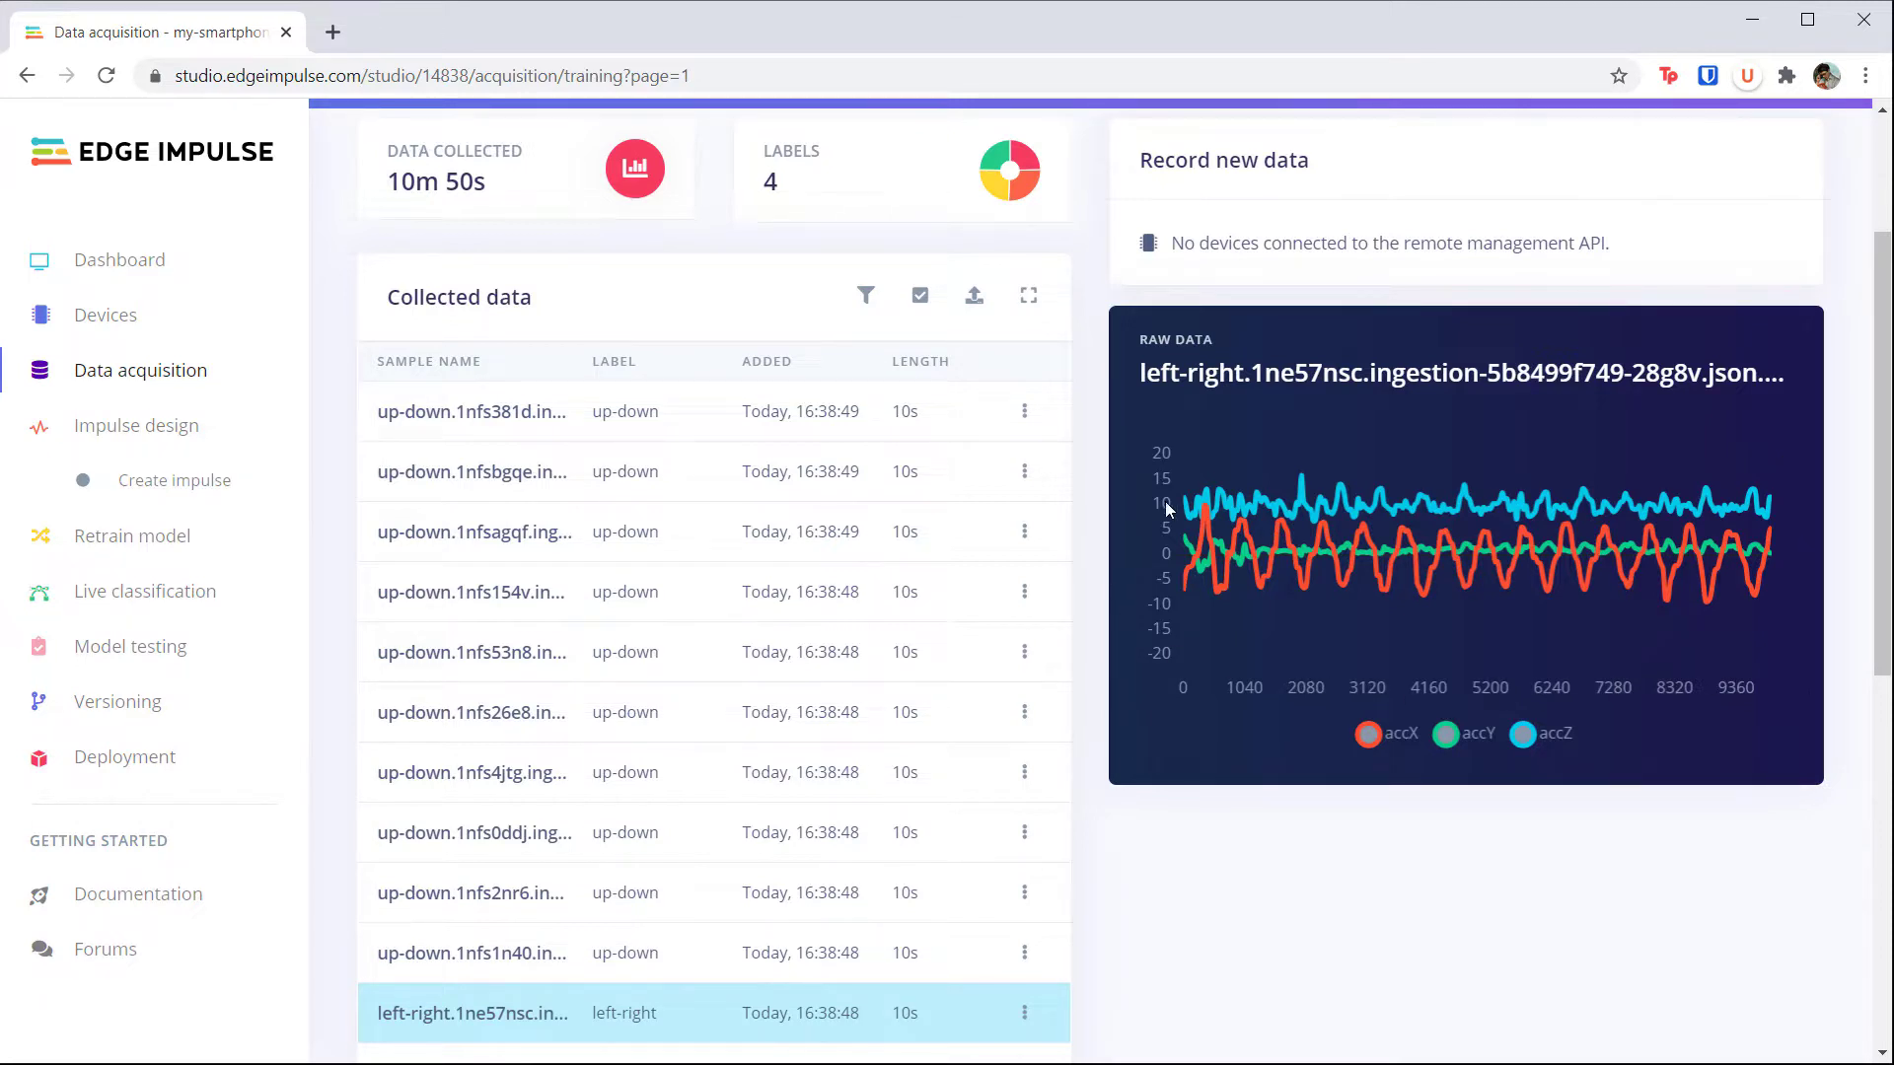
pyautogui.moveTo(1745, 510)
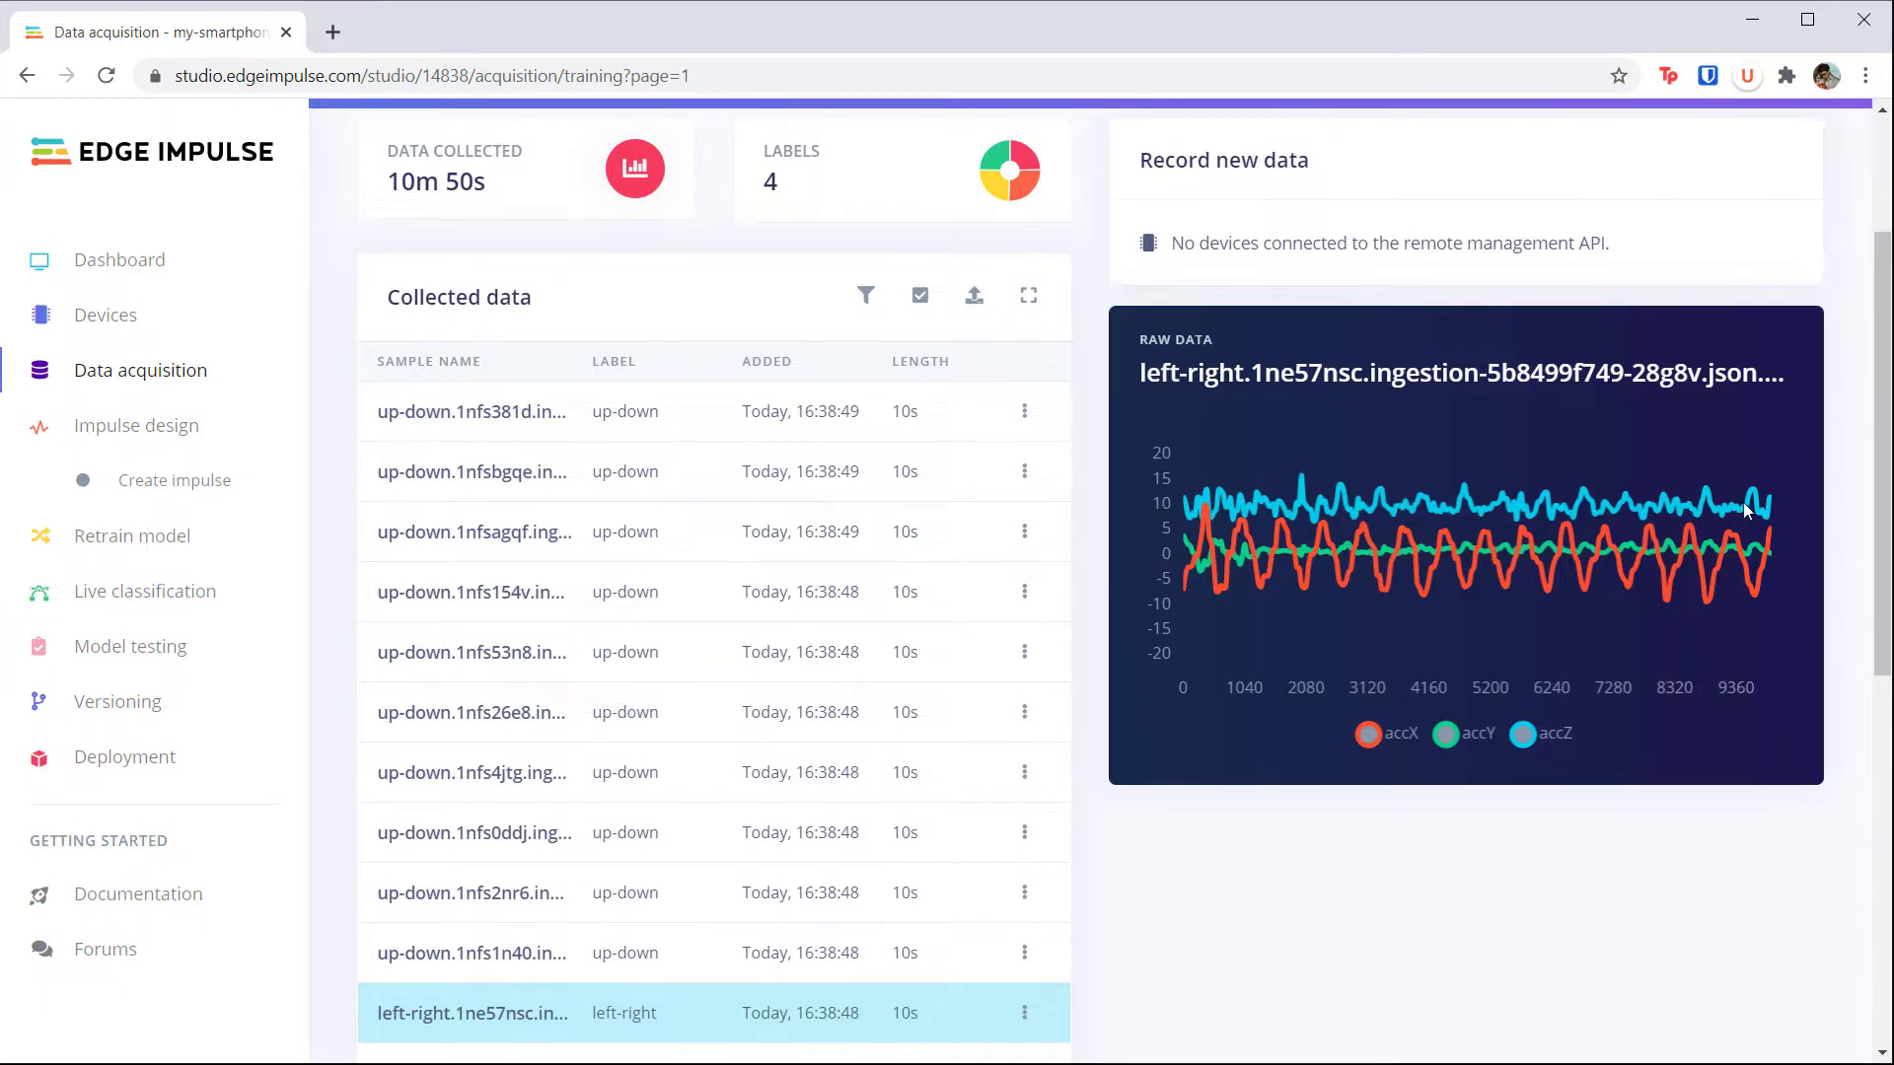
pyautogui.moveTo(1099, 523)
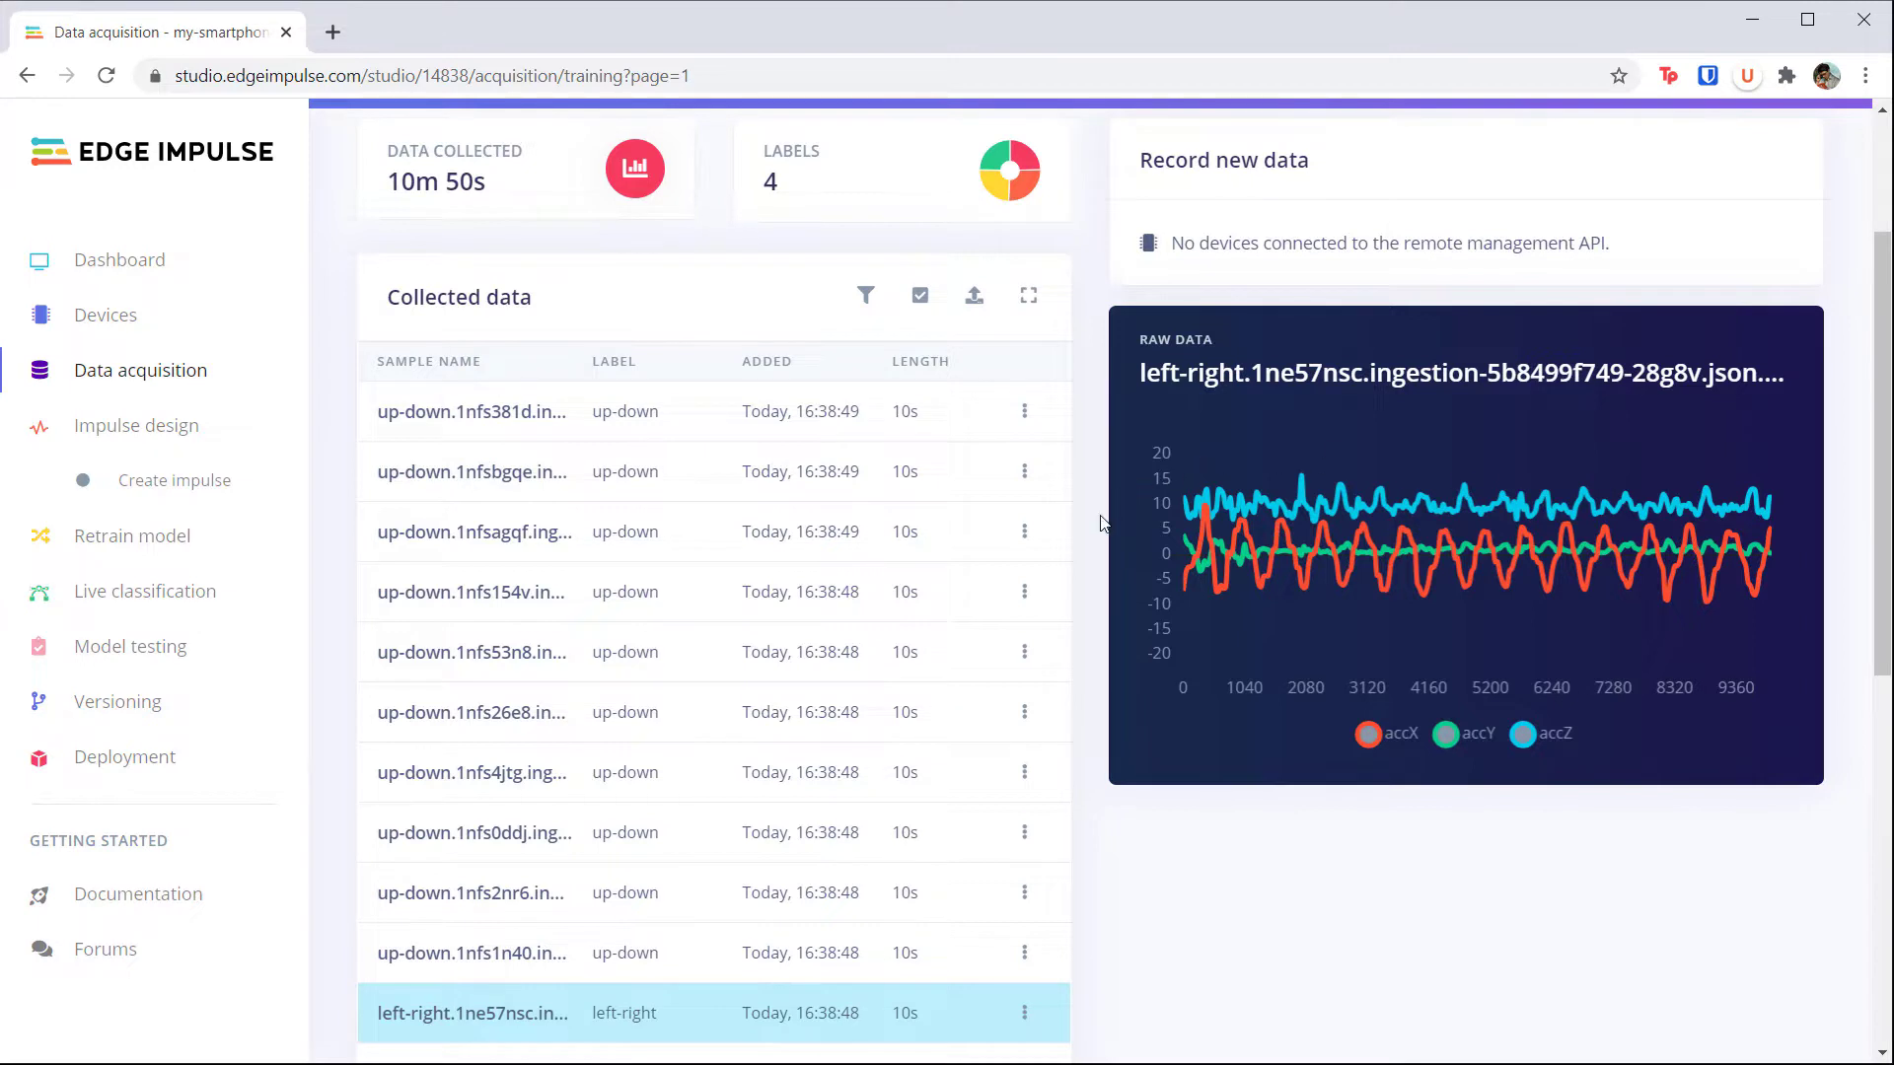
pyautogui.moveTo(1290, 555)
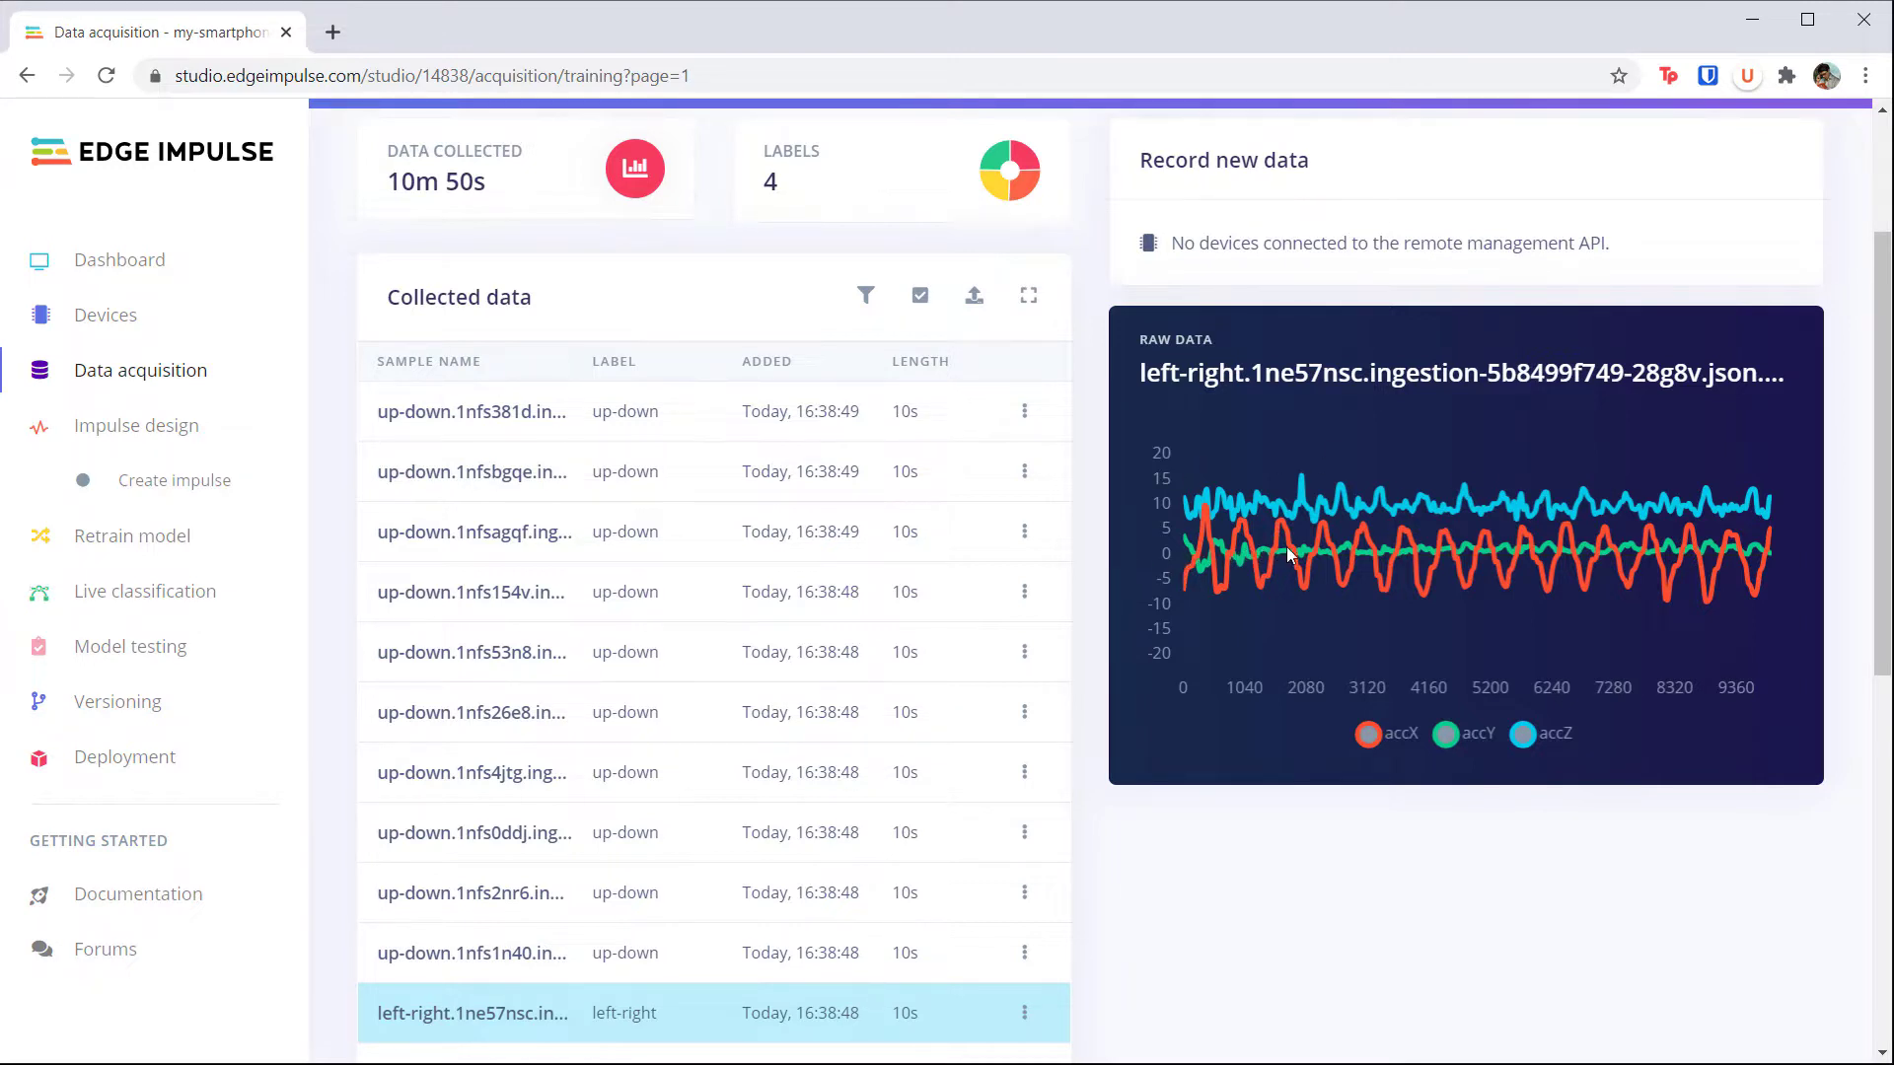
pyautogui.moveTo(1244, 532)
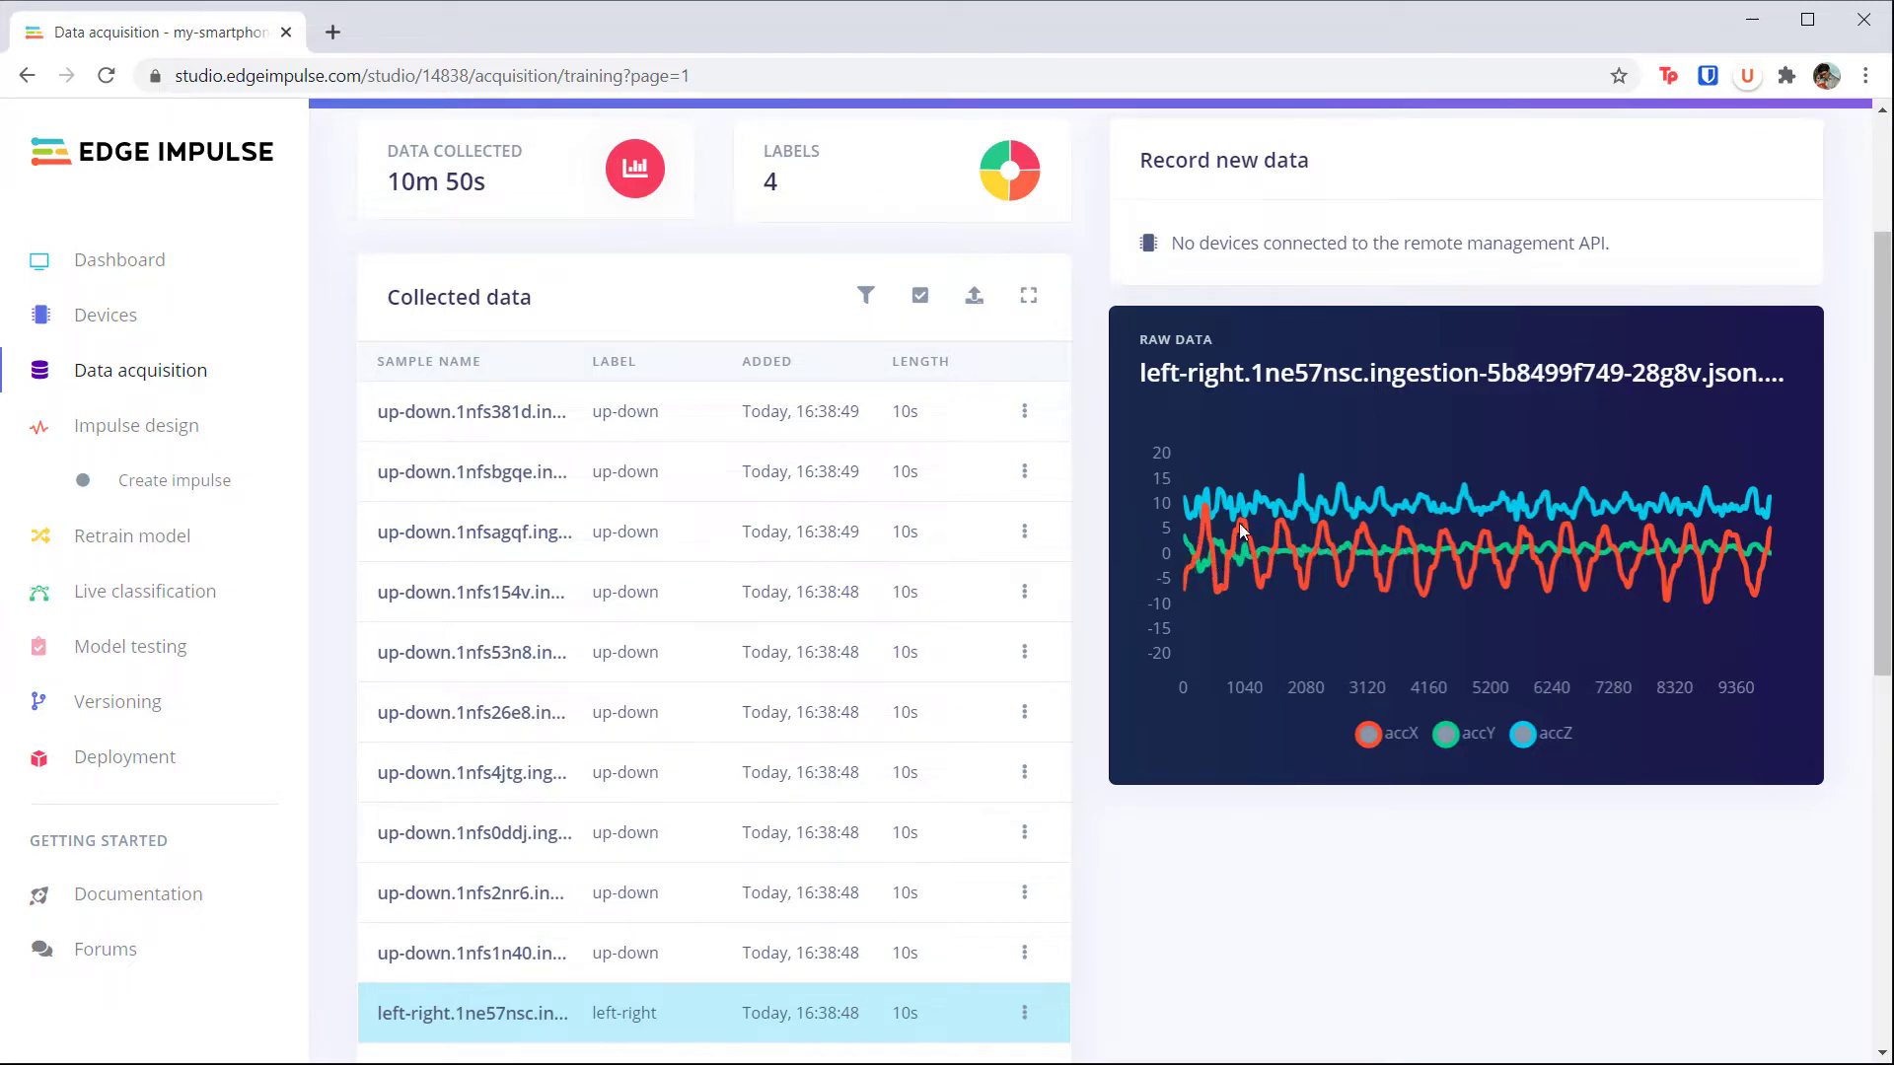
pyautogui.moveTo(1109, 507)
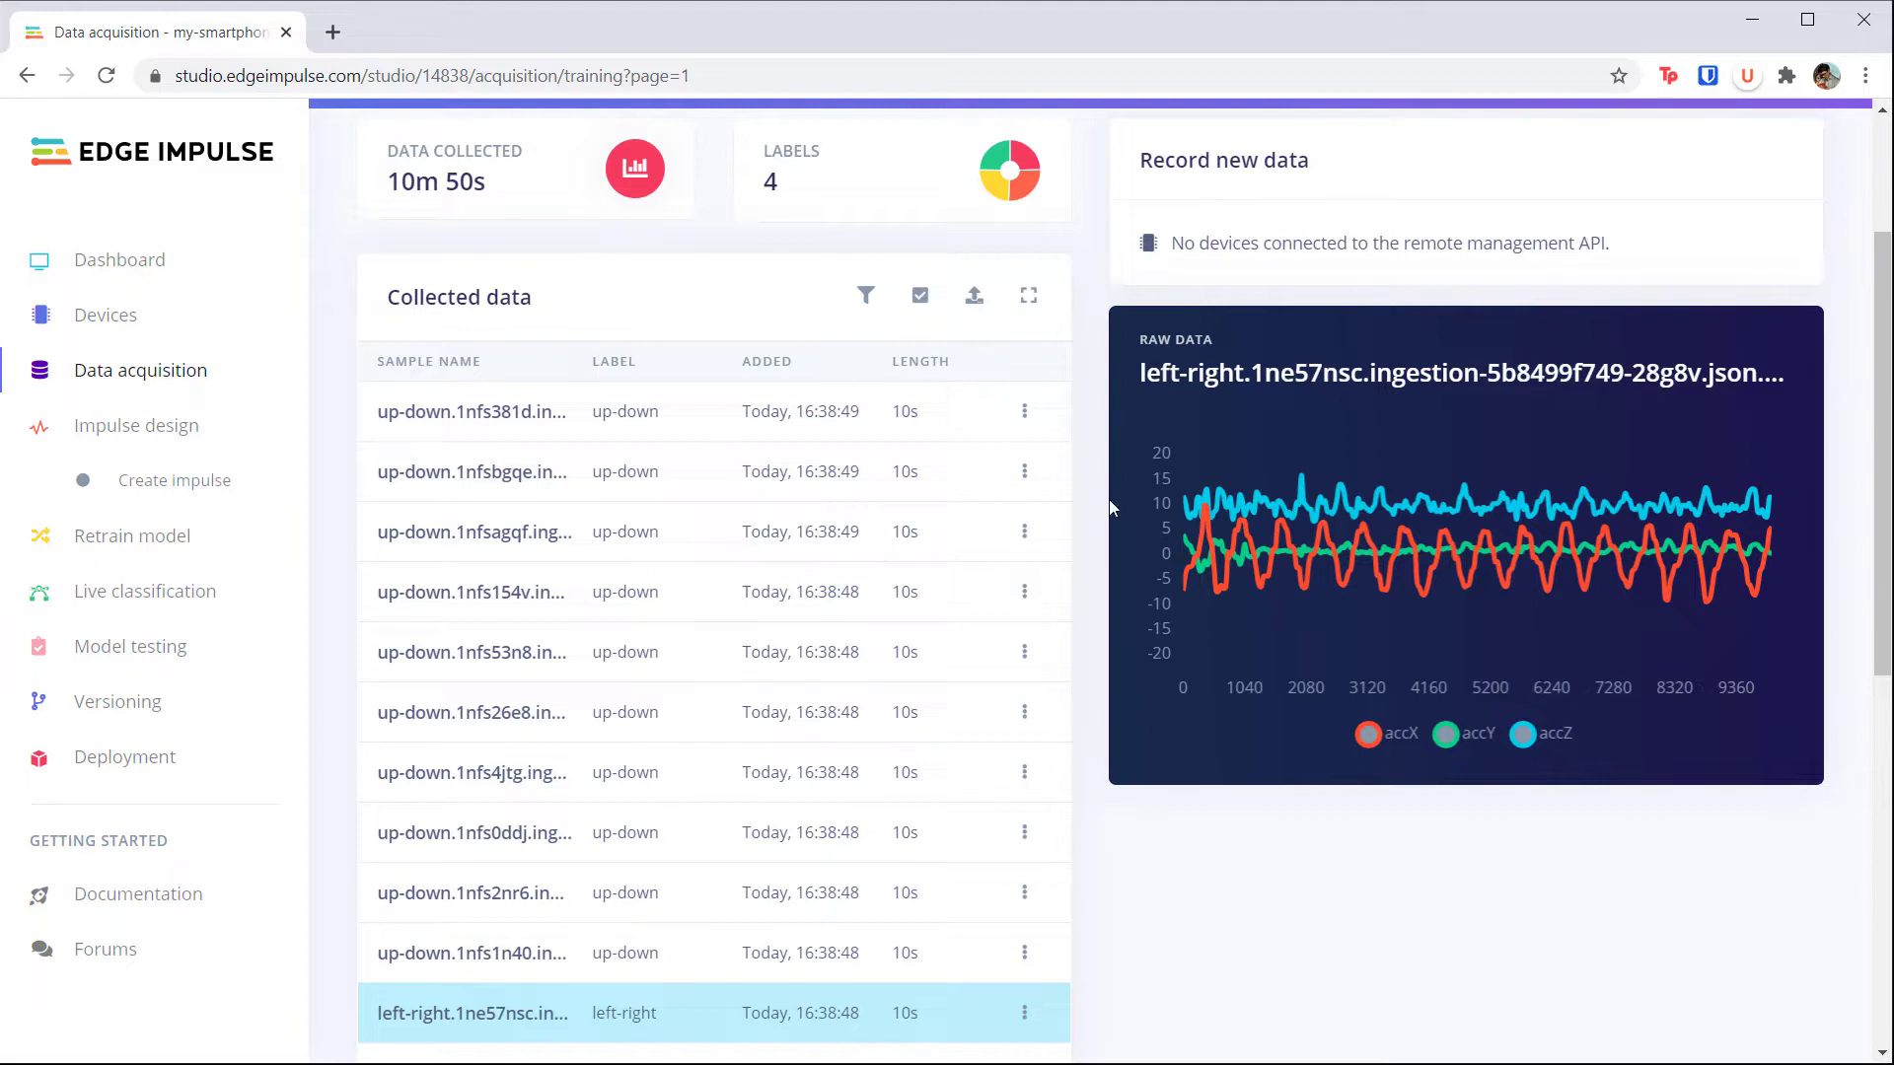
pyautogui.moveTo(865, 295)
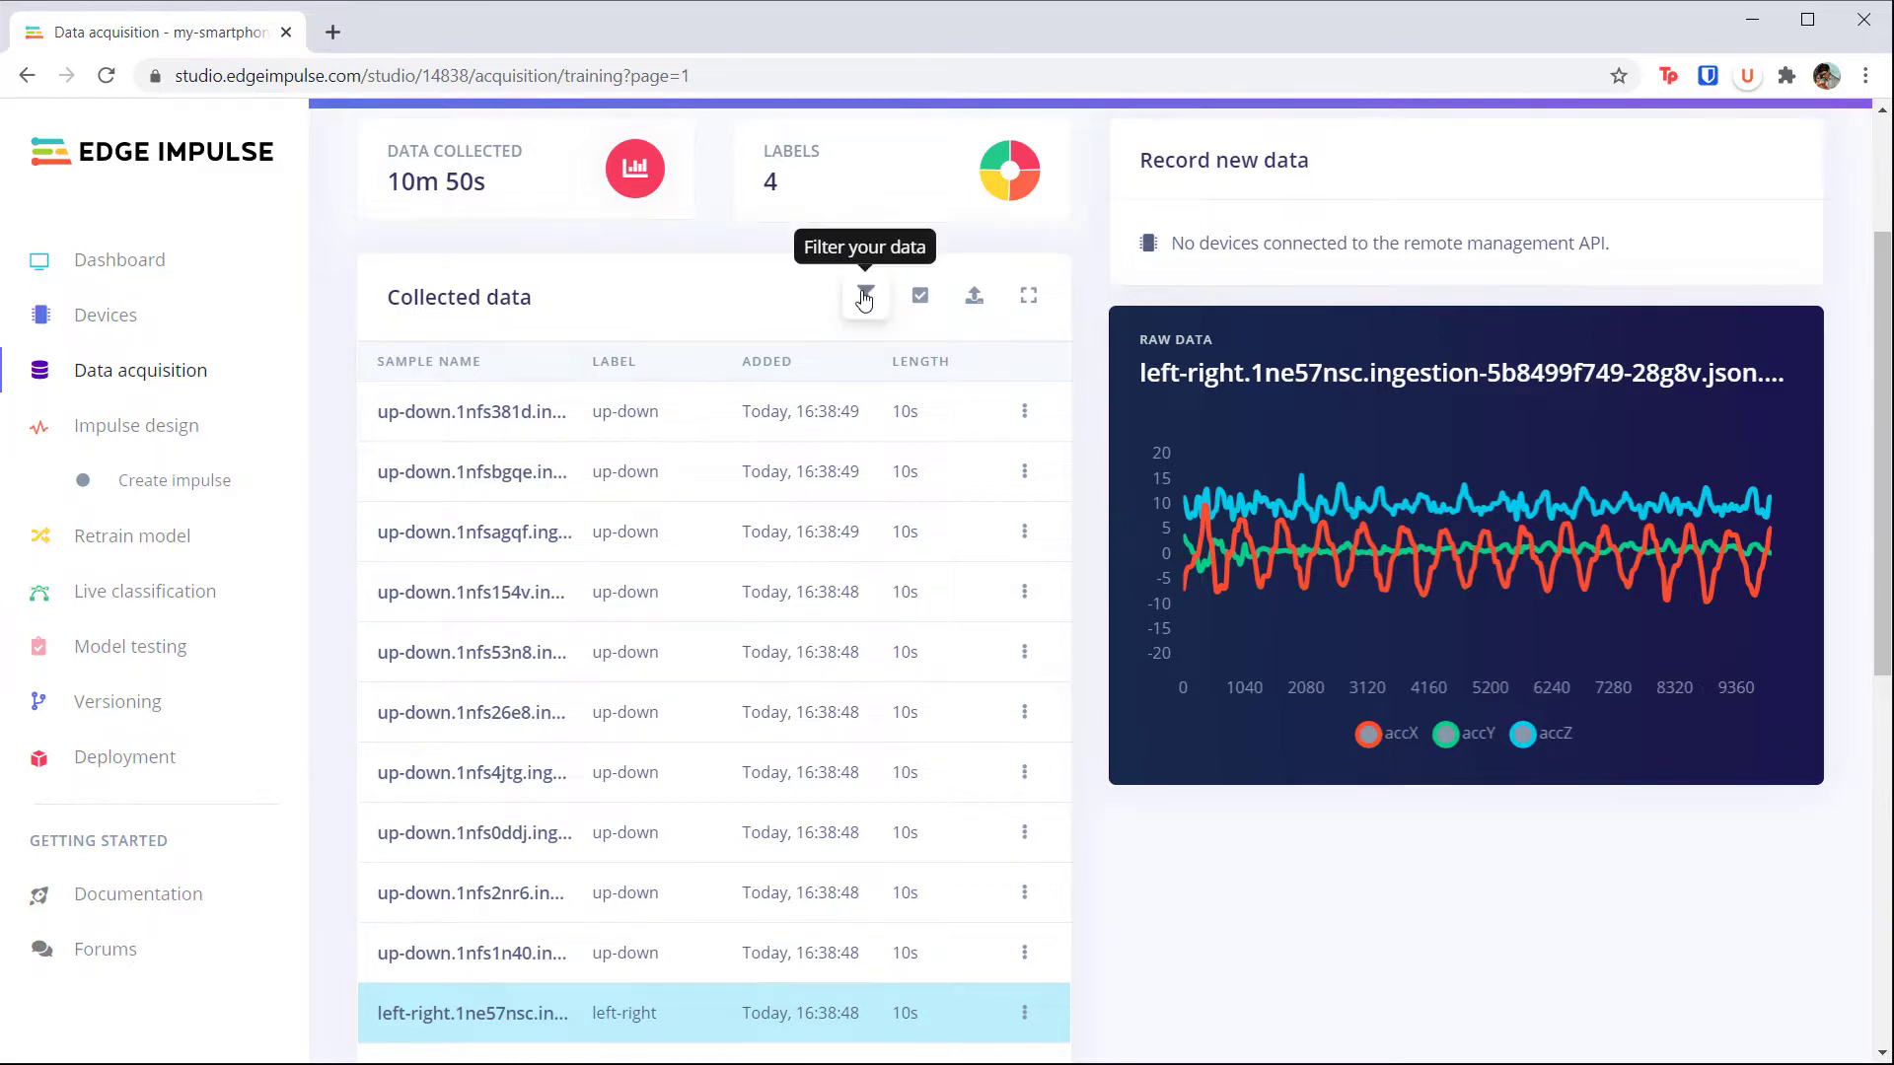
# Step: Filter the sample list to the circle label and plot a circle sample's accelerometer data
pyautogui.click(865, 296)
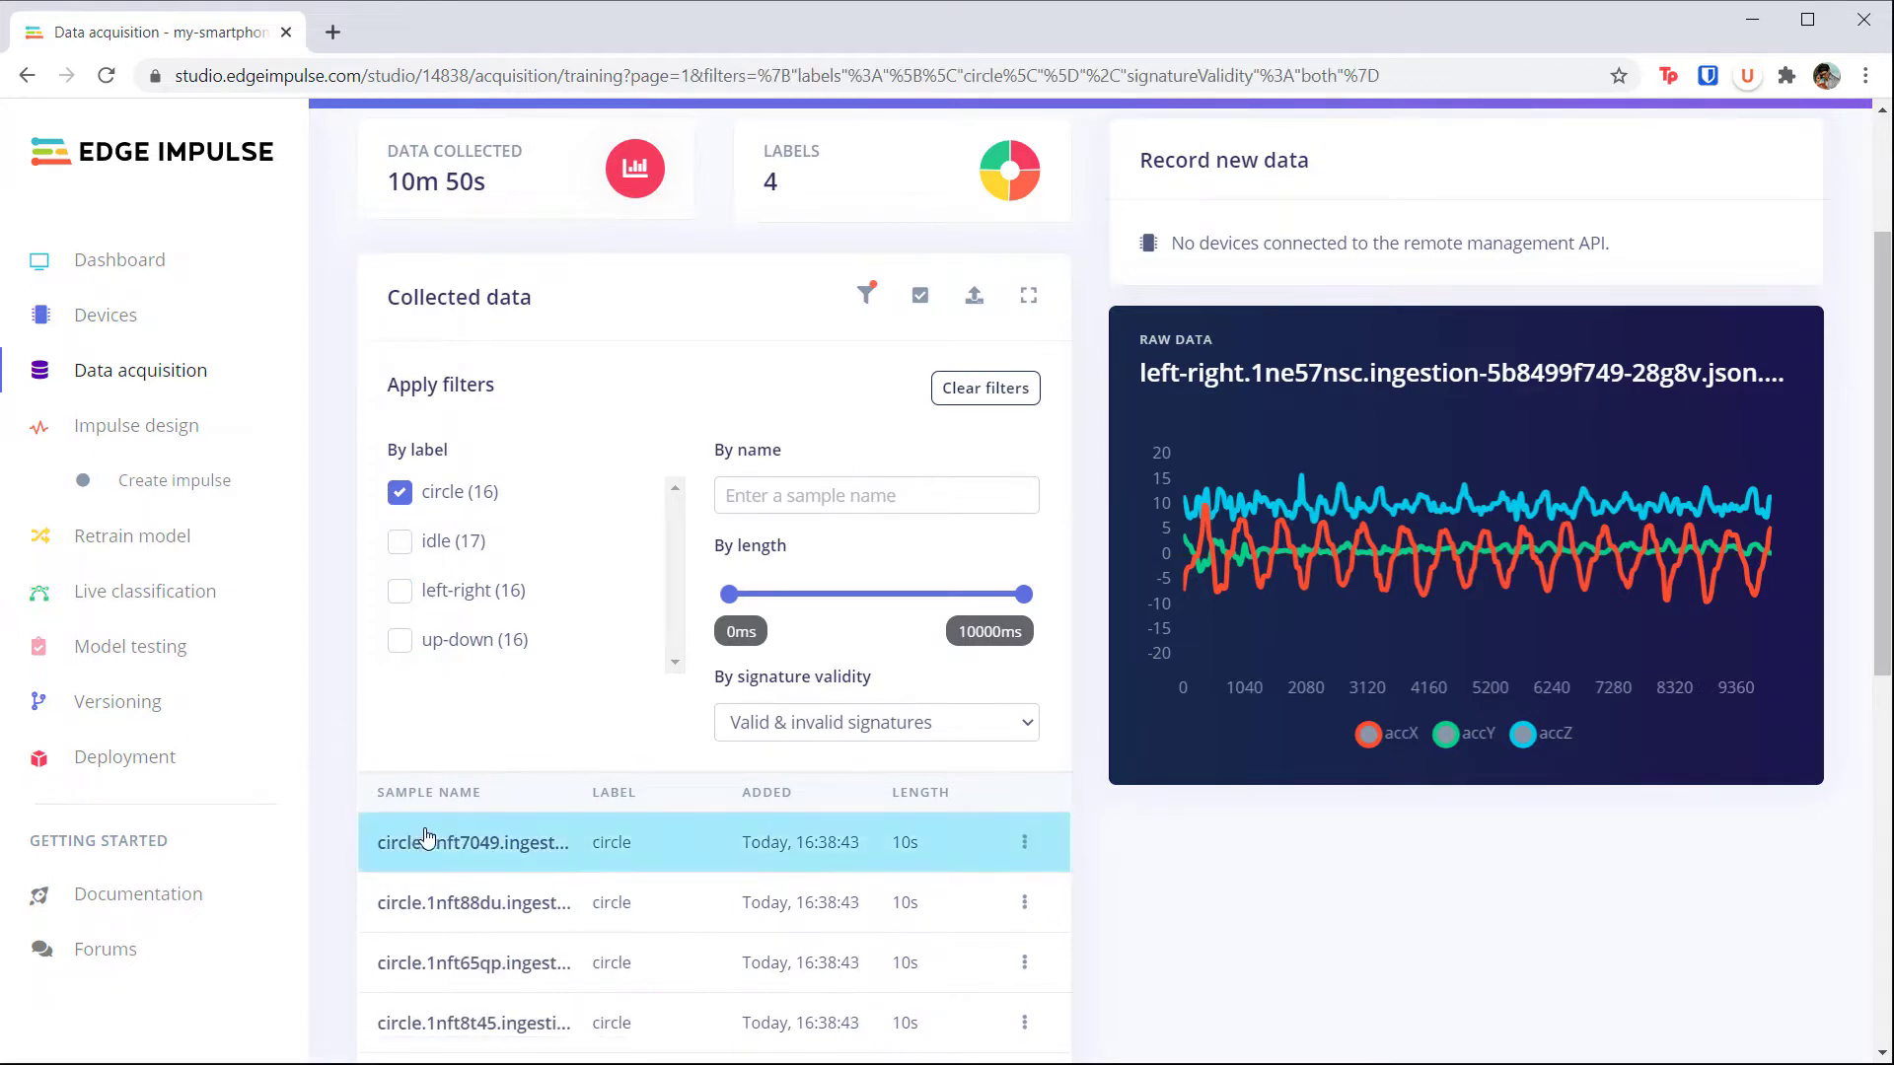
pyautogui.click(474, 841)
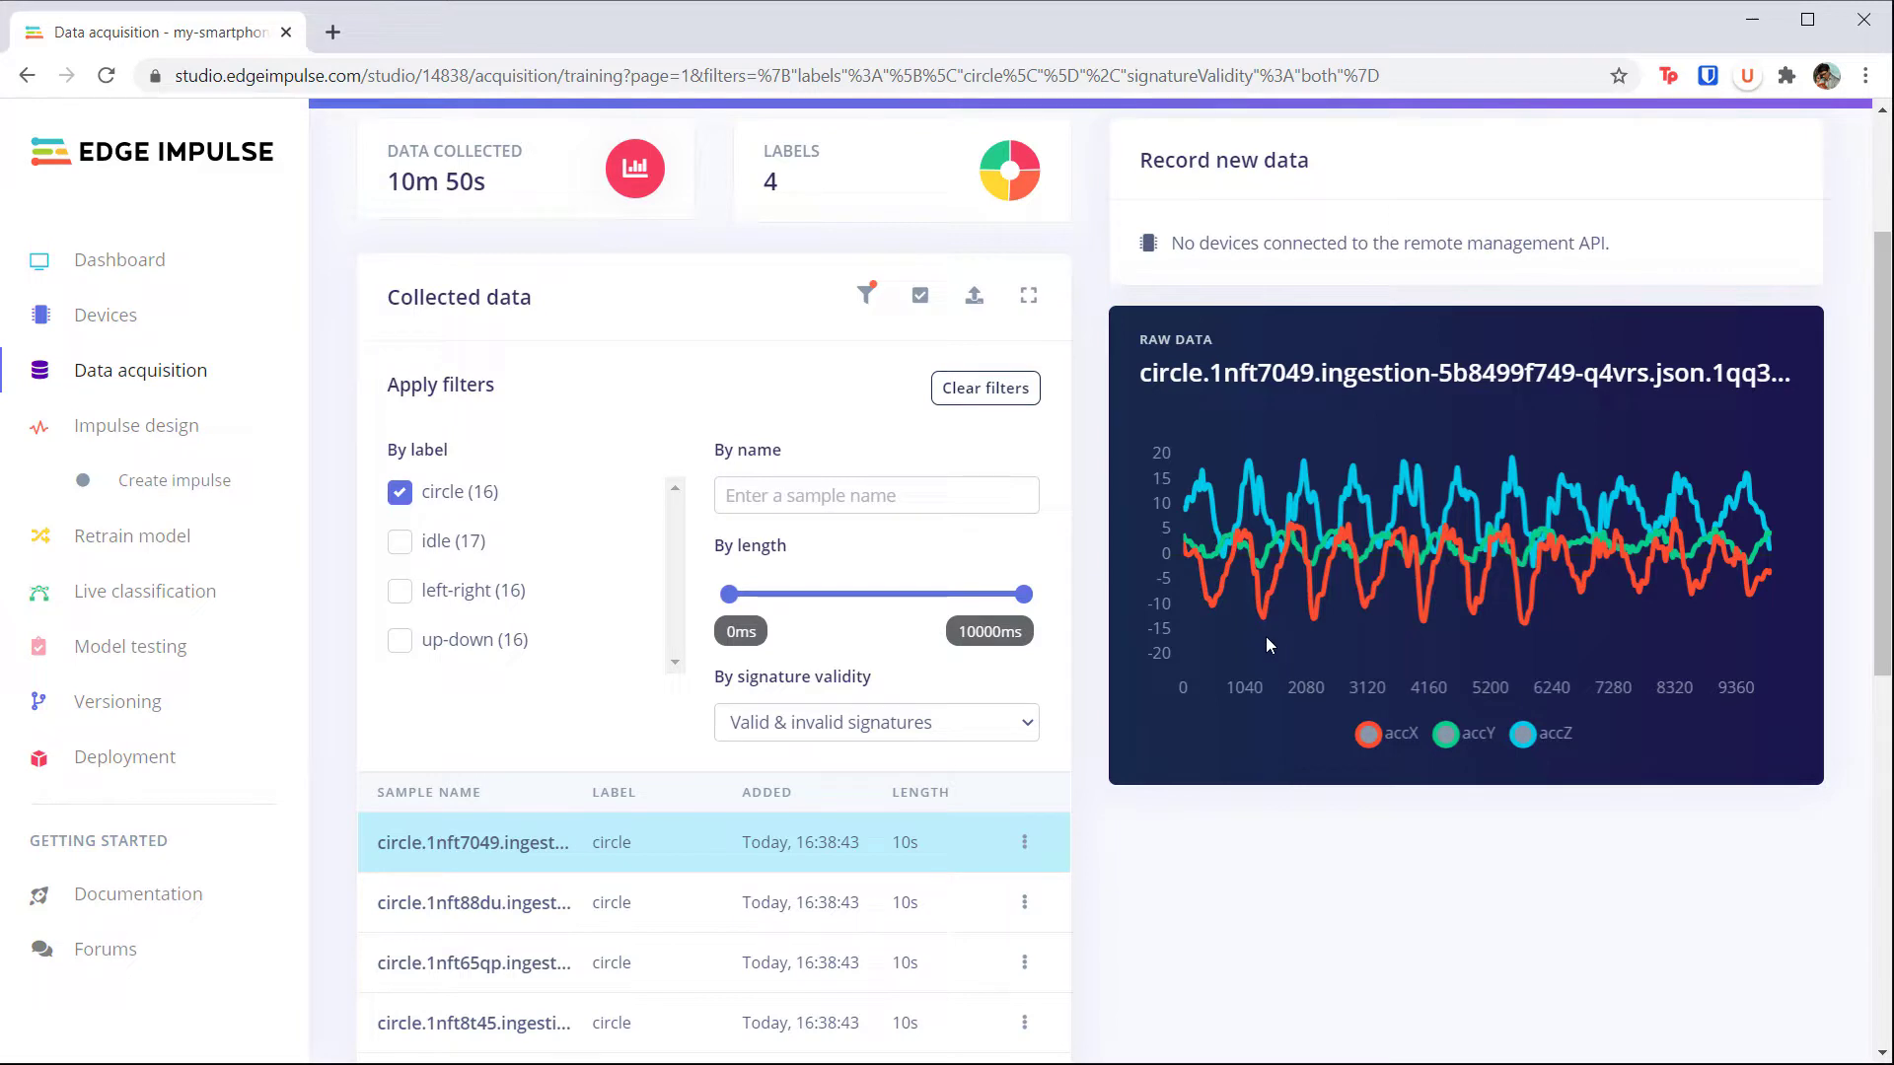
pyautogui.moveTo(1214, 645)
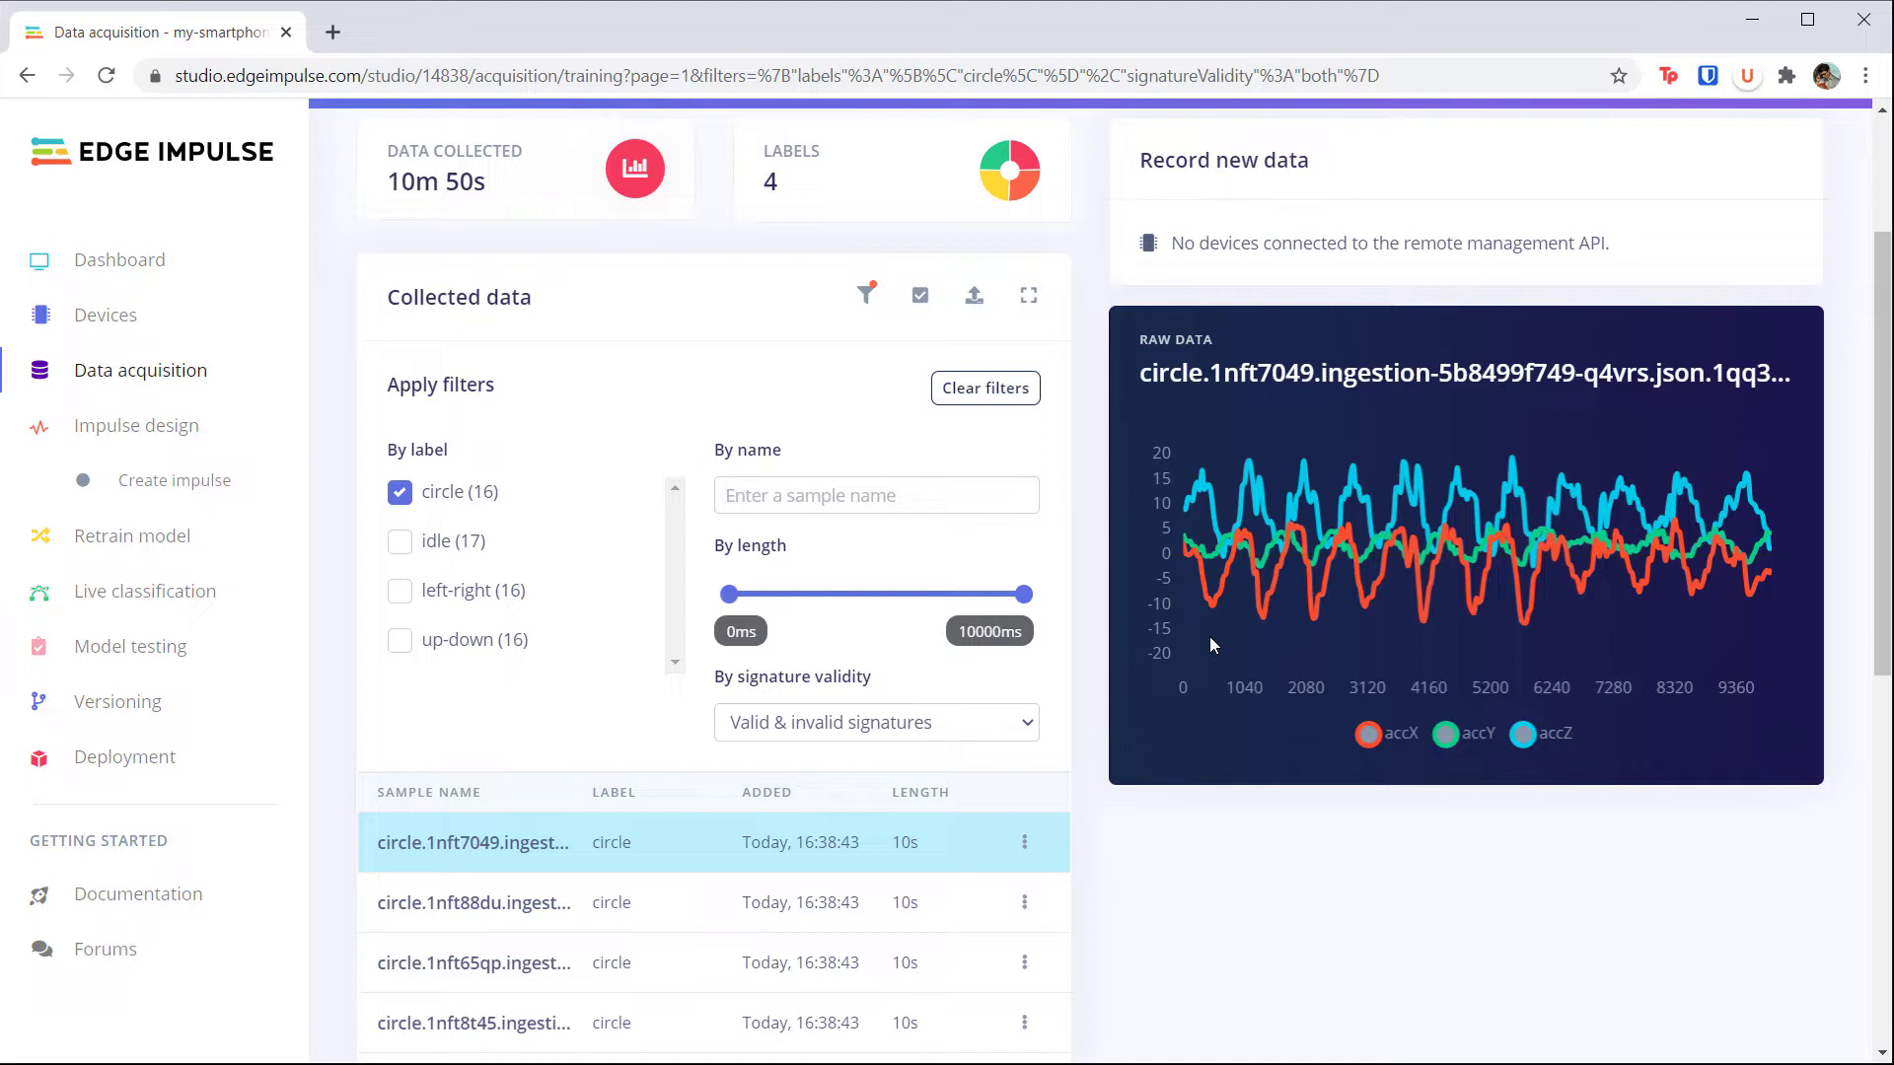
# Step: On Create impulse, add a Spectral Analysis block and a Neural Network (Keras) classifier block
pyautogui.click(138, 425)
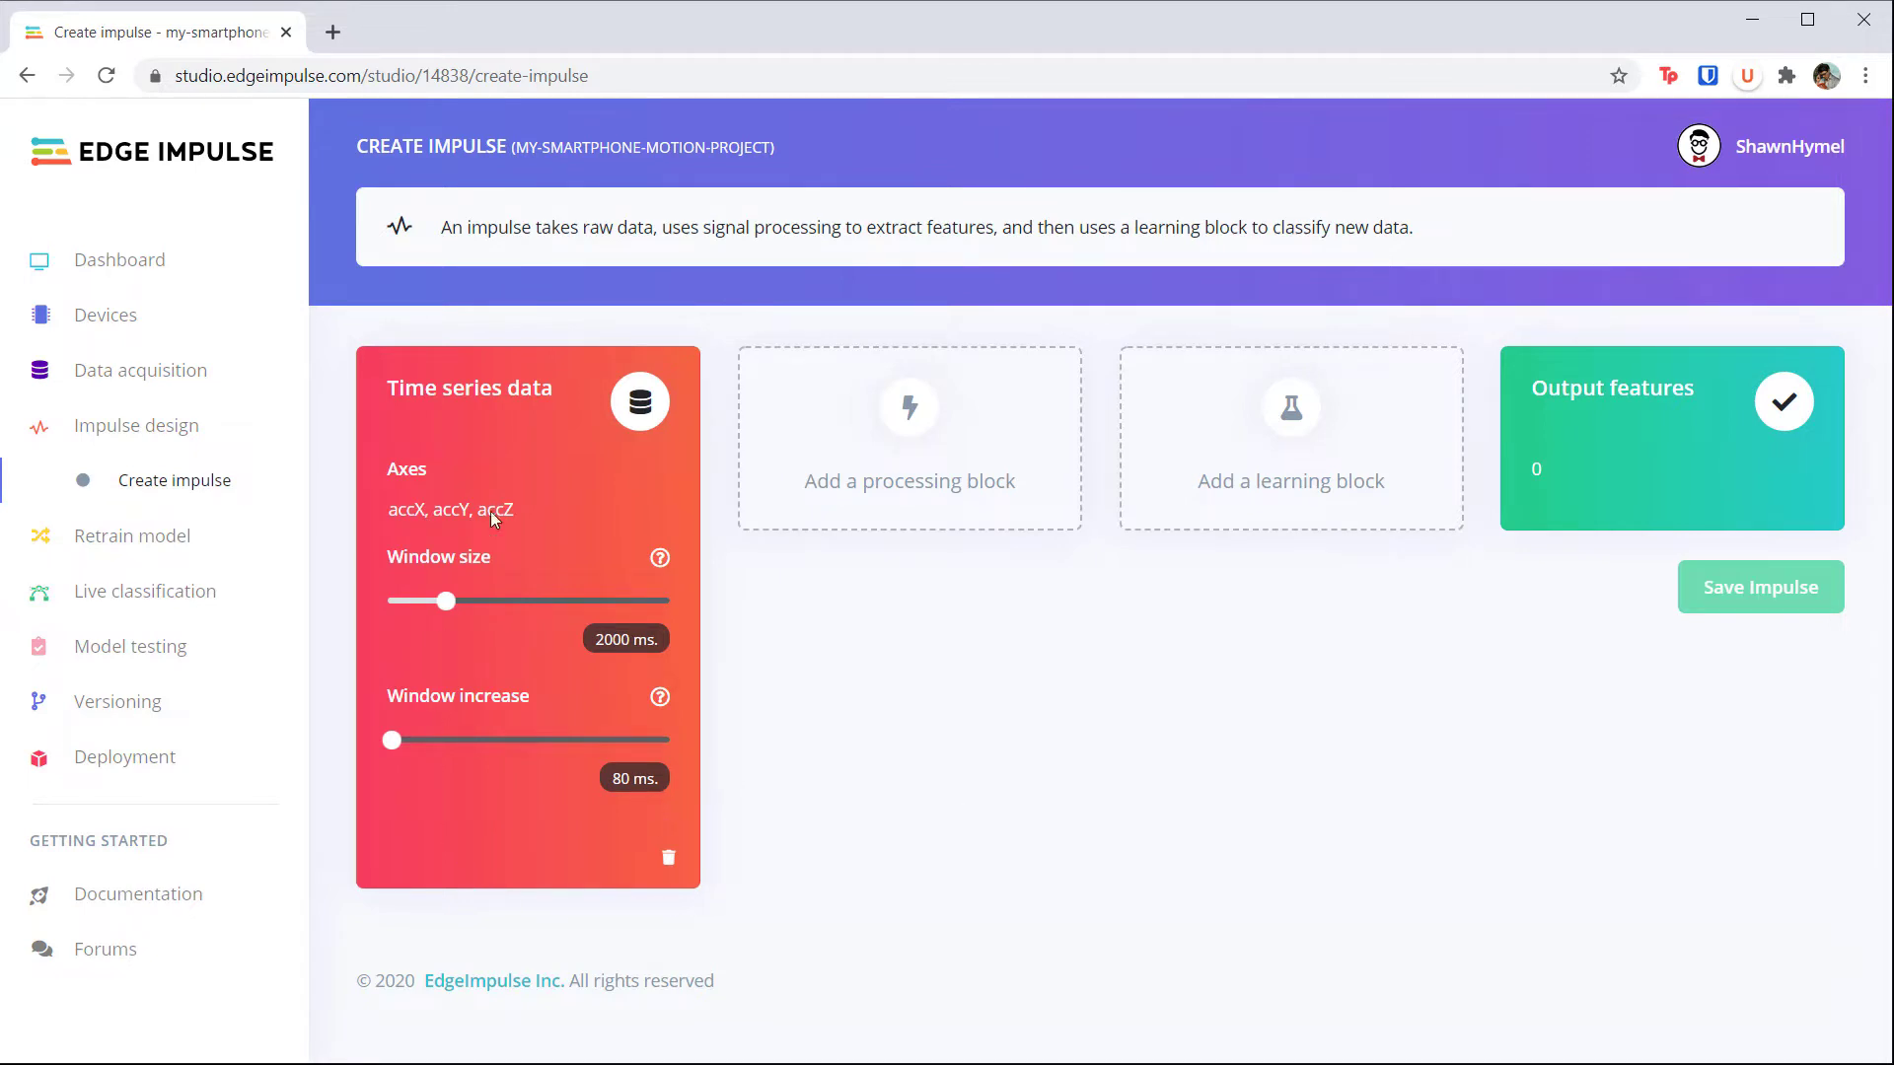
pyautogui.moveTo(990, 743)
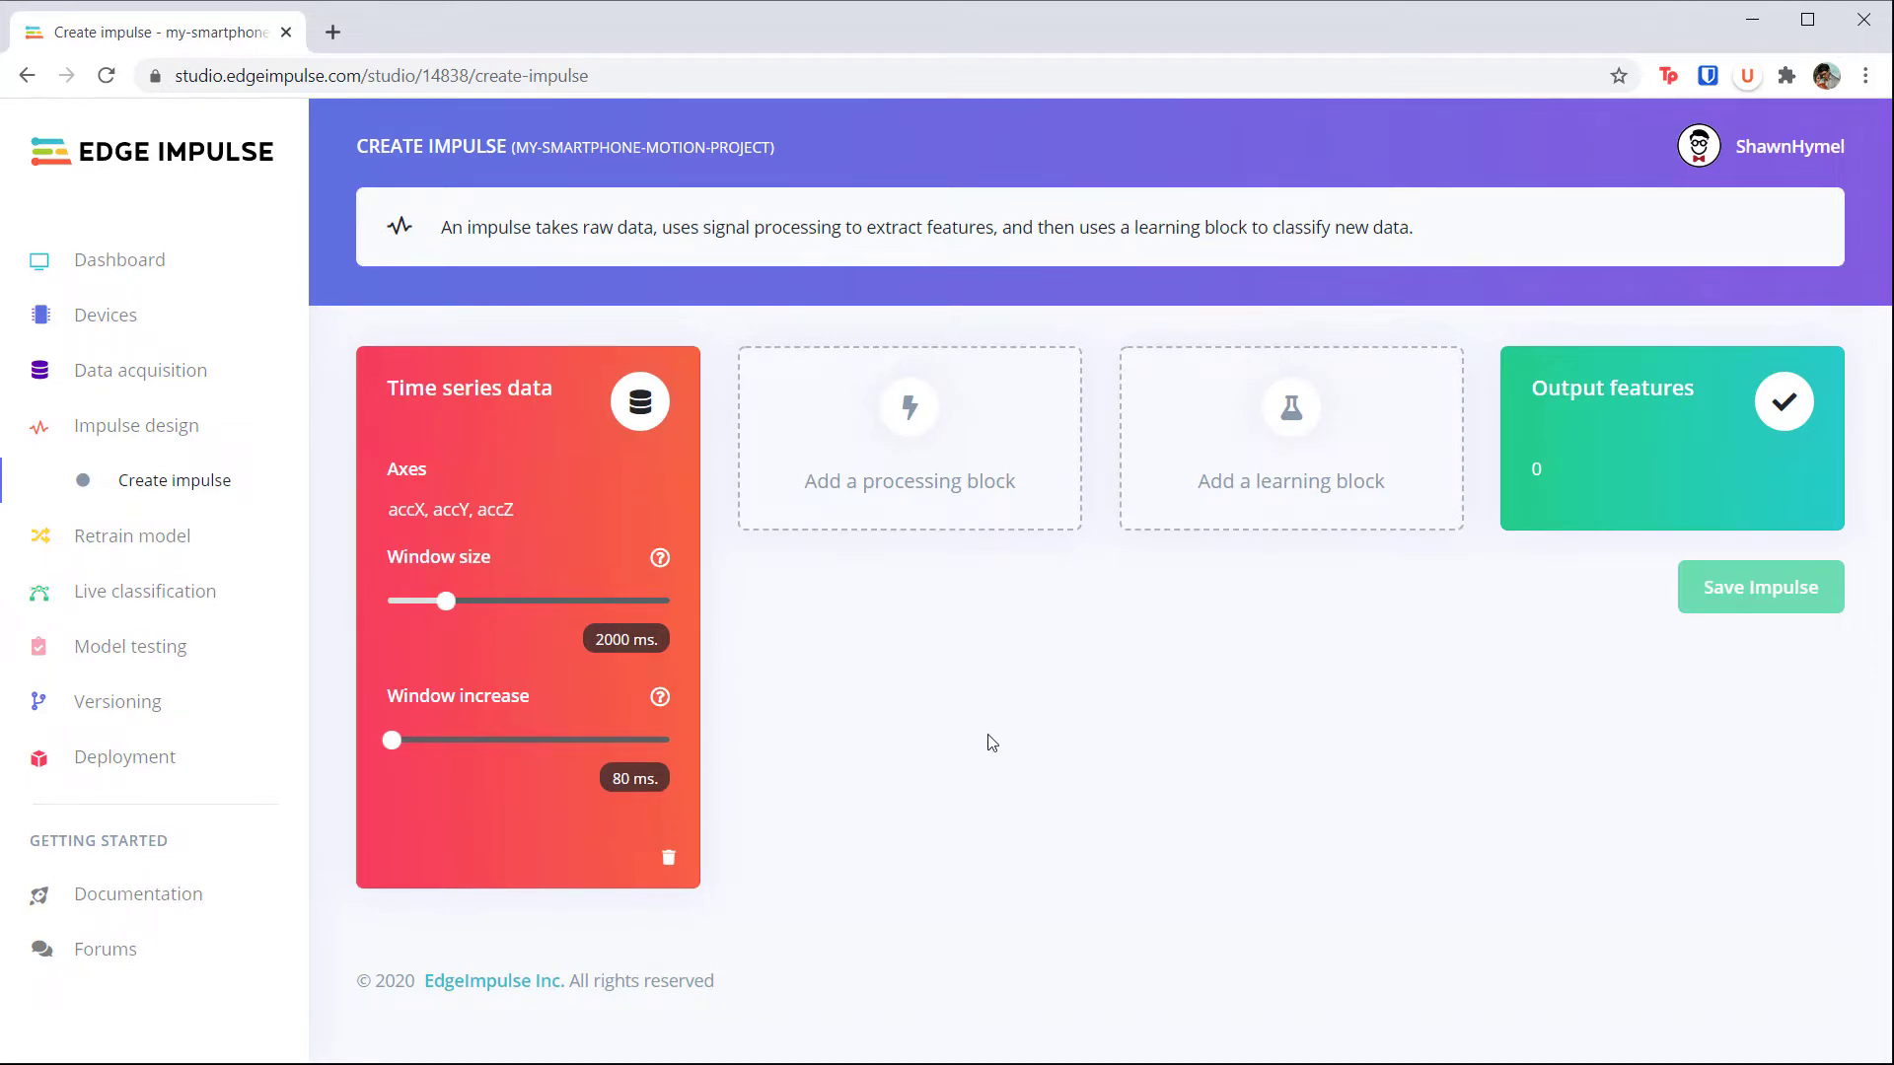
pyautogui.moveTo(593, 694)
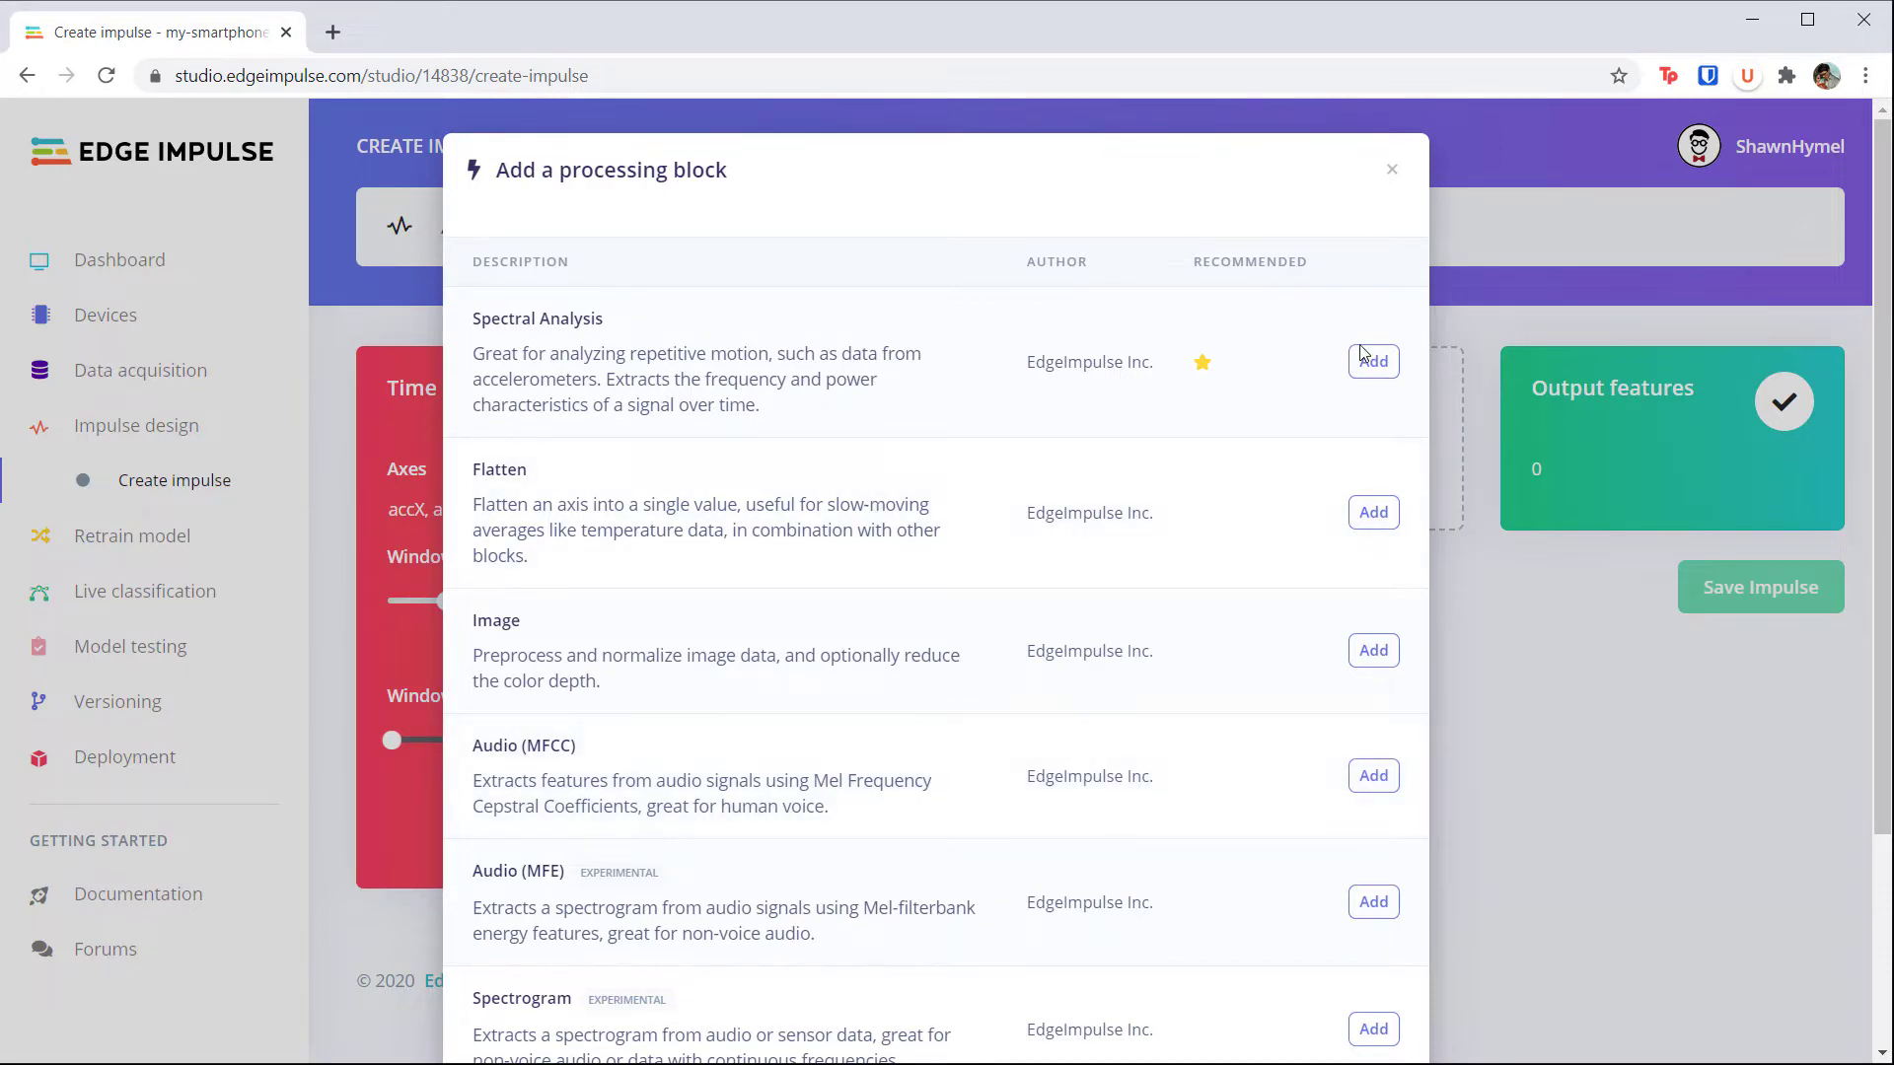
pyautogui.click(1373, 361)
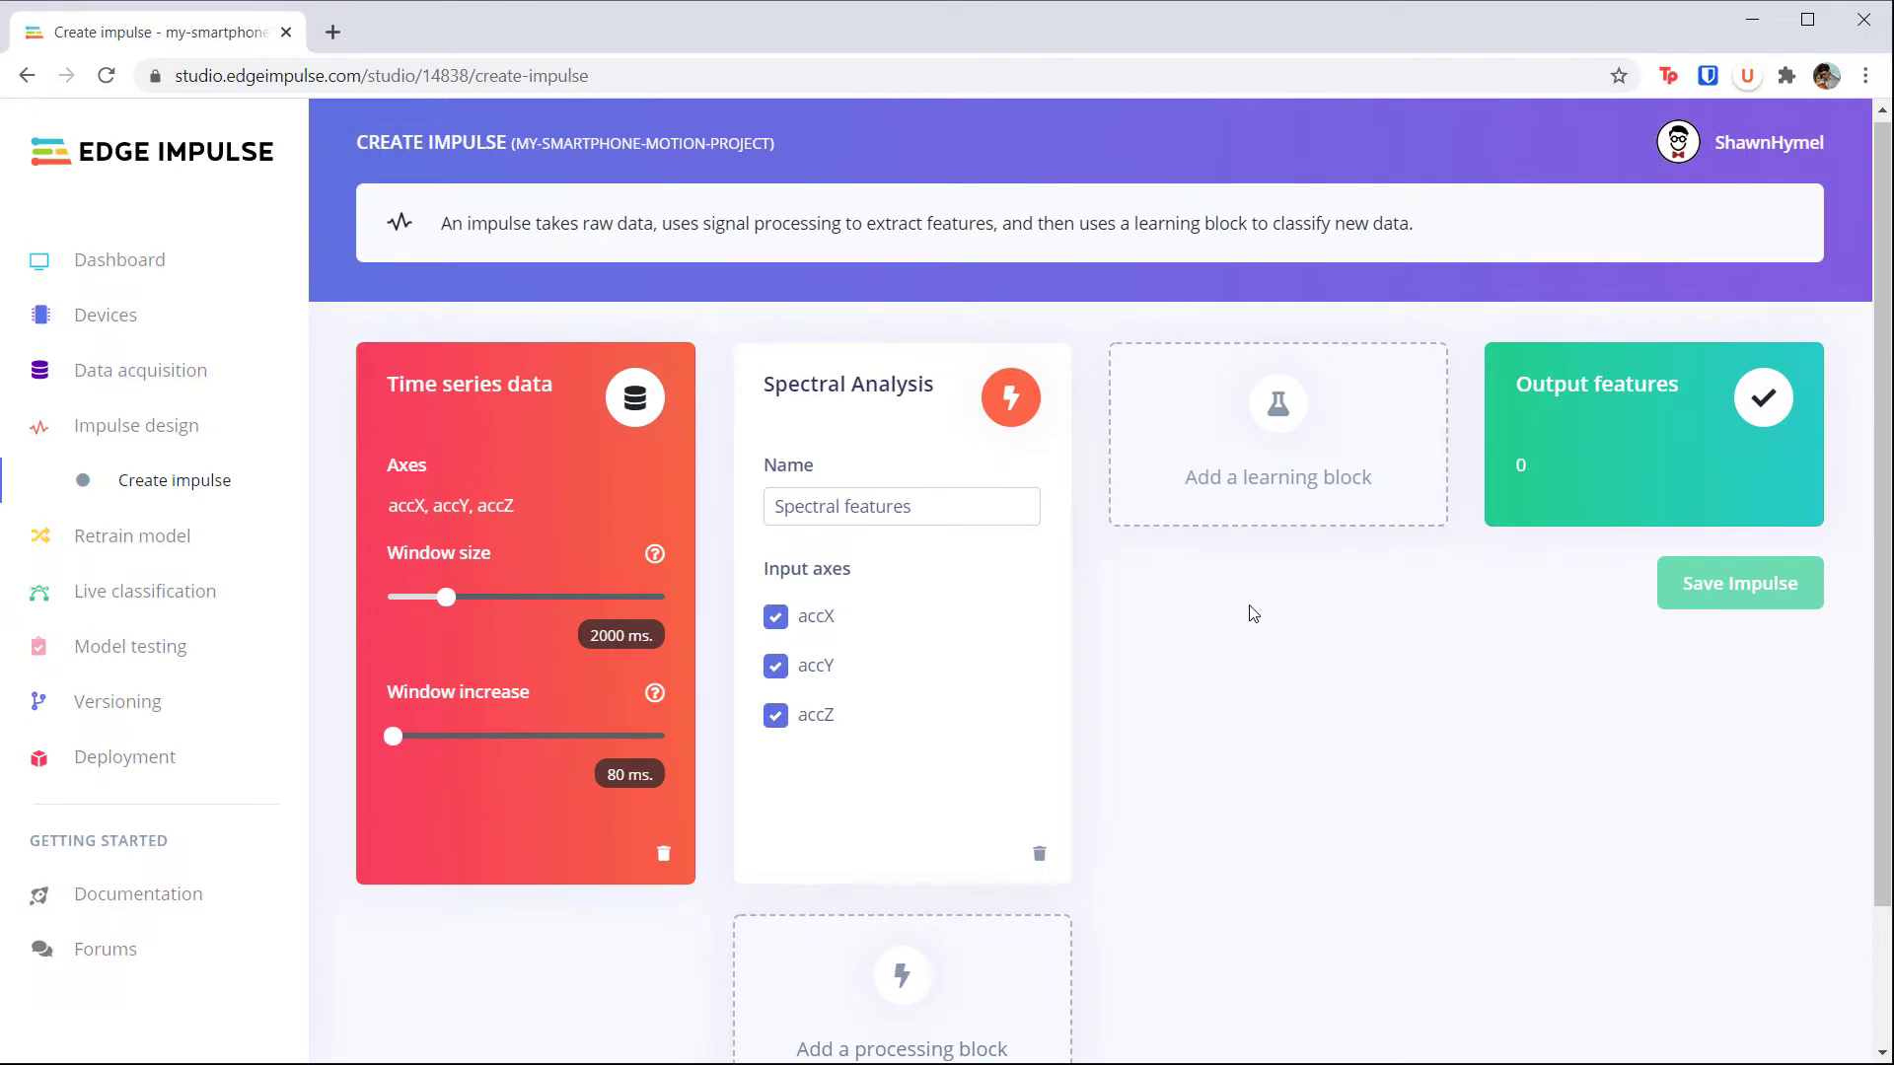
pyautogui.click(1277, 435)
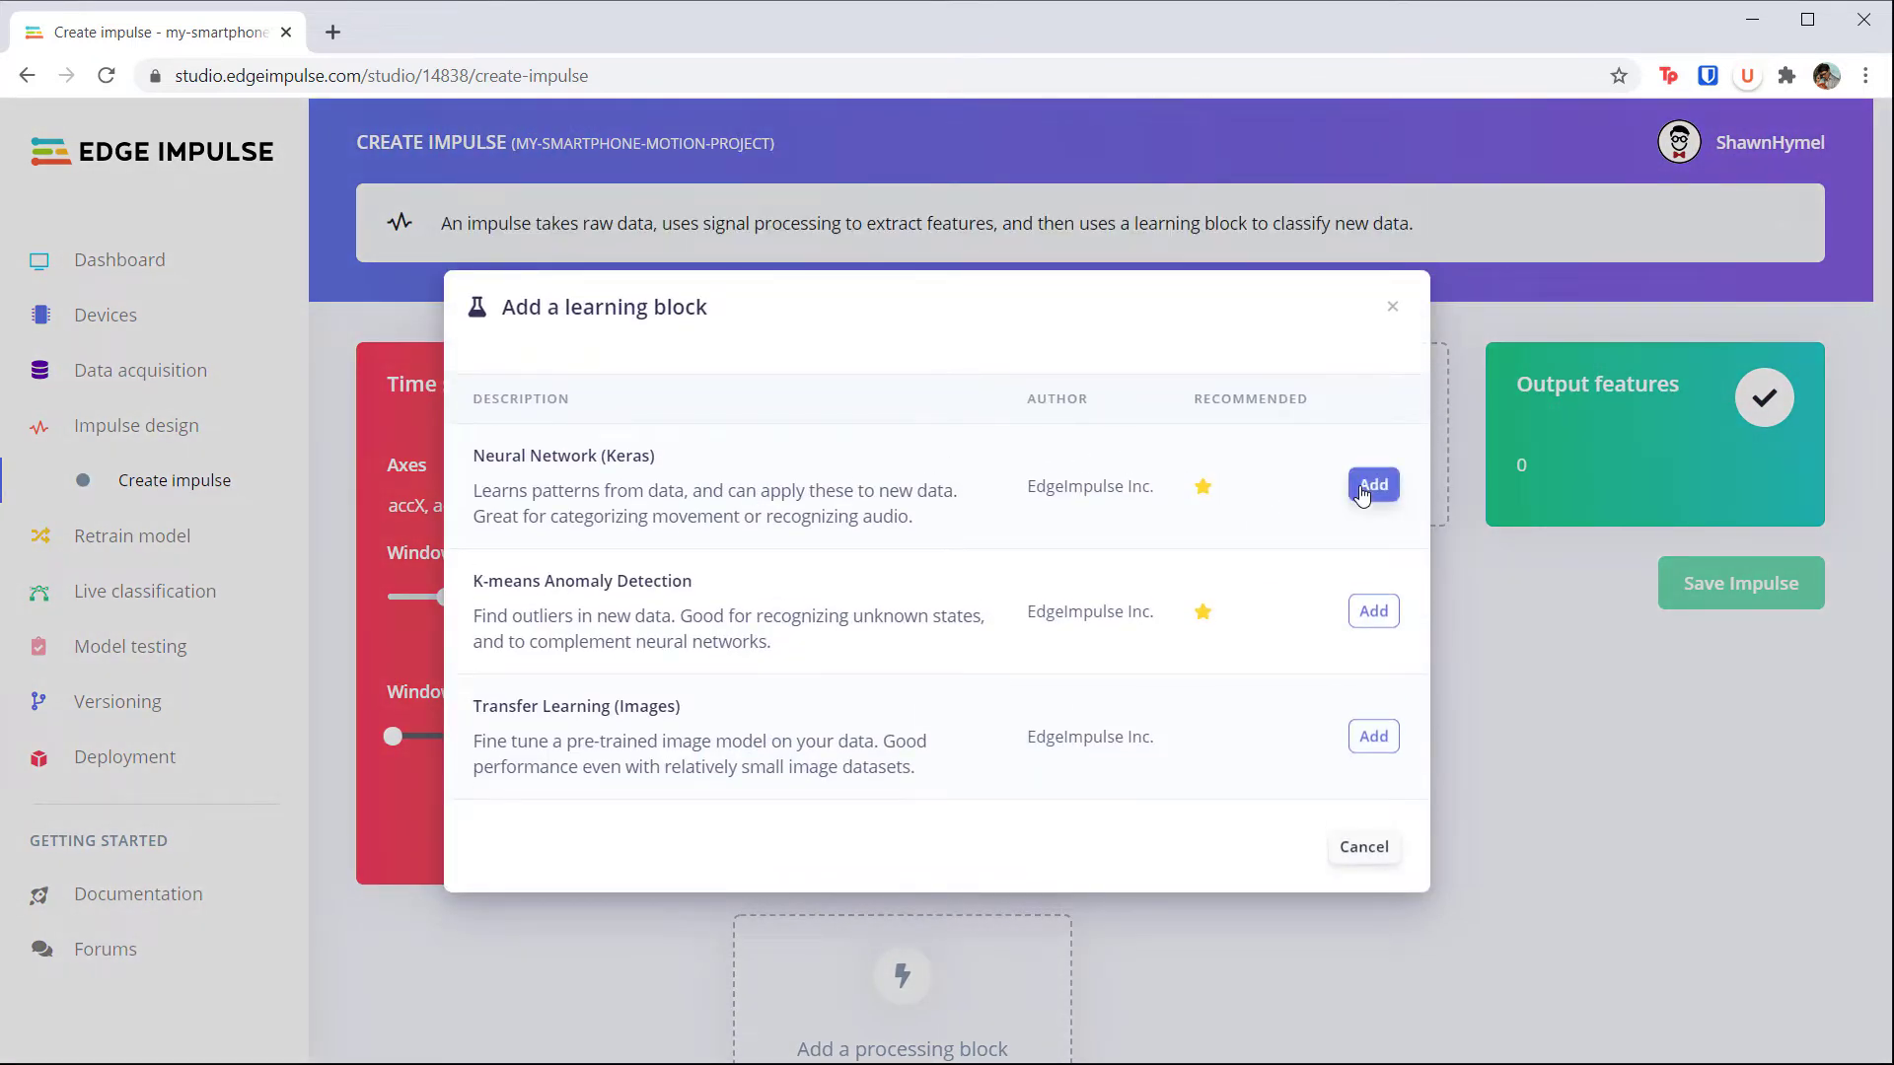
pyautogui.click(1372, 484)
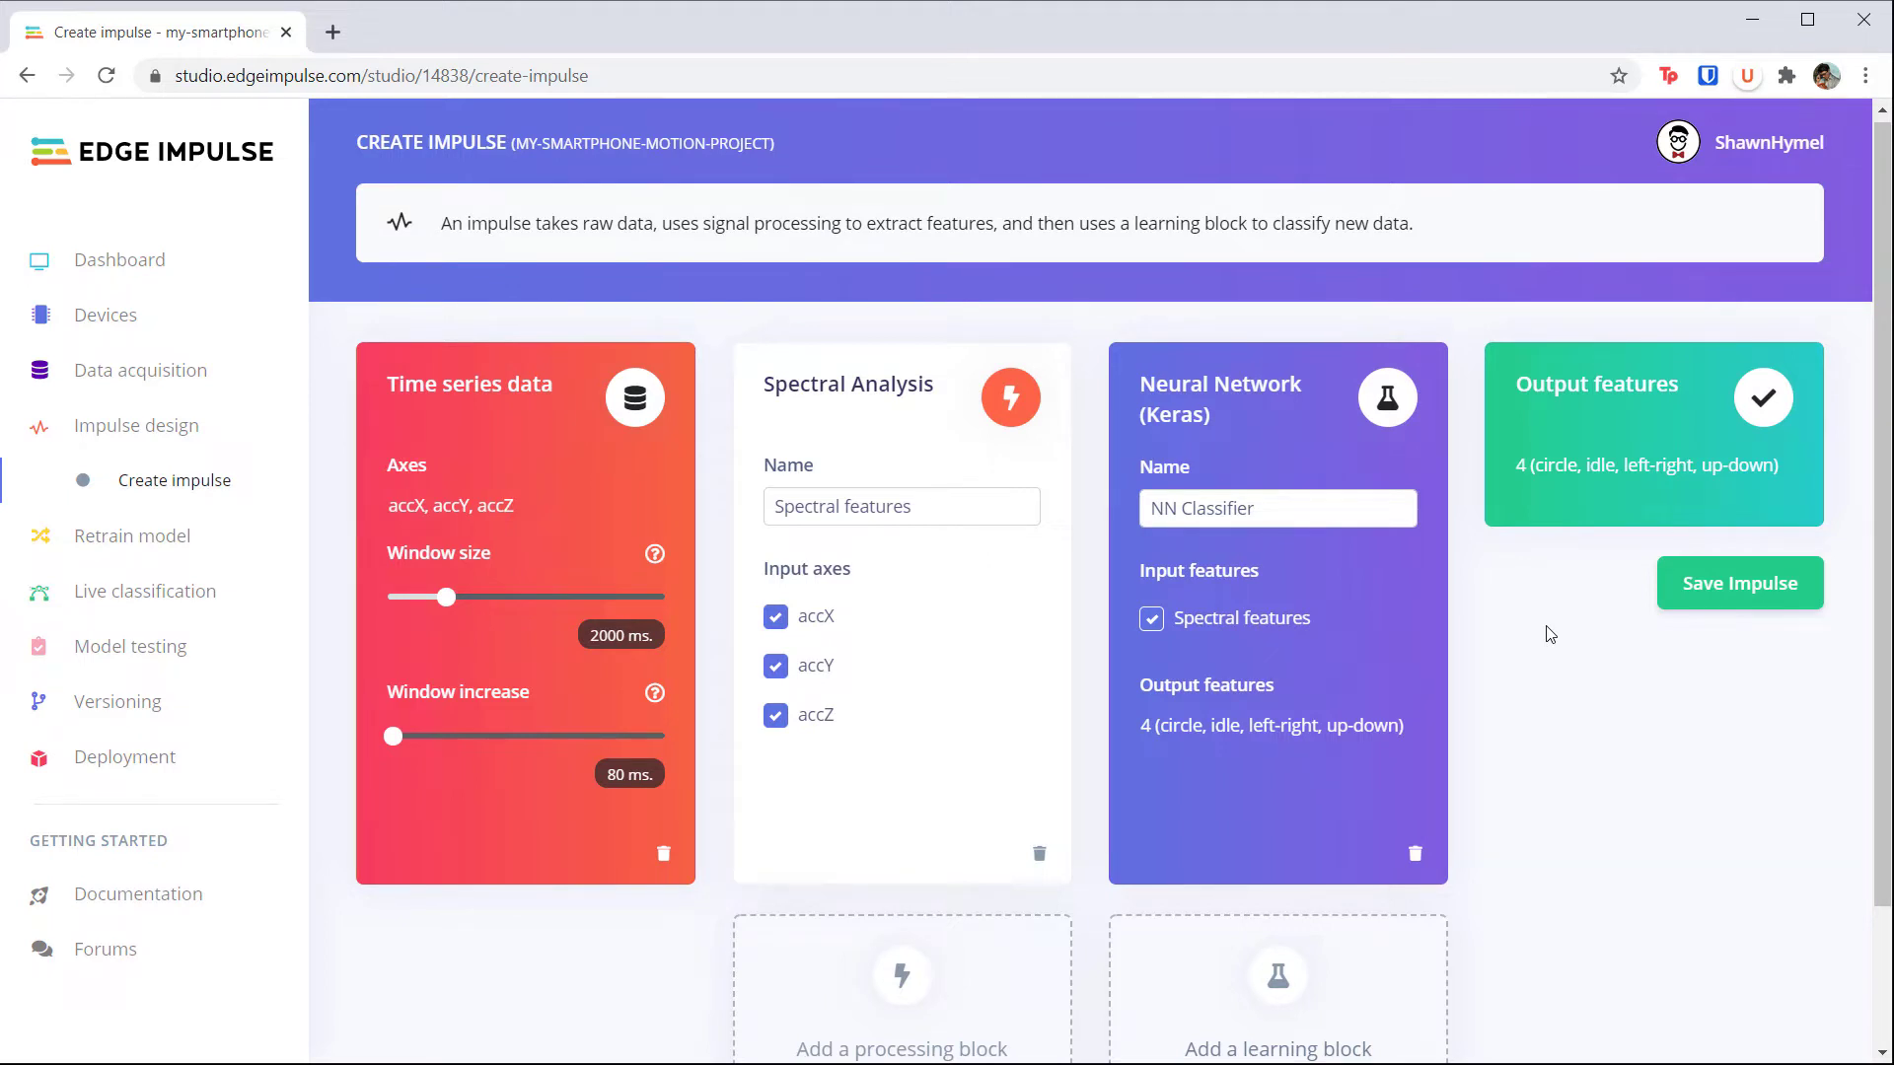
# Step: Save the impulse and browse the Spectral features parameters for the 6,565-window training set
pyautogui.click(1738, 583)
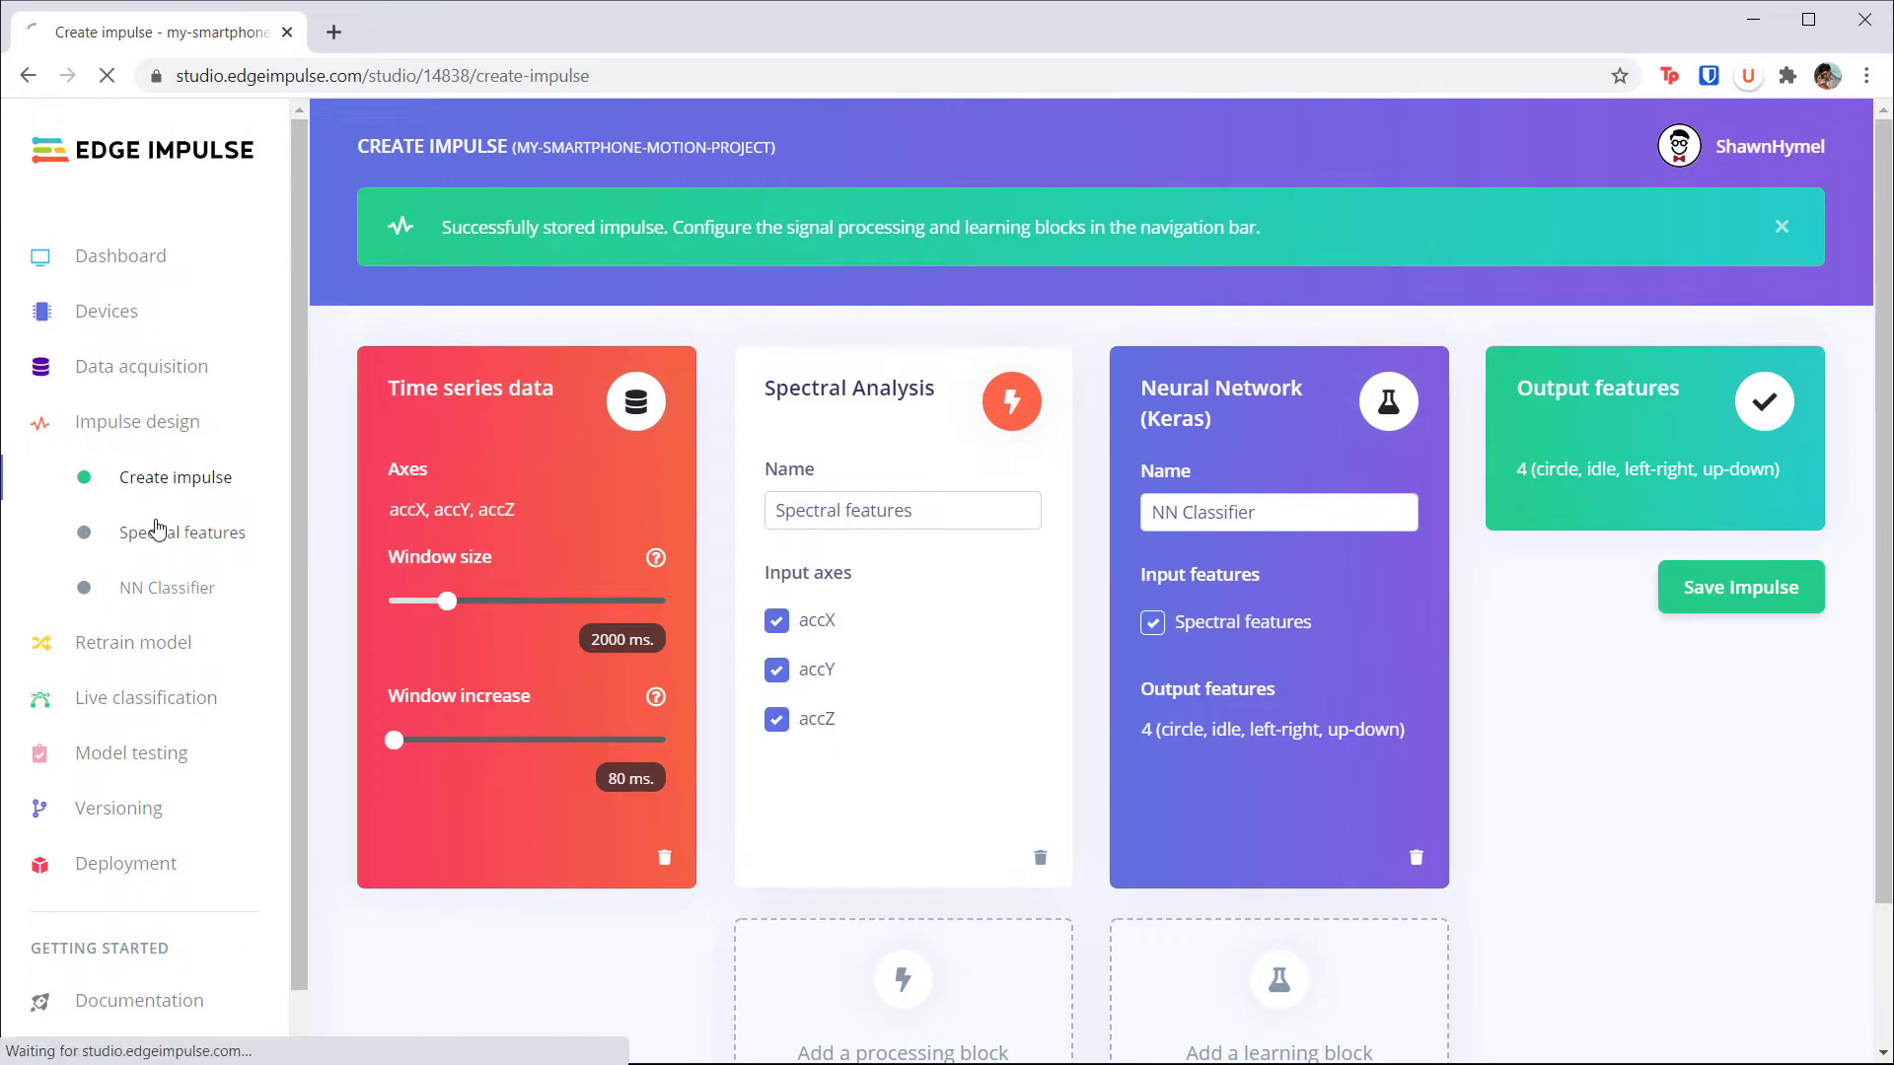
pyautogui.click(185, 532)
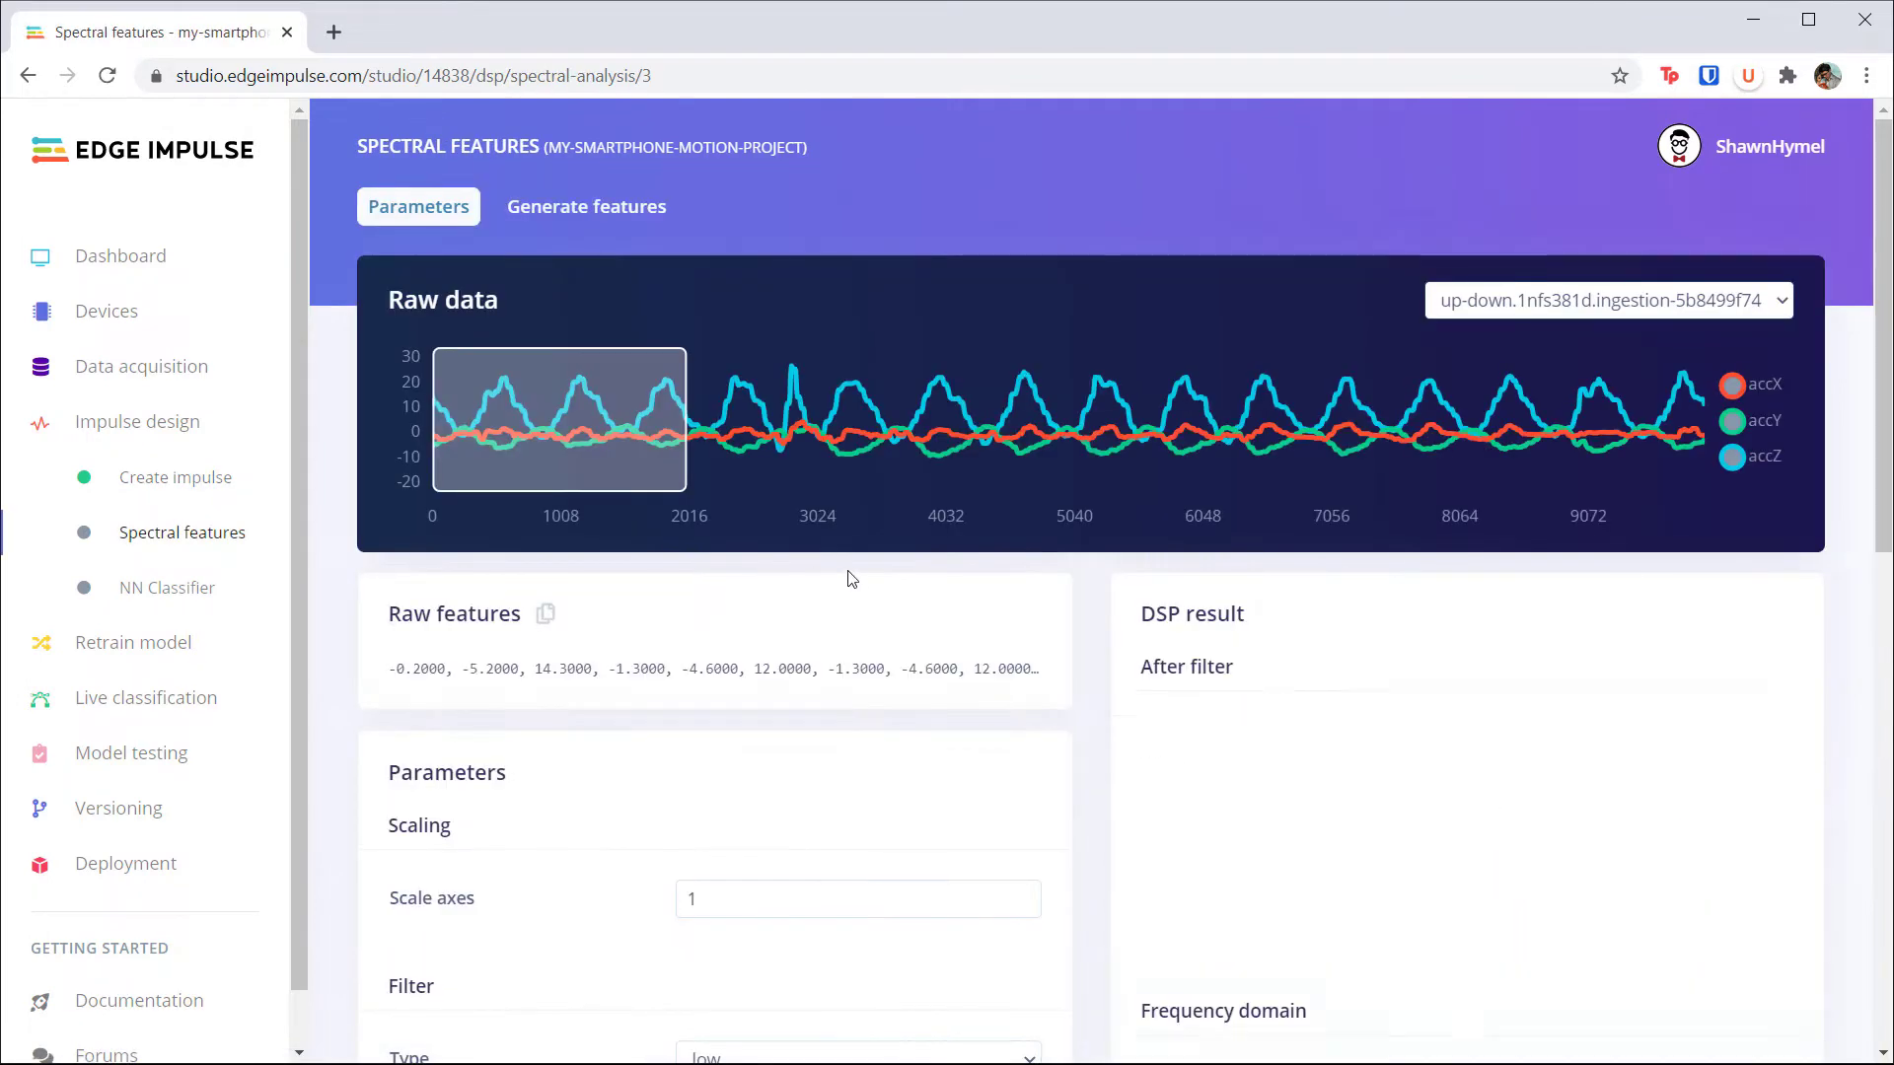
pyautogui.scroll(-3)
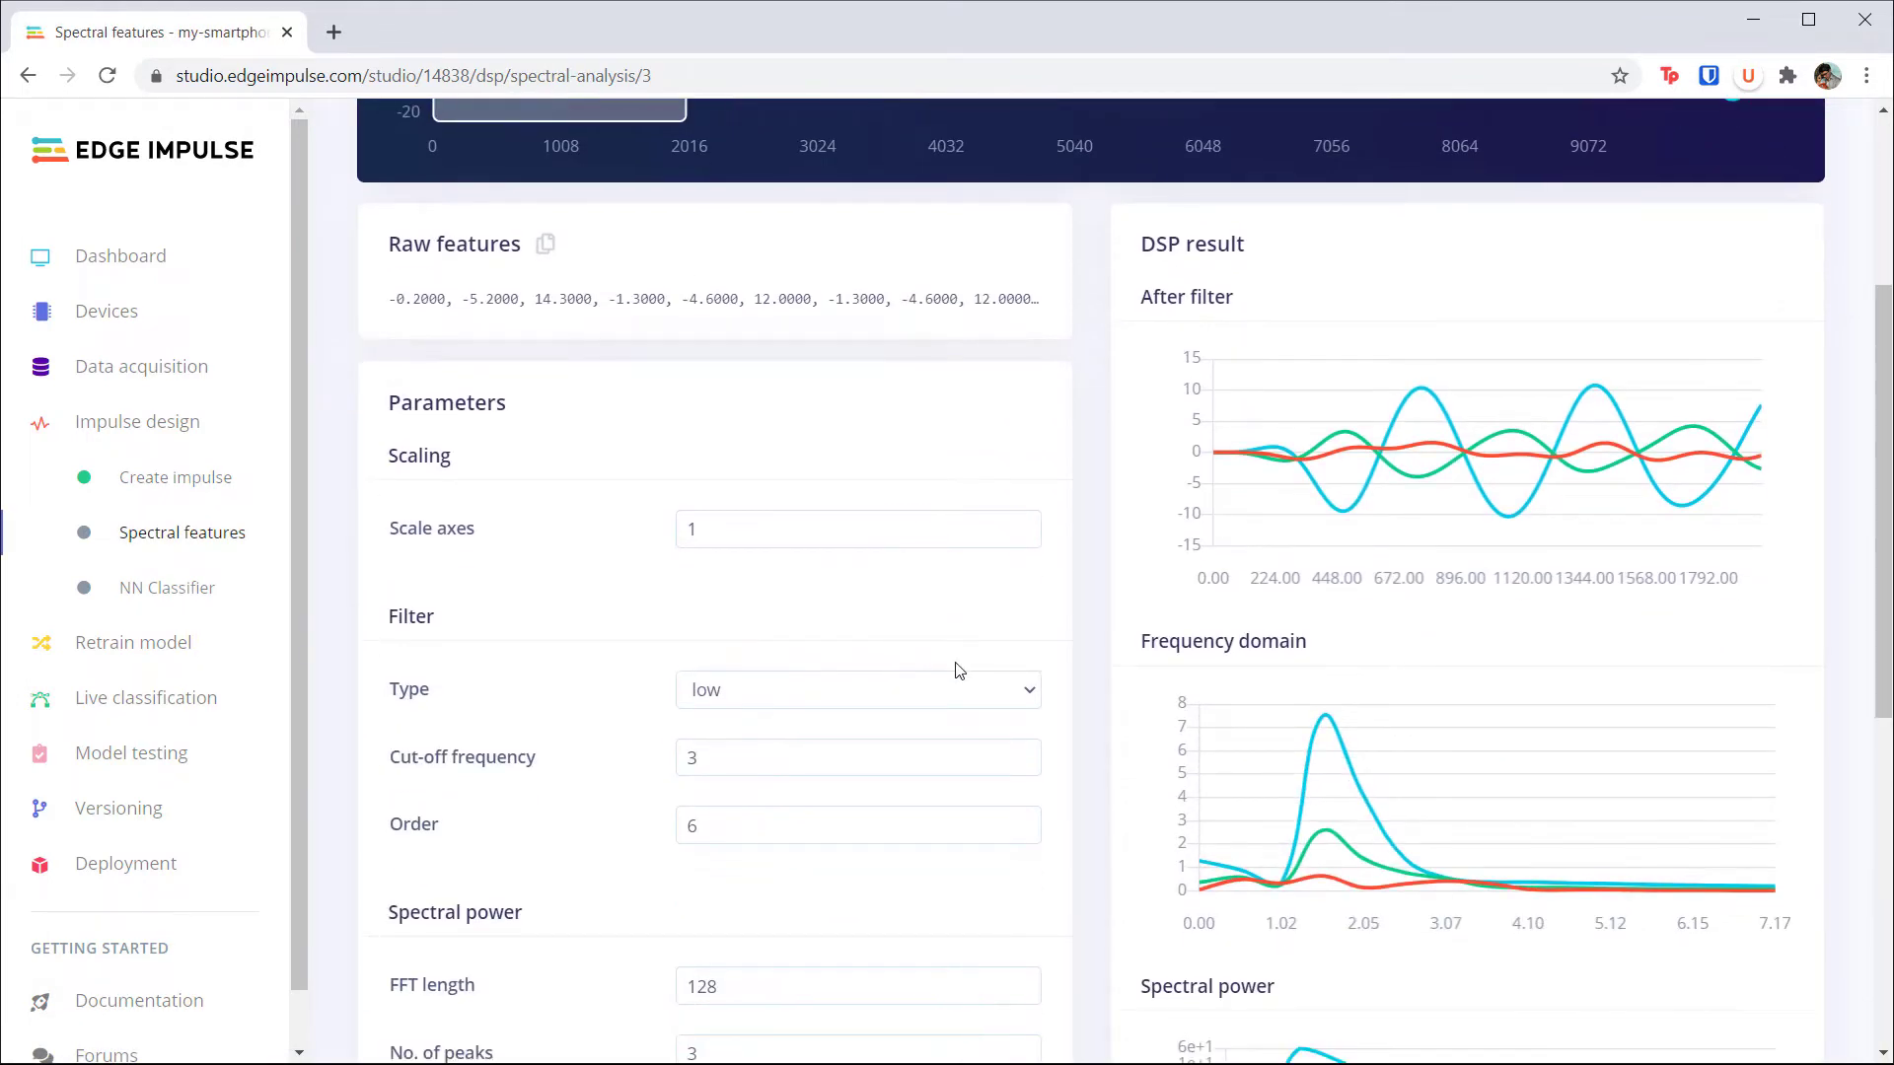
pyautogui.scroll(-3)
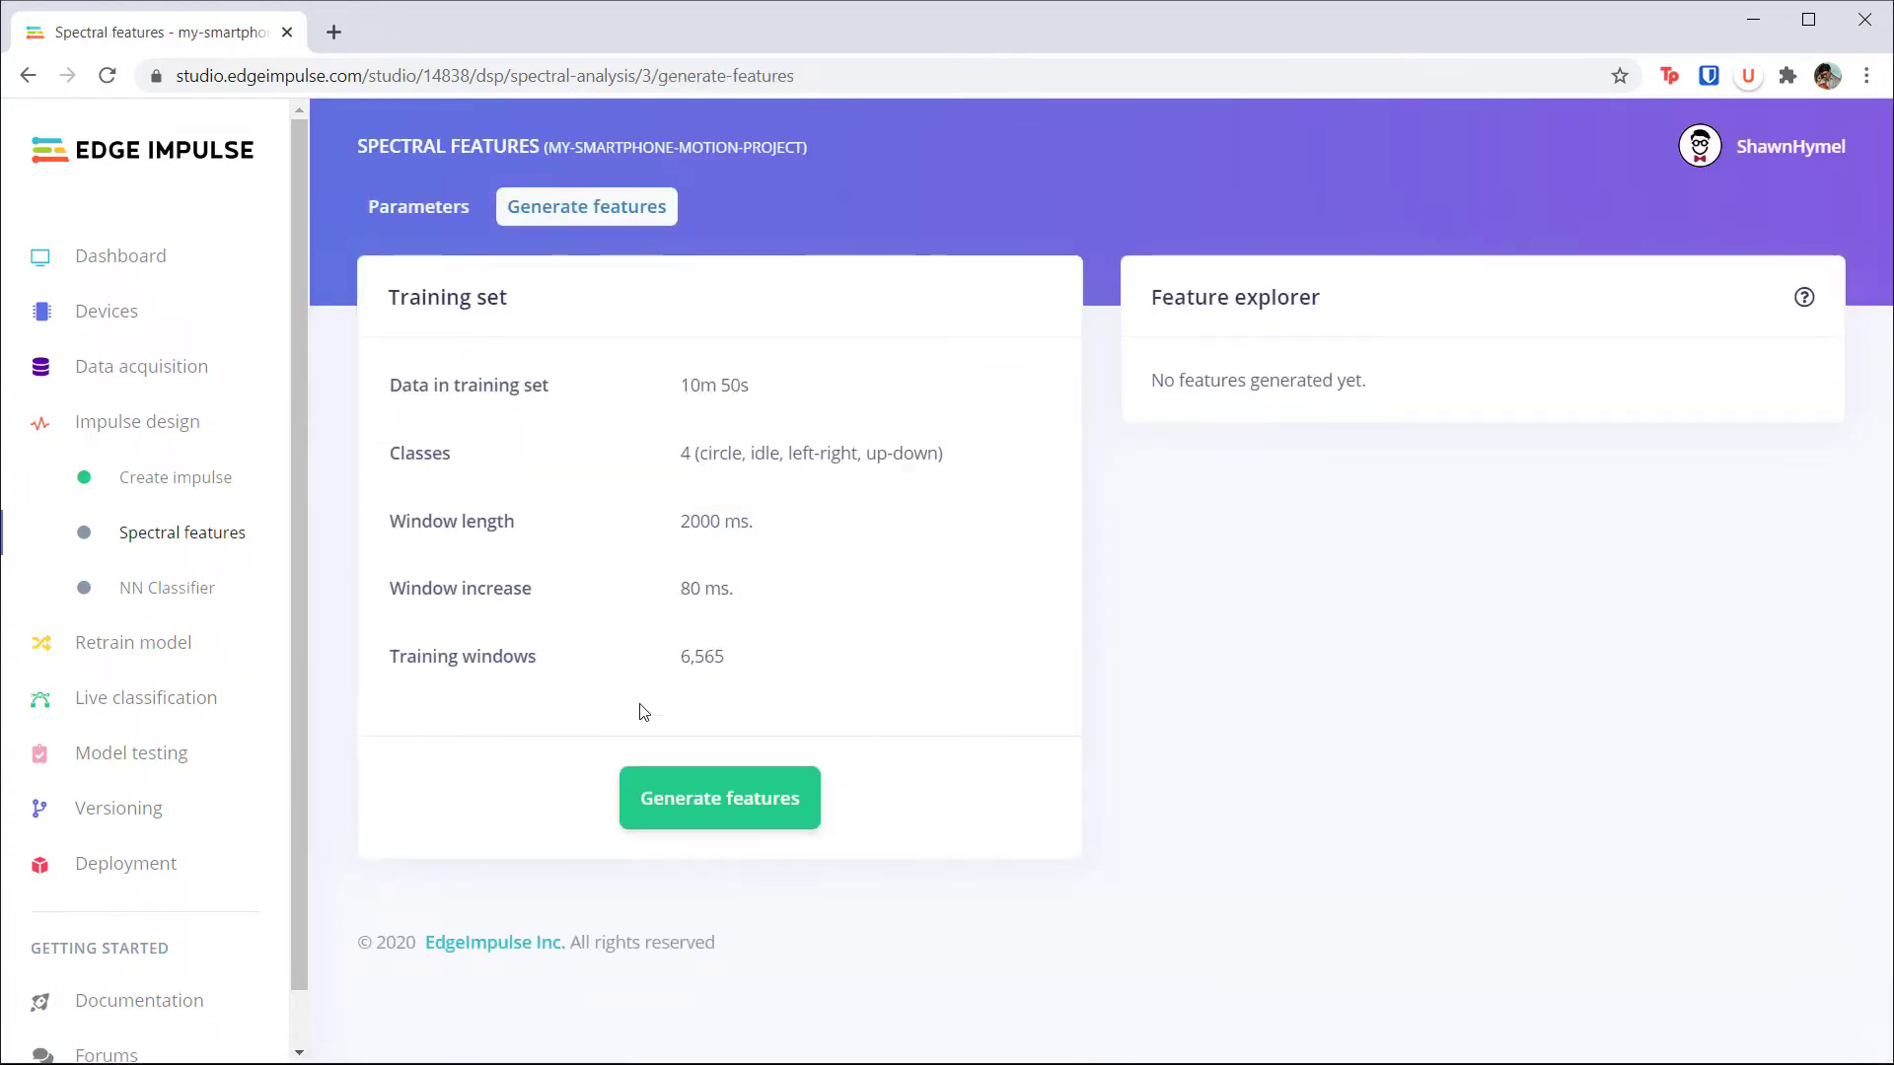
pyautogui.moveTo(419, 205)
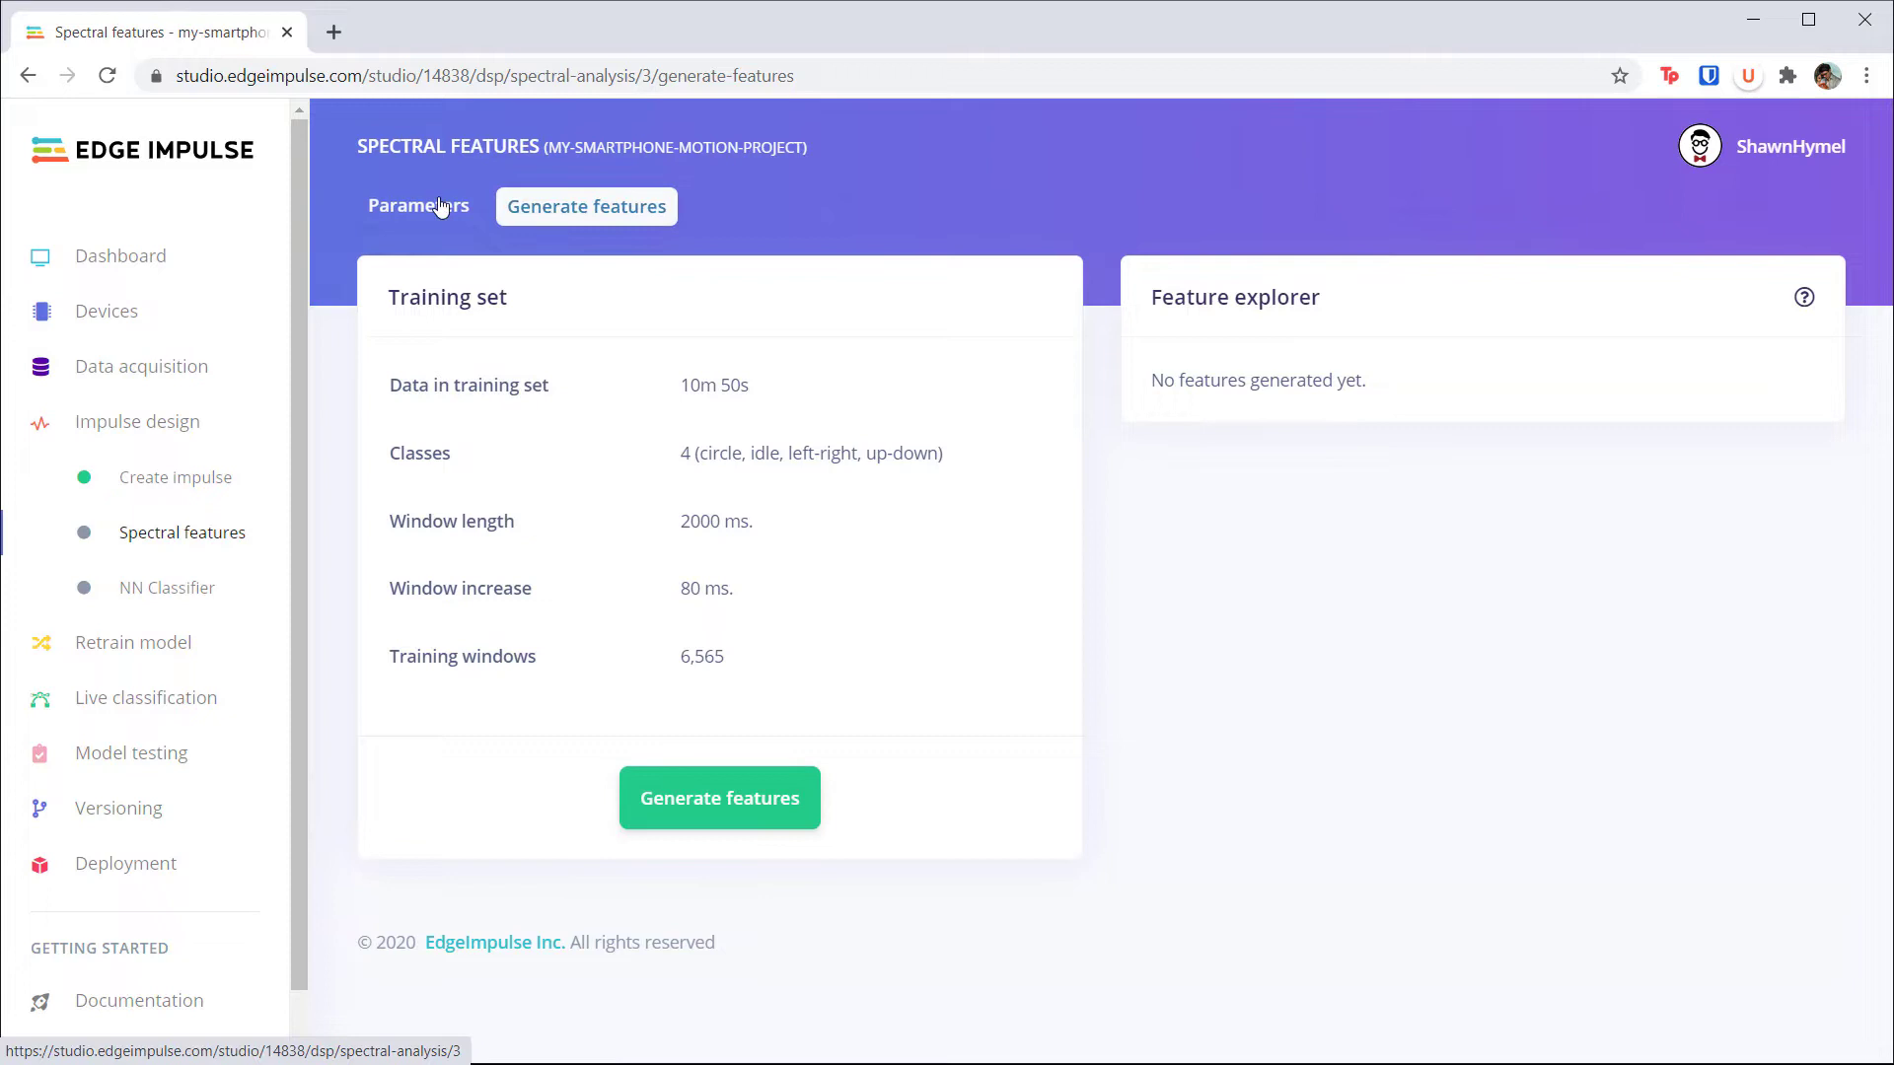
pyautogui.click(419, 205)
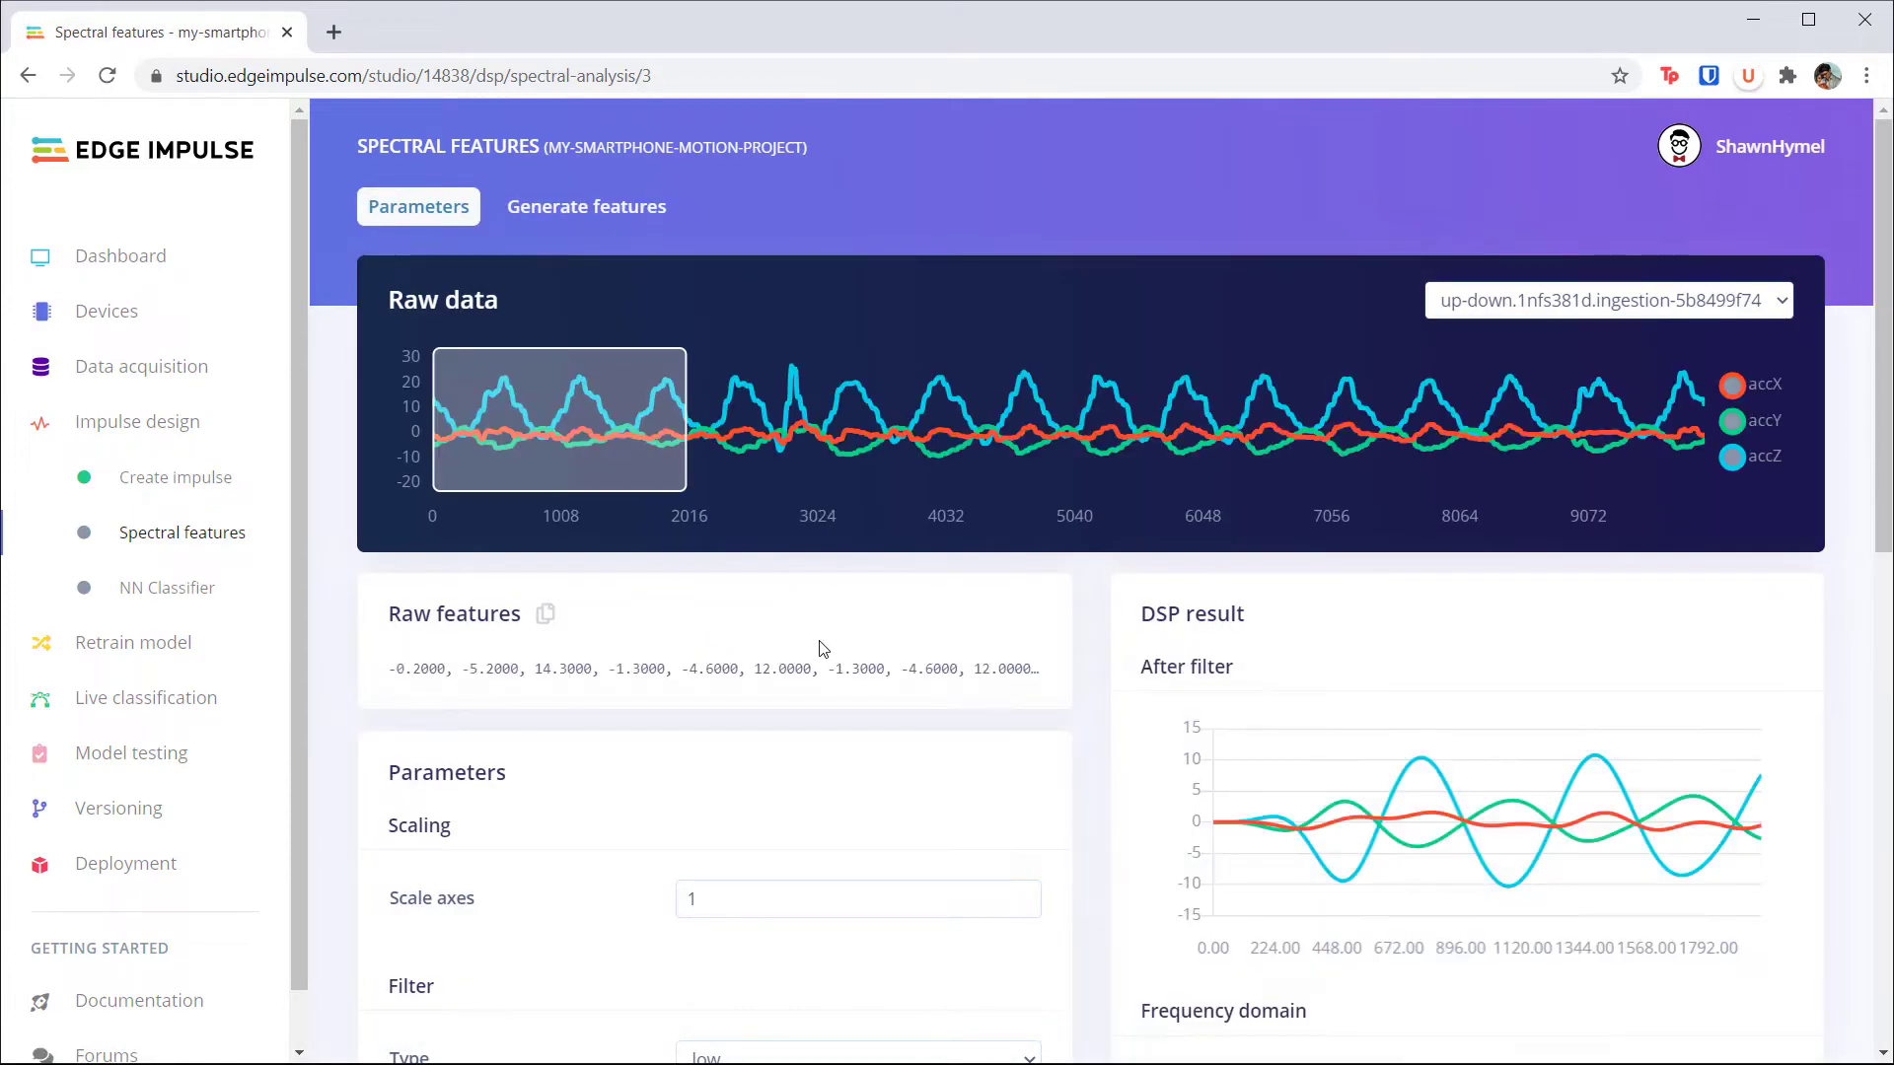
pyautogui.click(1608, 300)
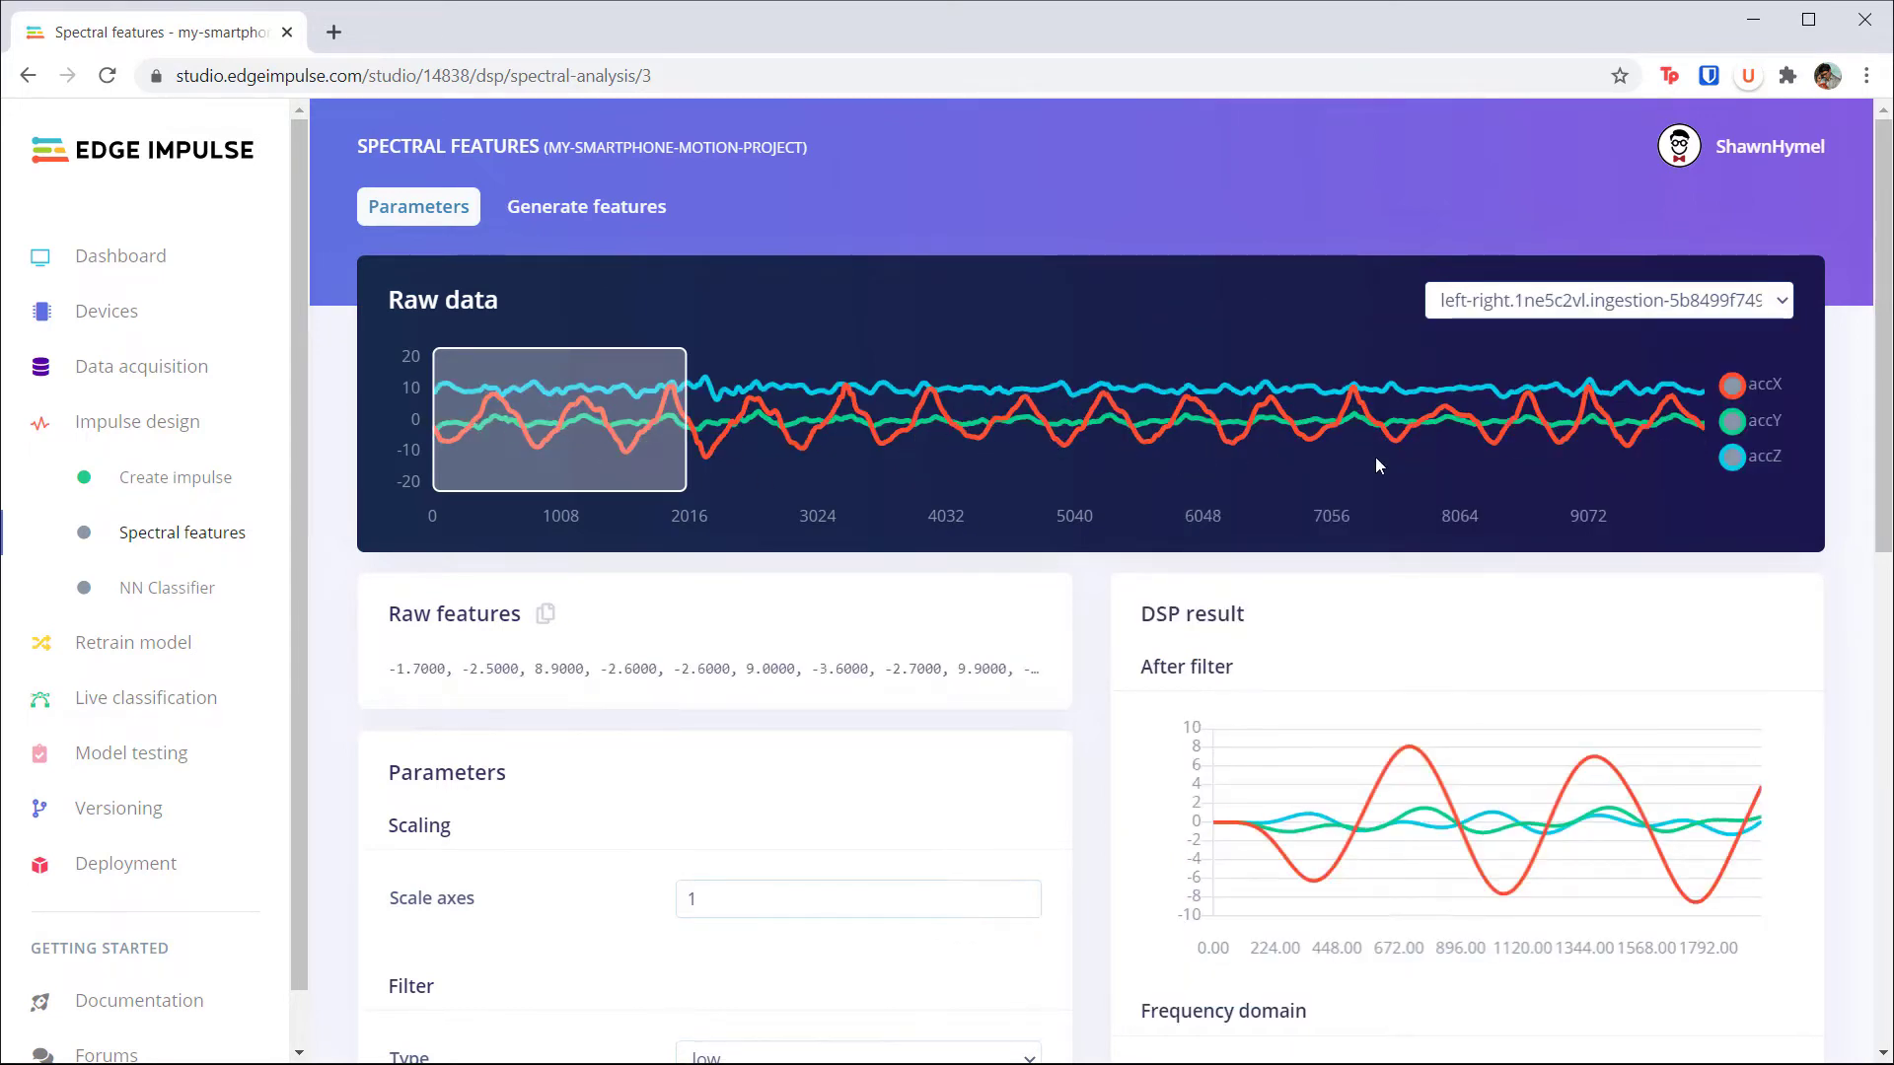
pyautogui.moveTo(1567, 922)
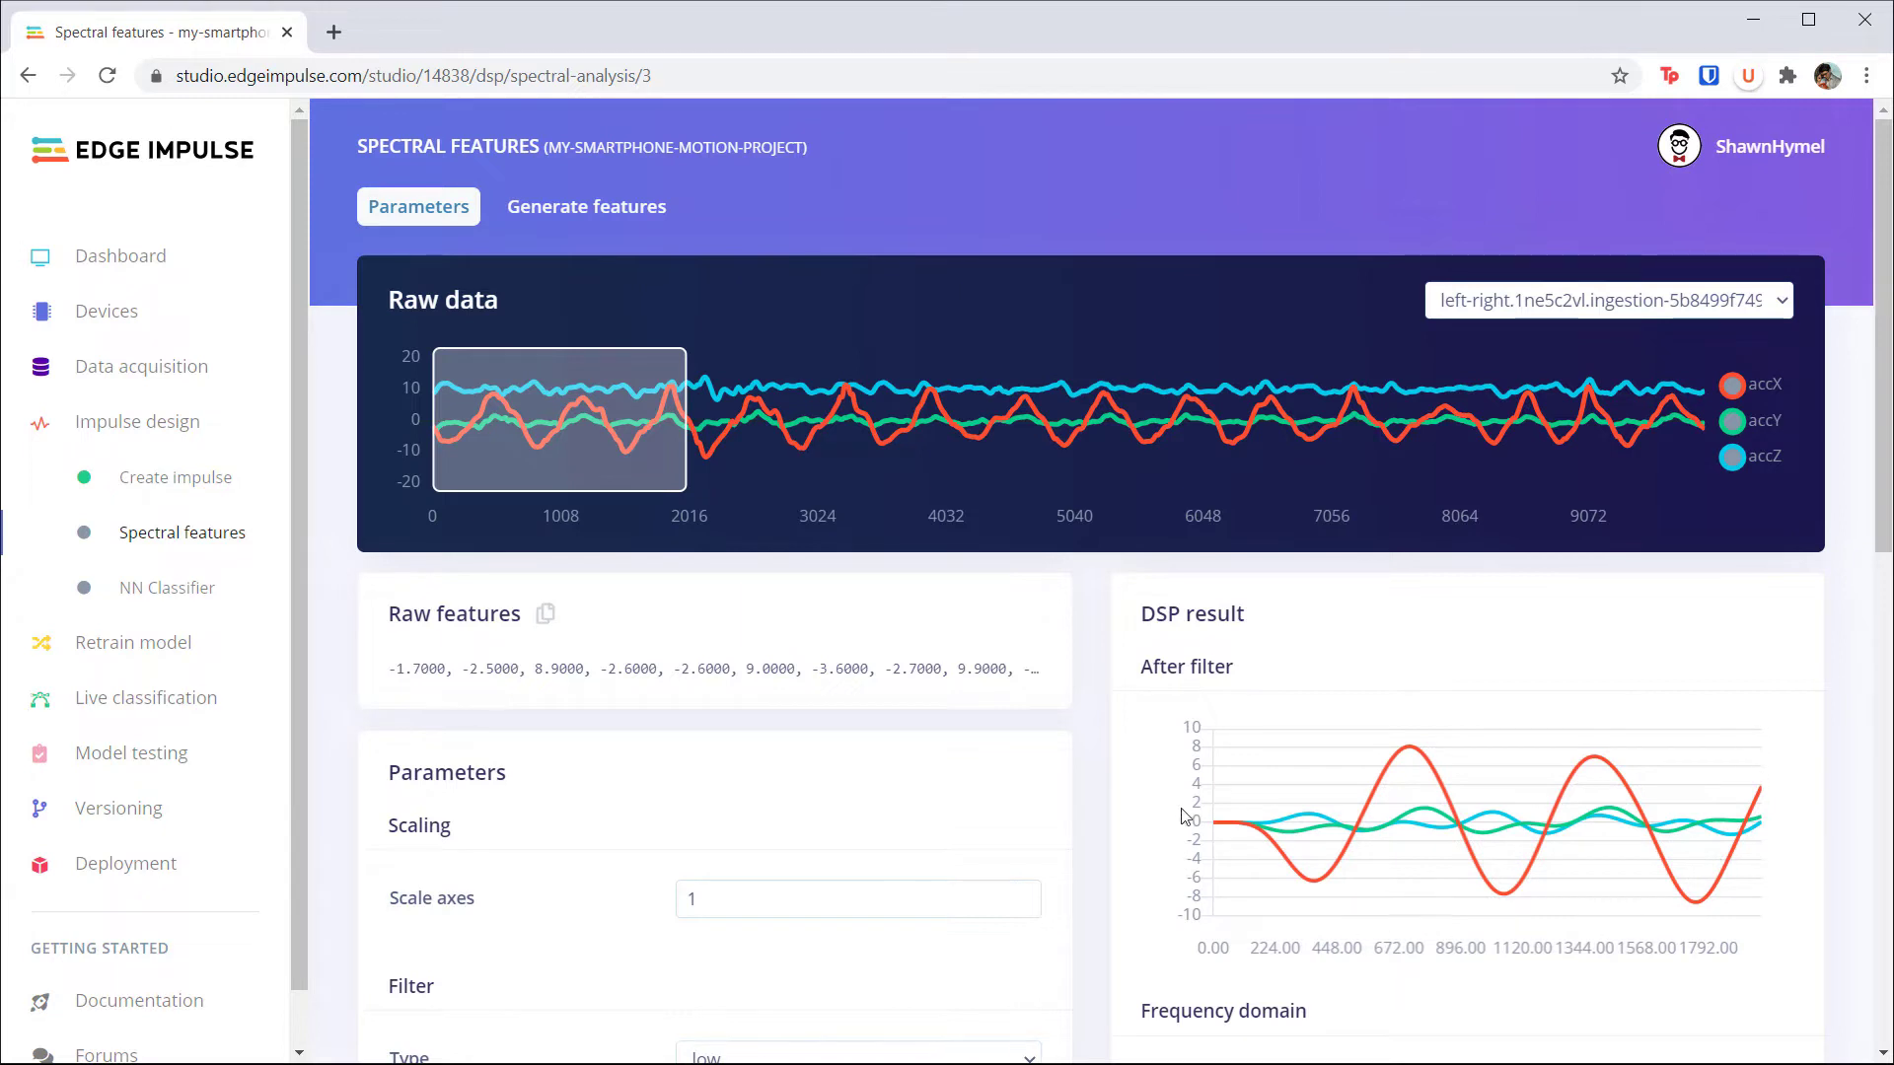
pyautogui.scroll(-3)
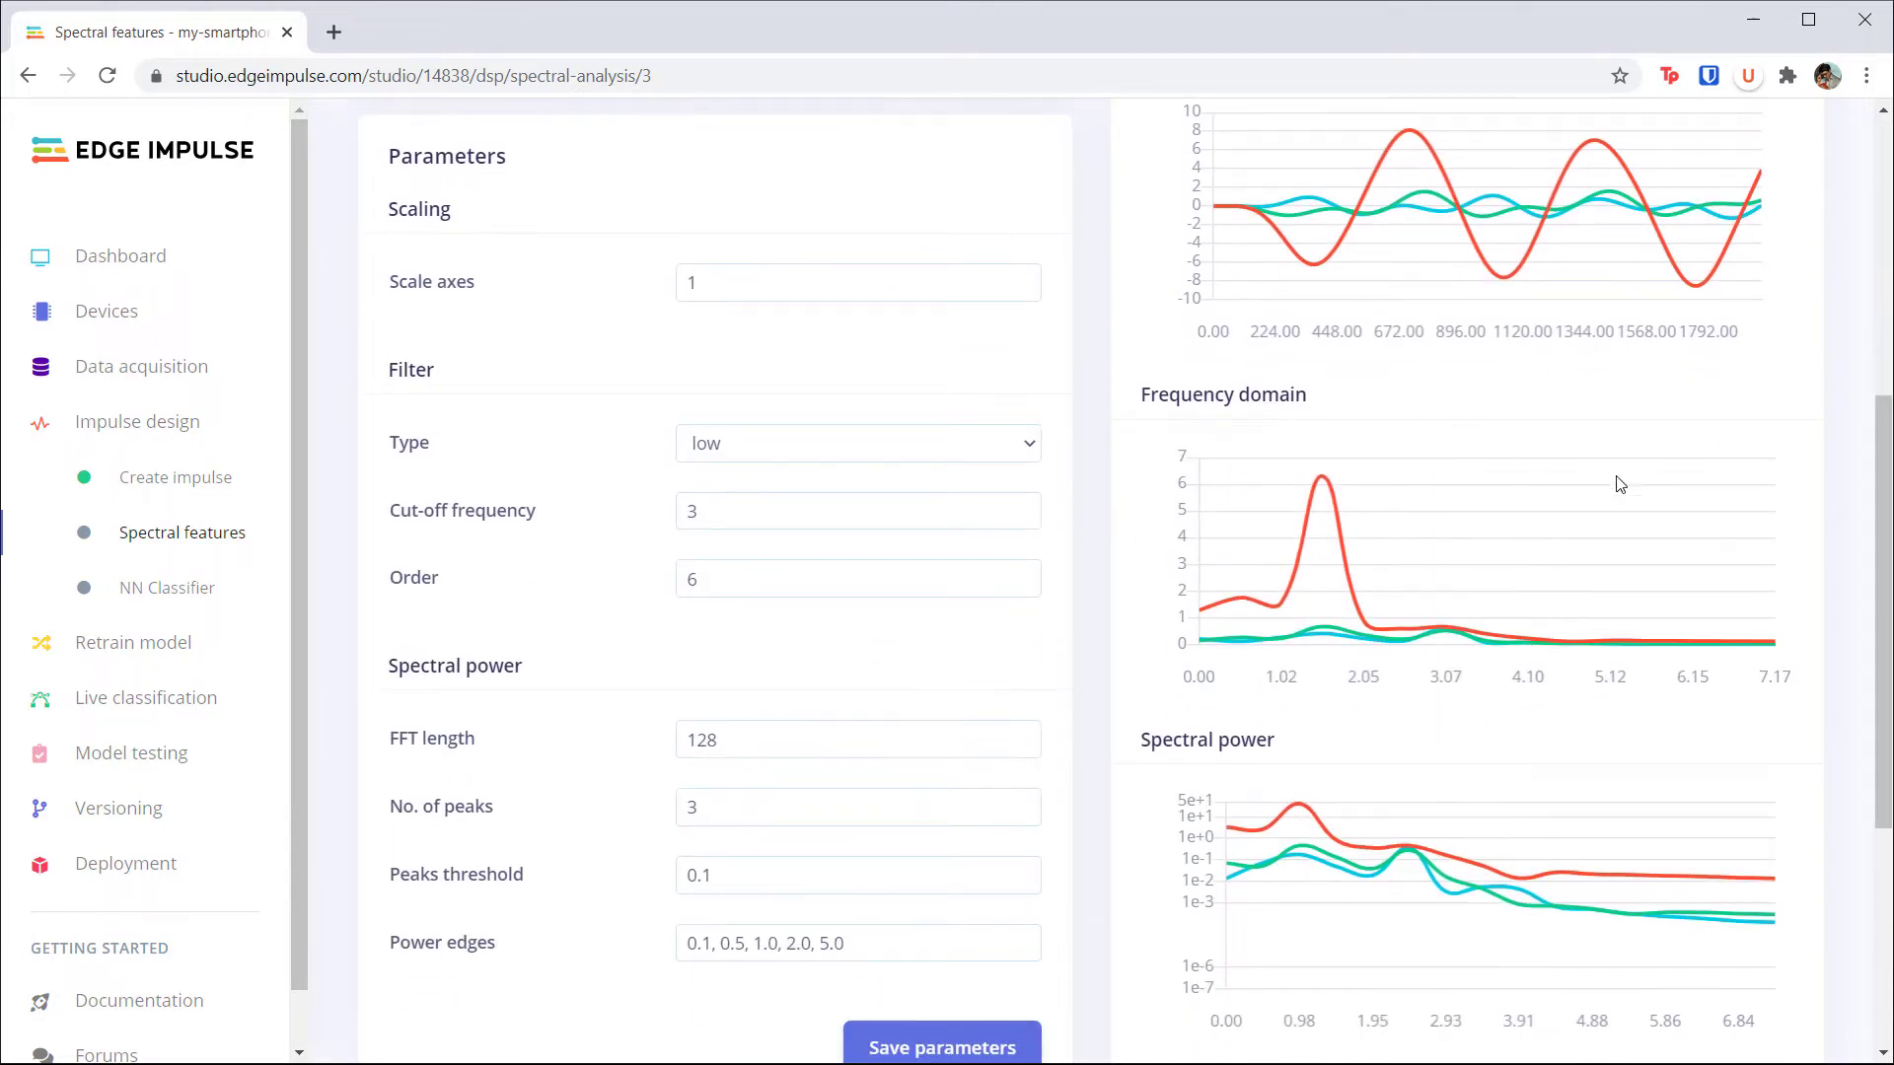
pyautogui.moveTo(1507, 1018)
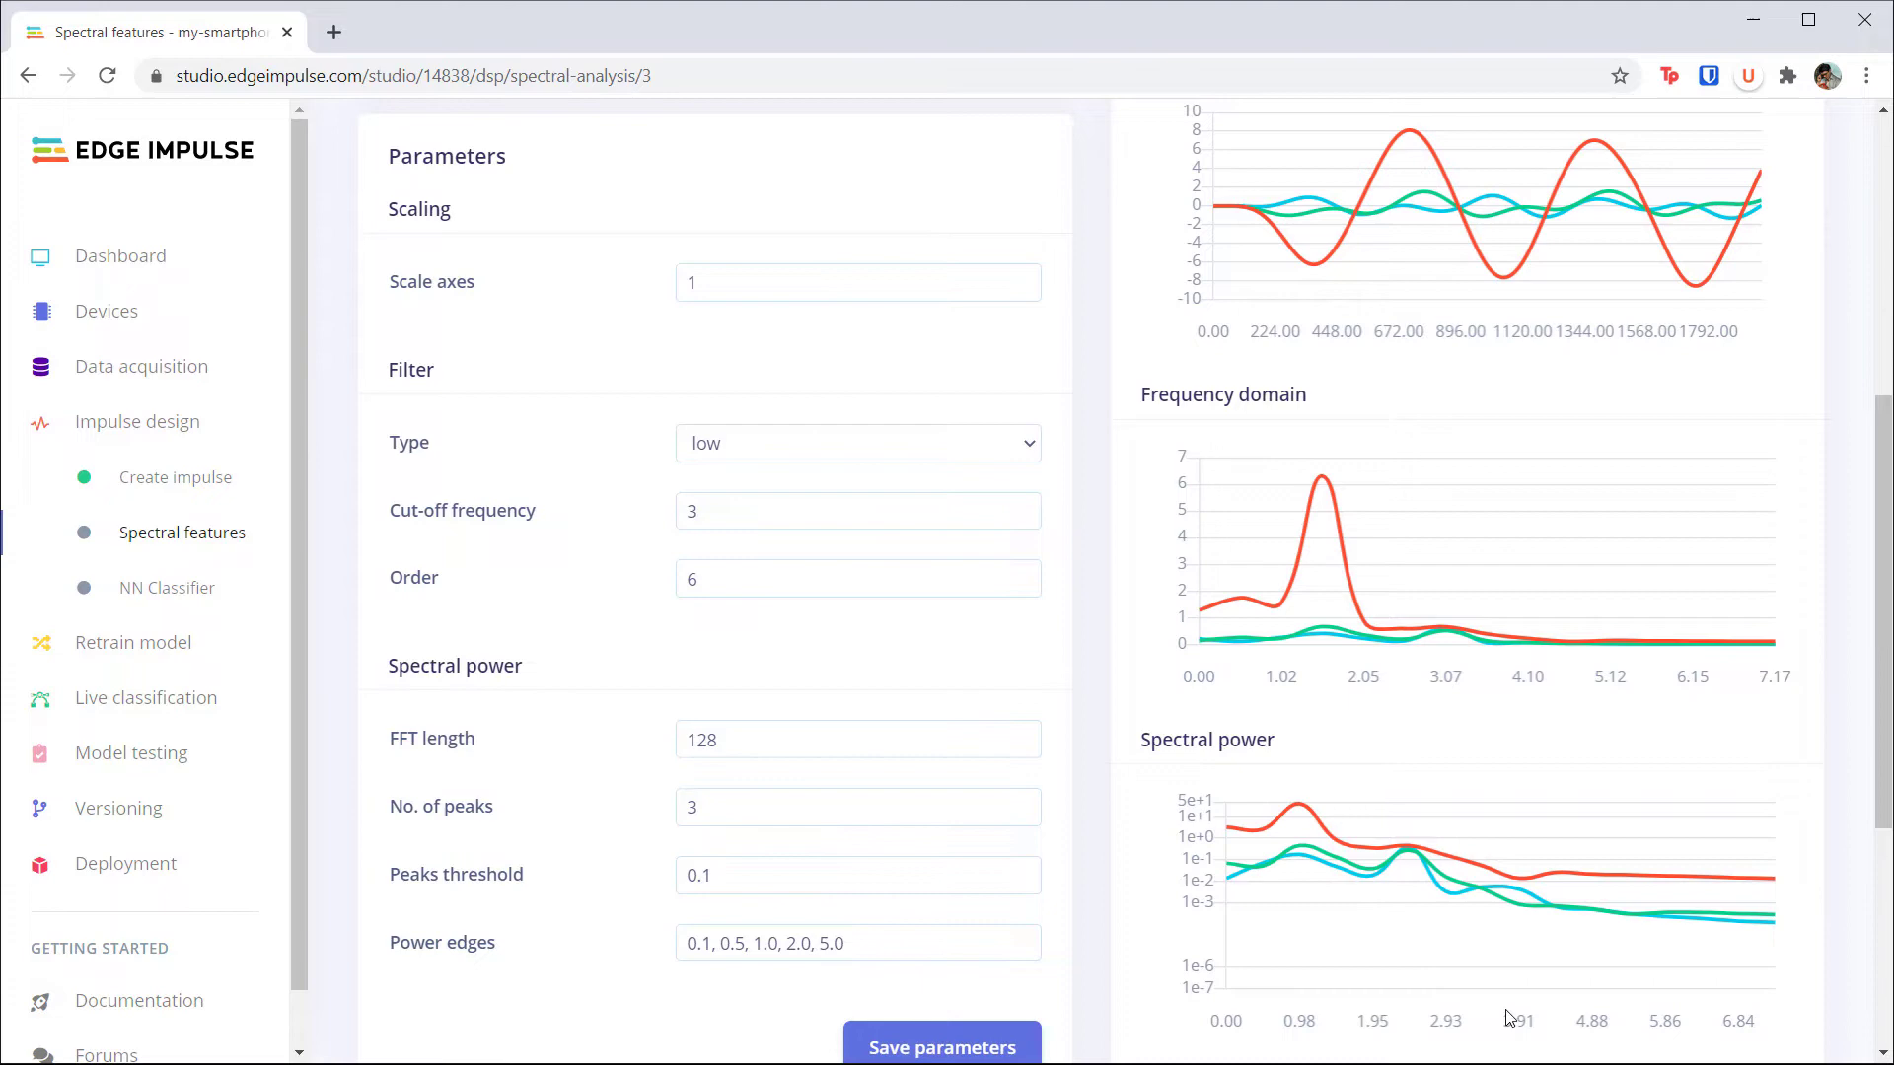
pyautogui.moveTo(1324, 653)
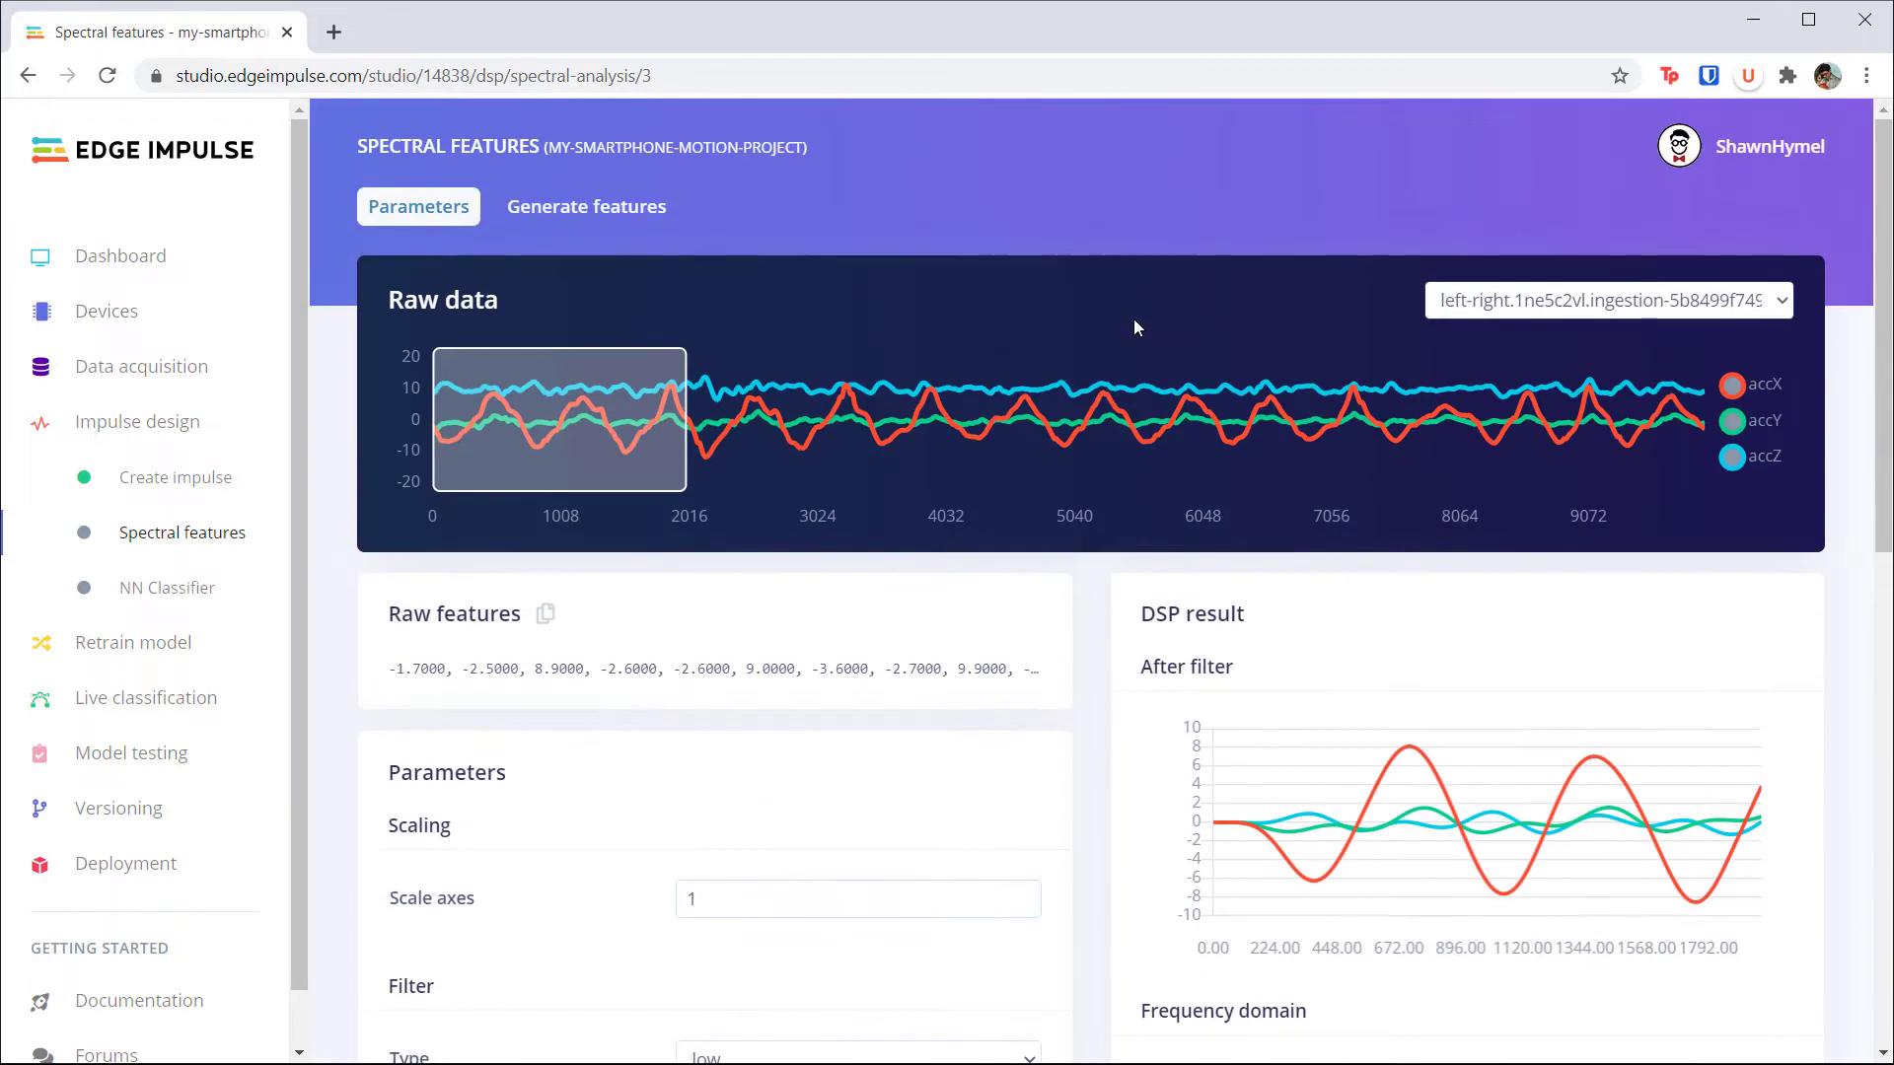
# Step: Preview spectral analysis for up-down, circle and idle samples, ending on idle's nearly flat spectrum
pyautogui.click(1607, 300)
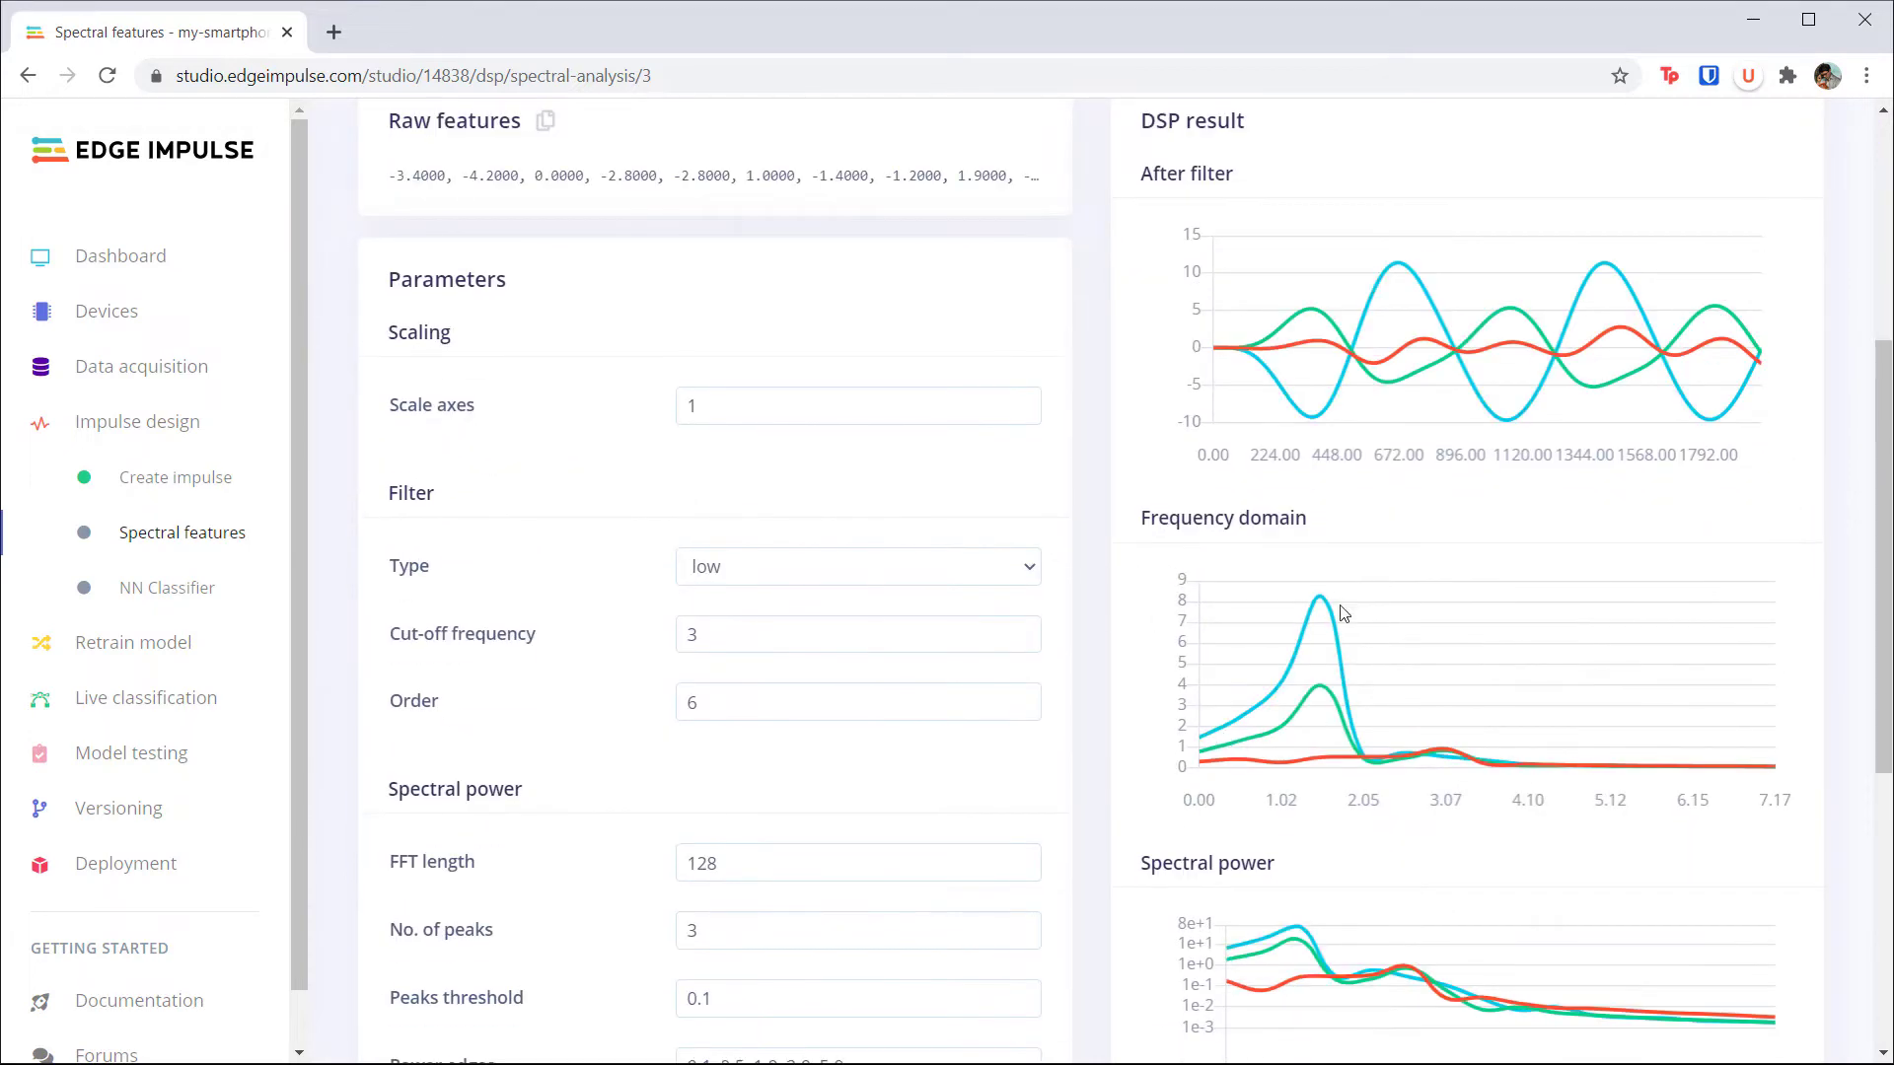
pyautogui.moveTo(1099, 668)
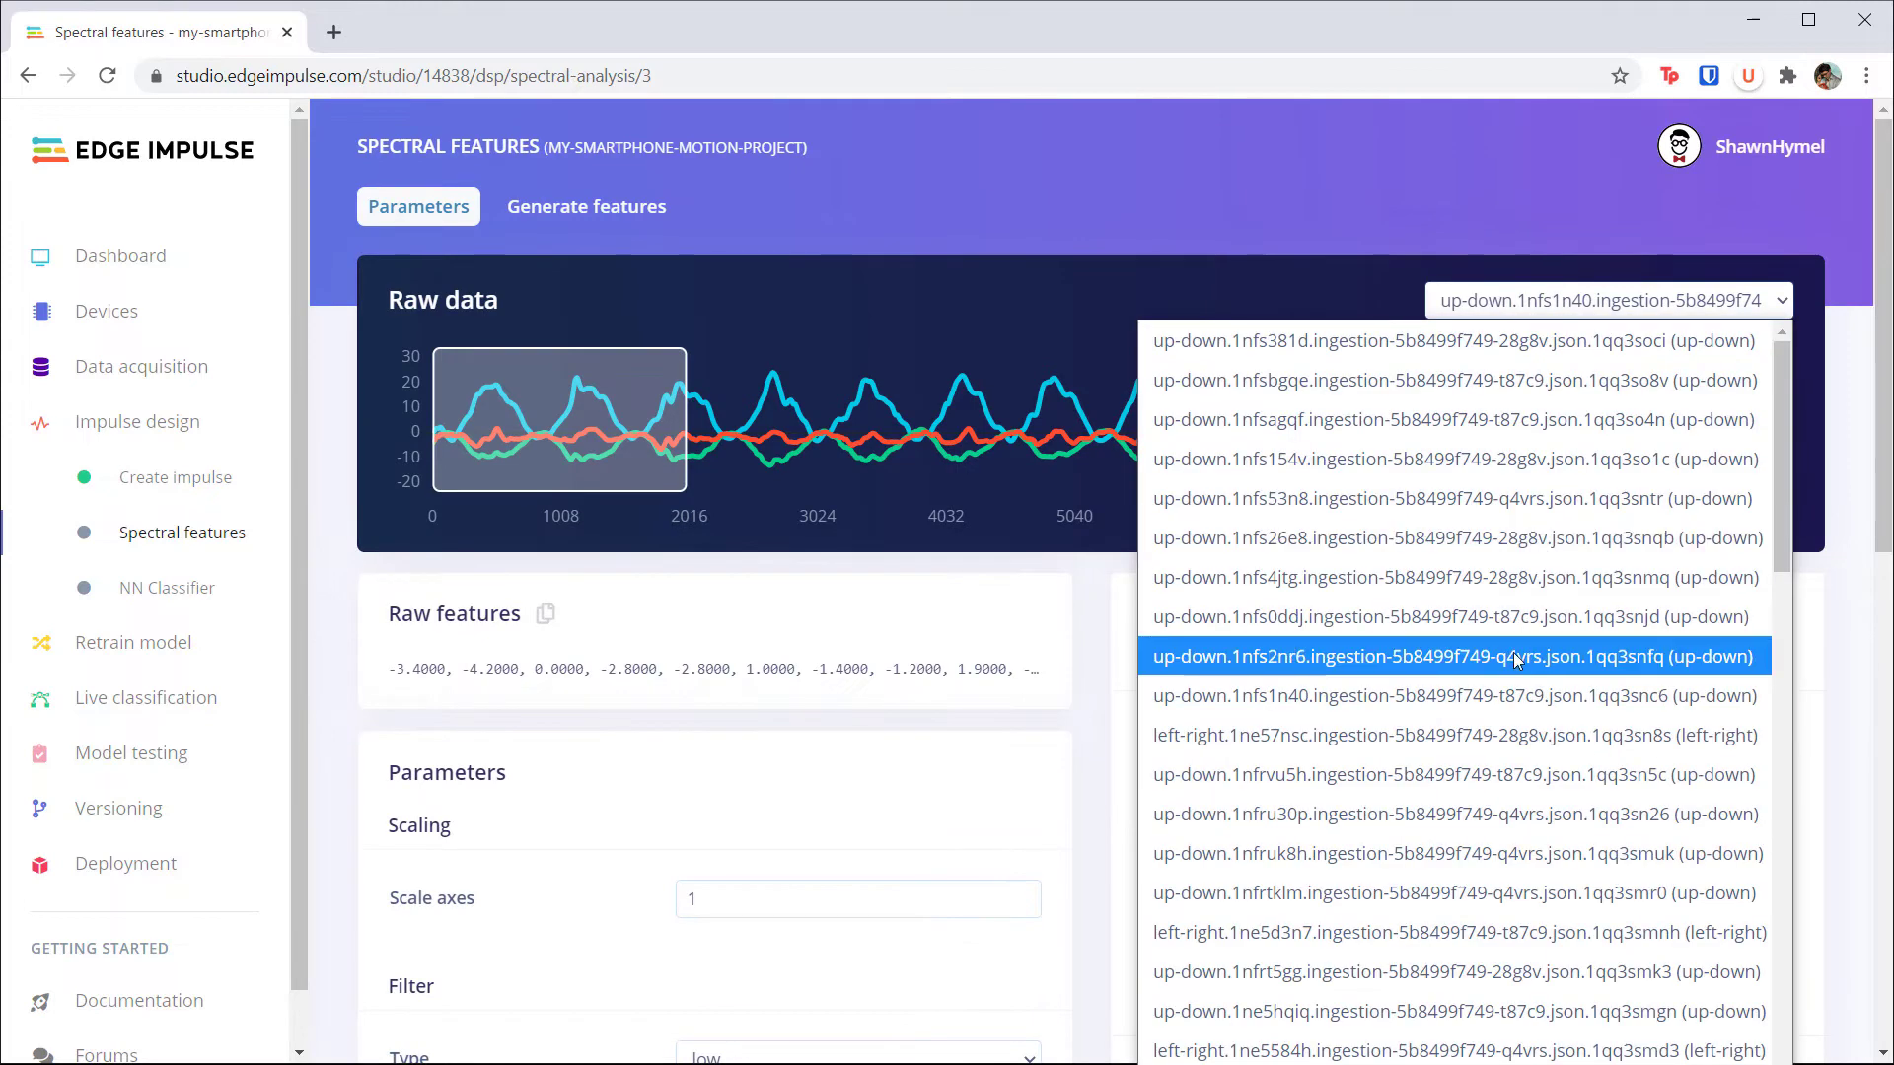
pyautogui.click(1449, 656)
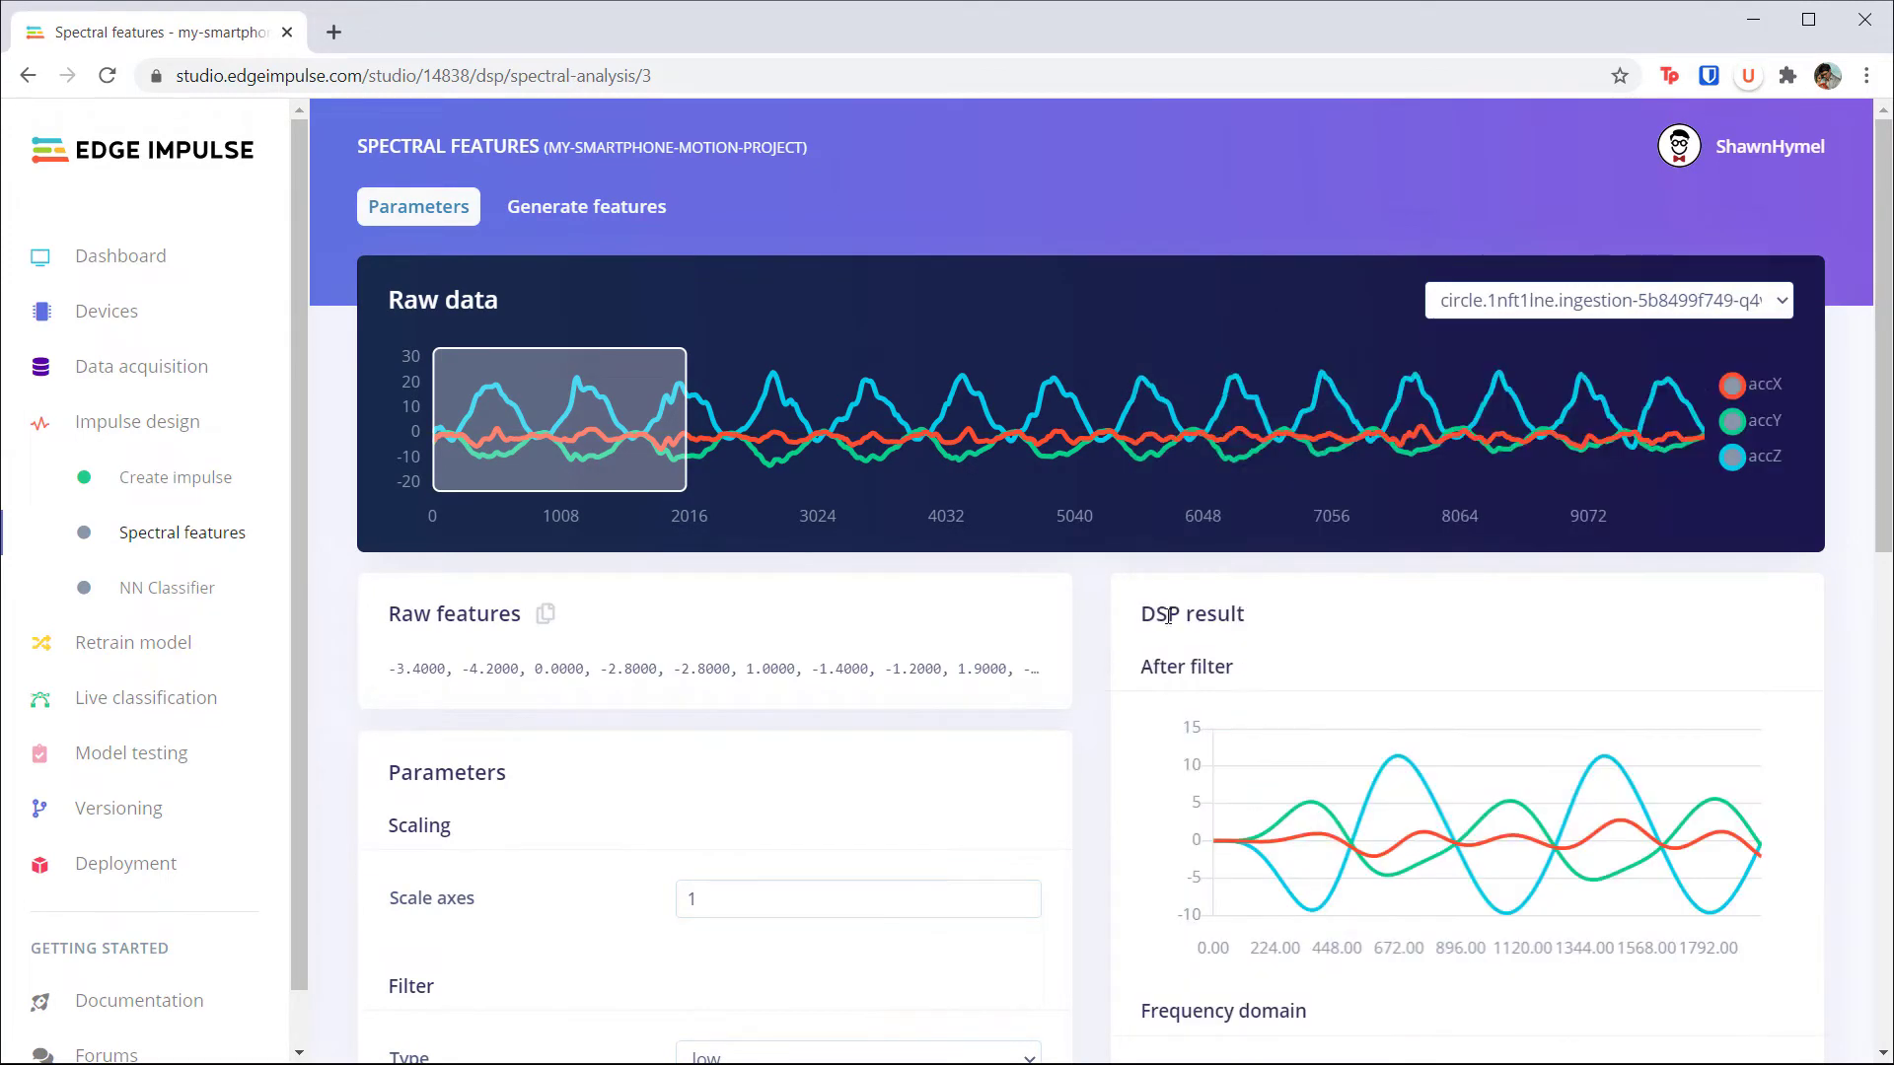
pyautogui.scroll(-3)
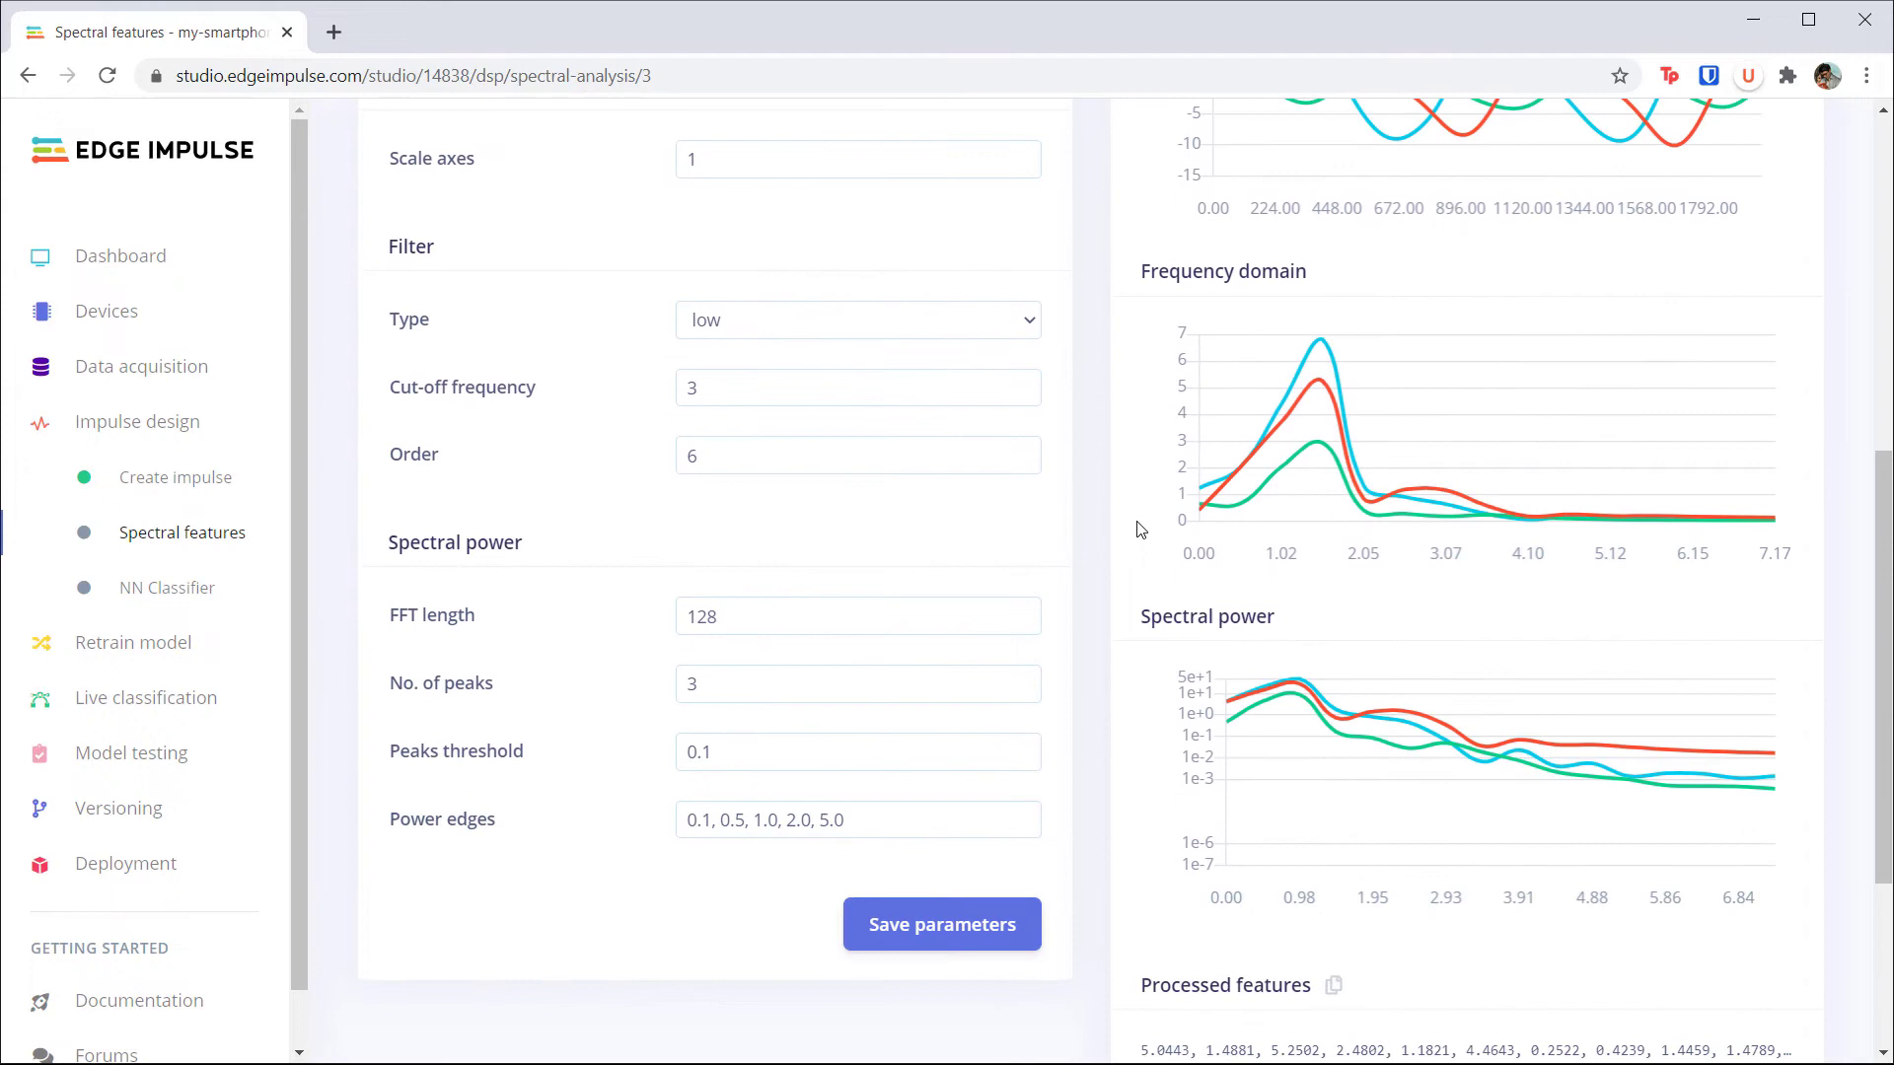
pyautogui.scroll(-3)
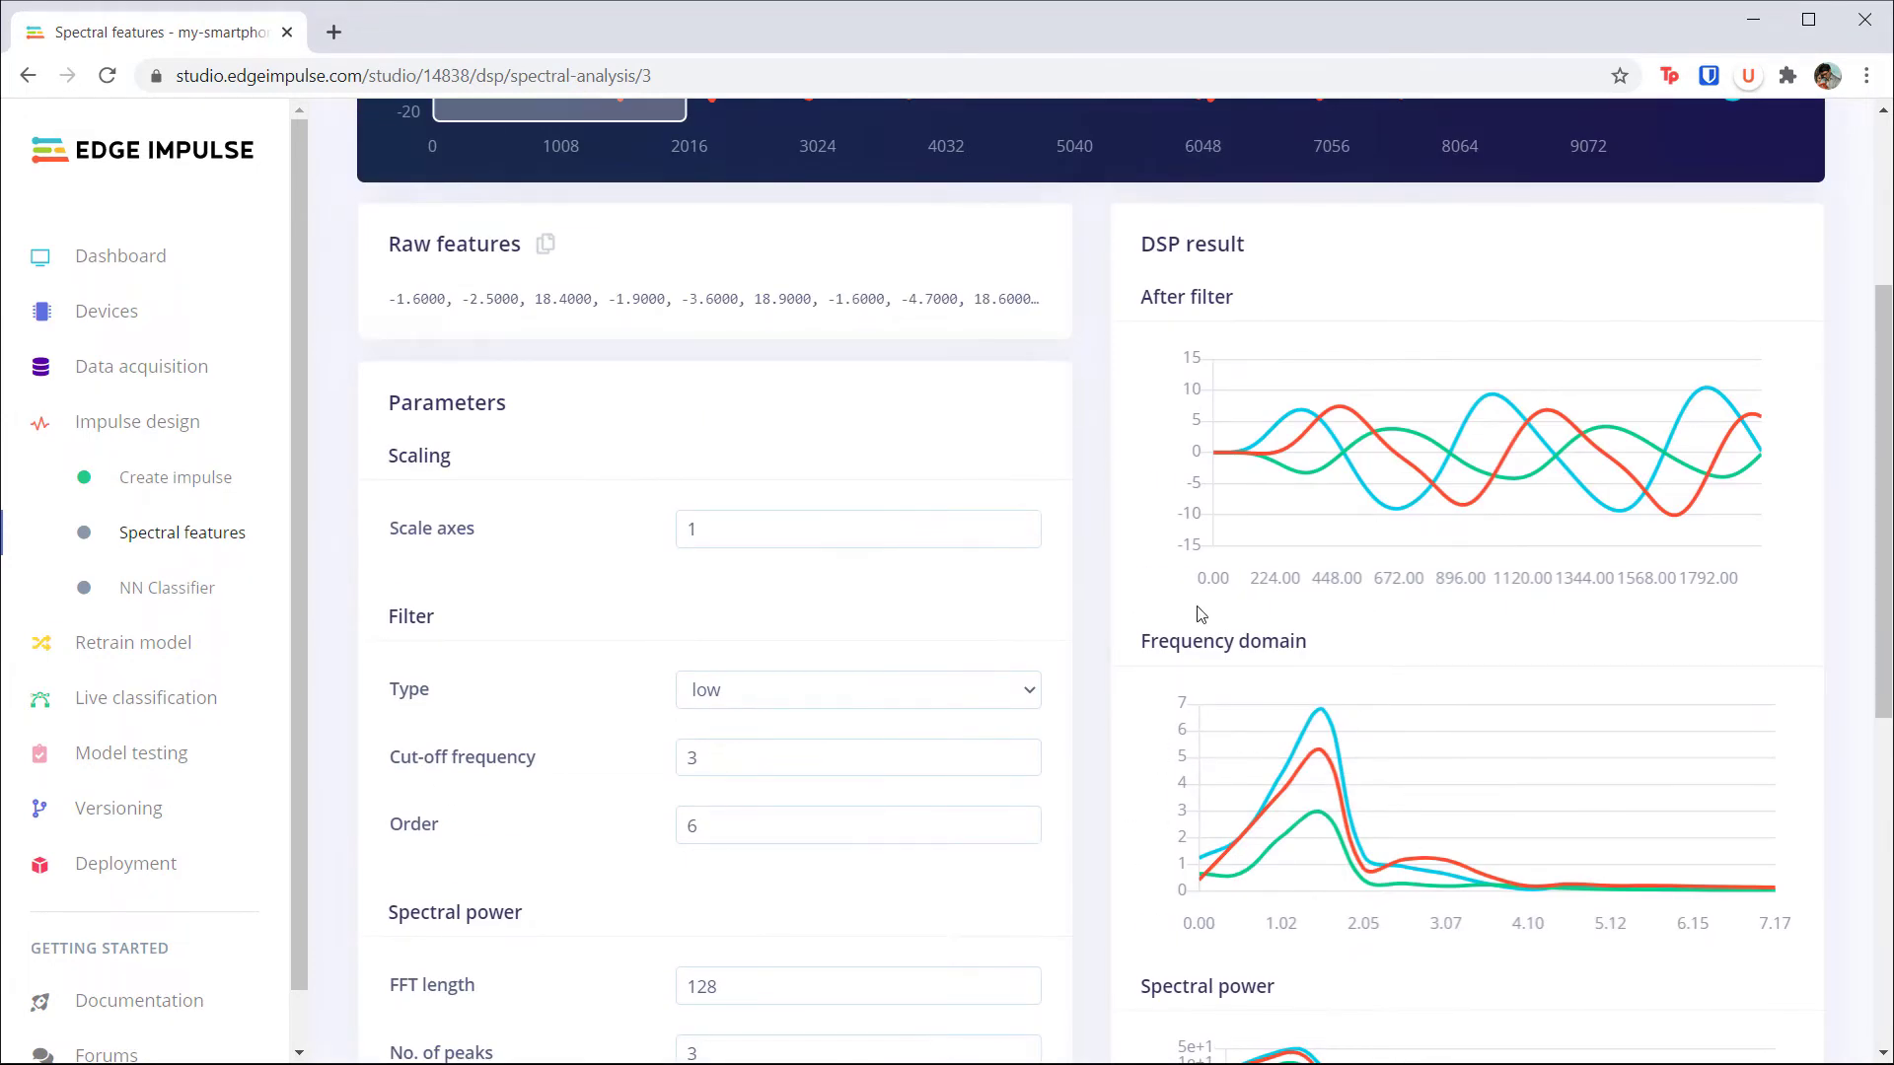
pyautogui.moveTo(1178, 570)
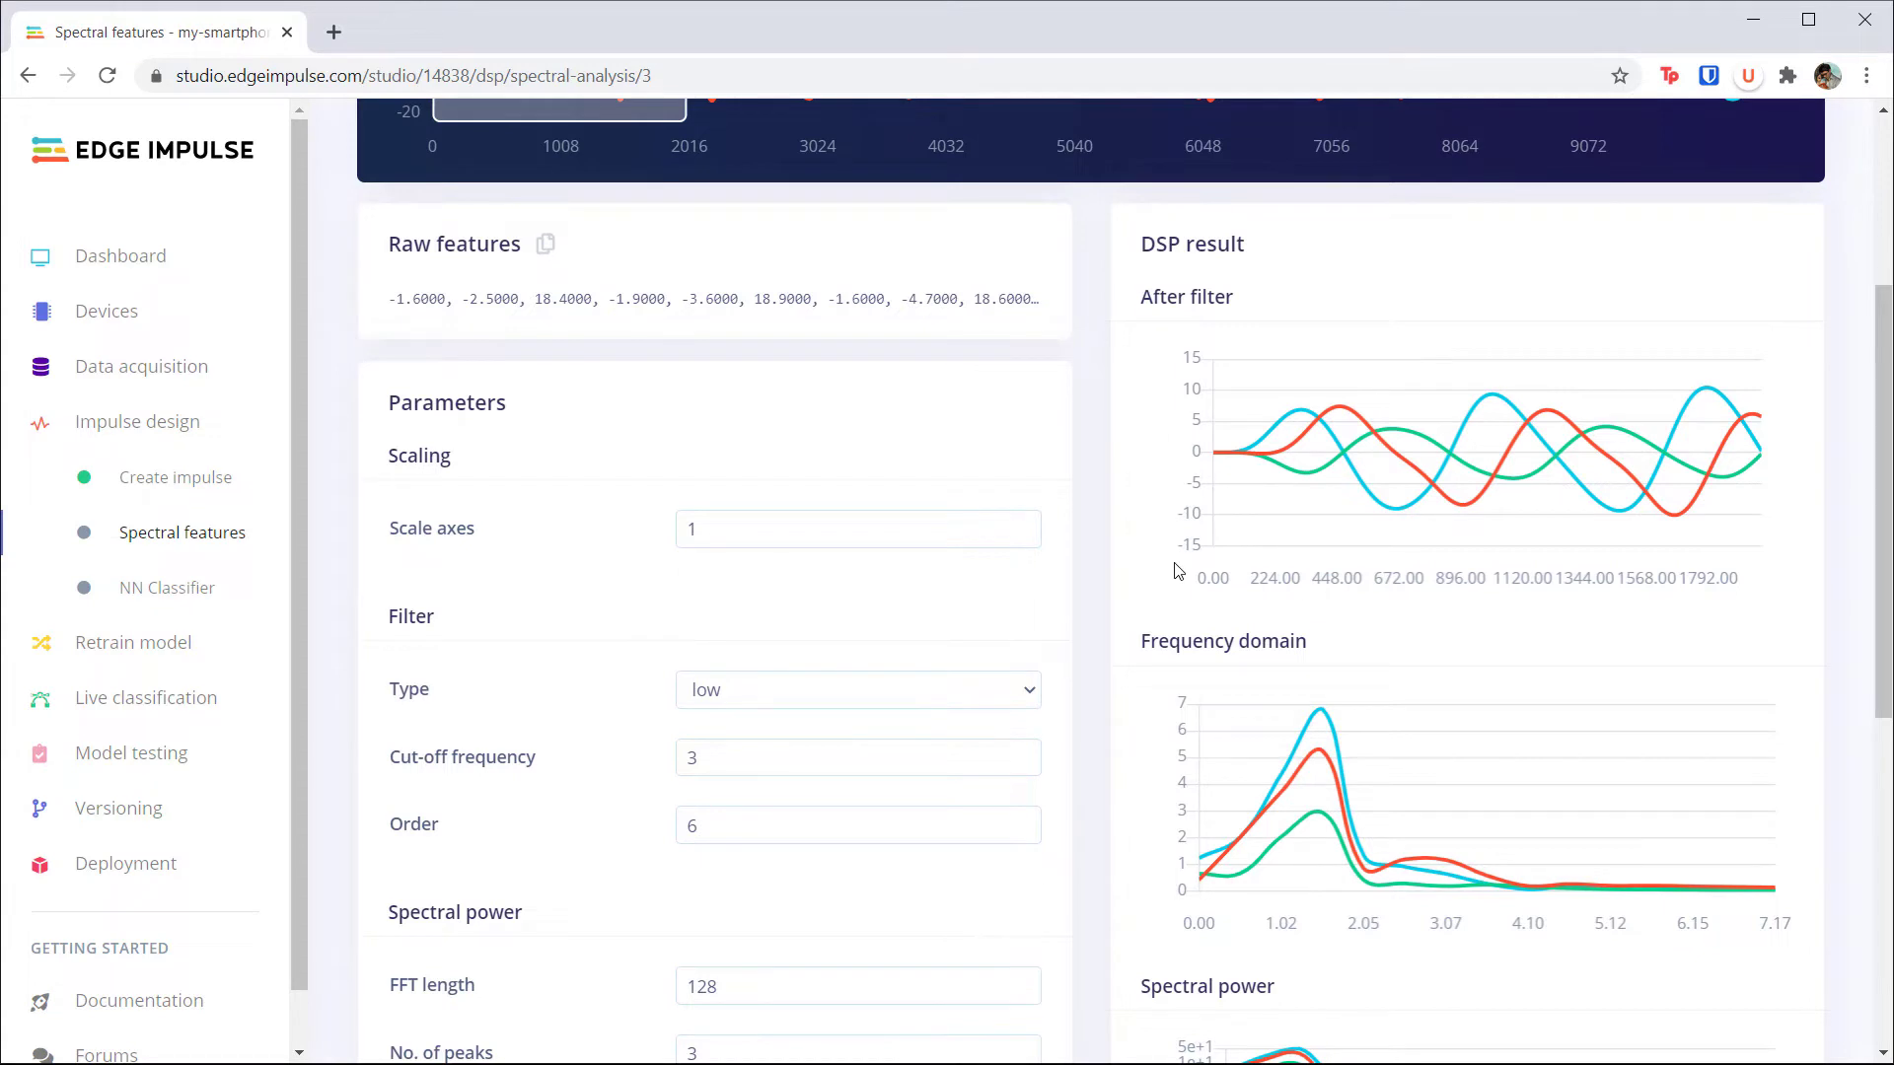
pyautogui.scroll(-3)
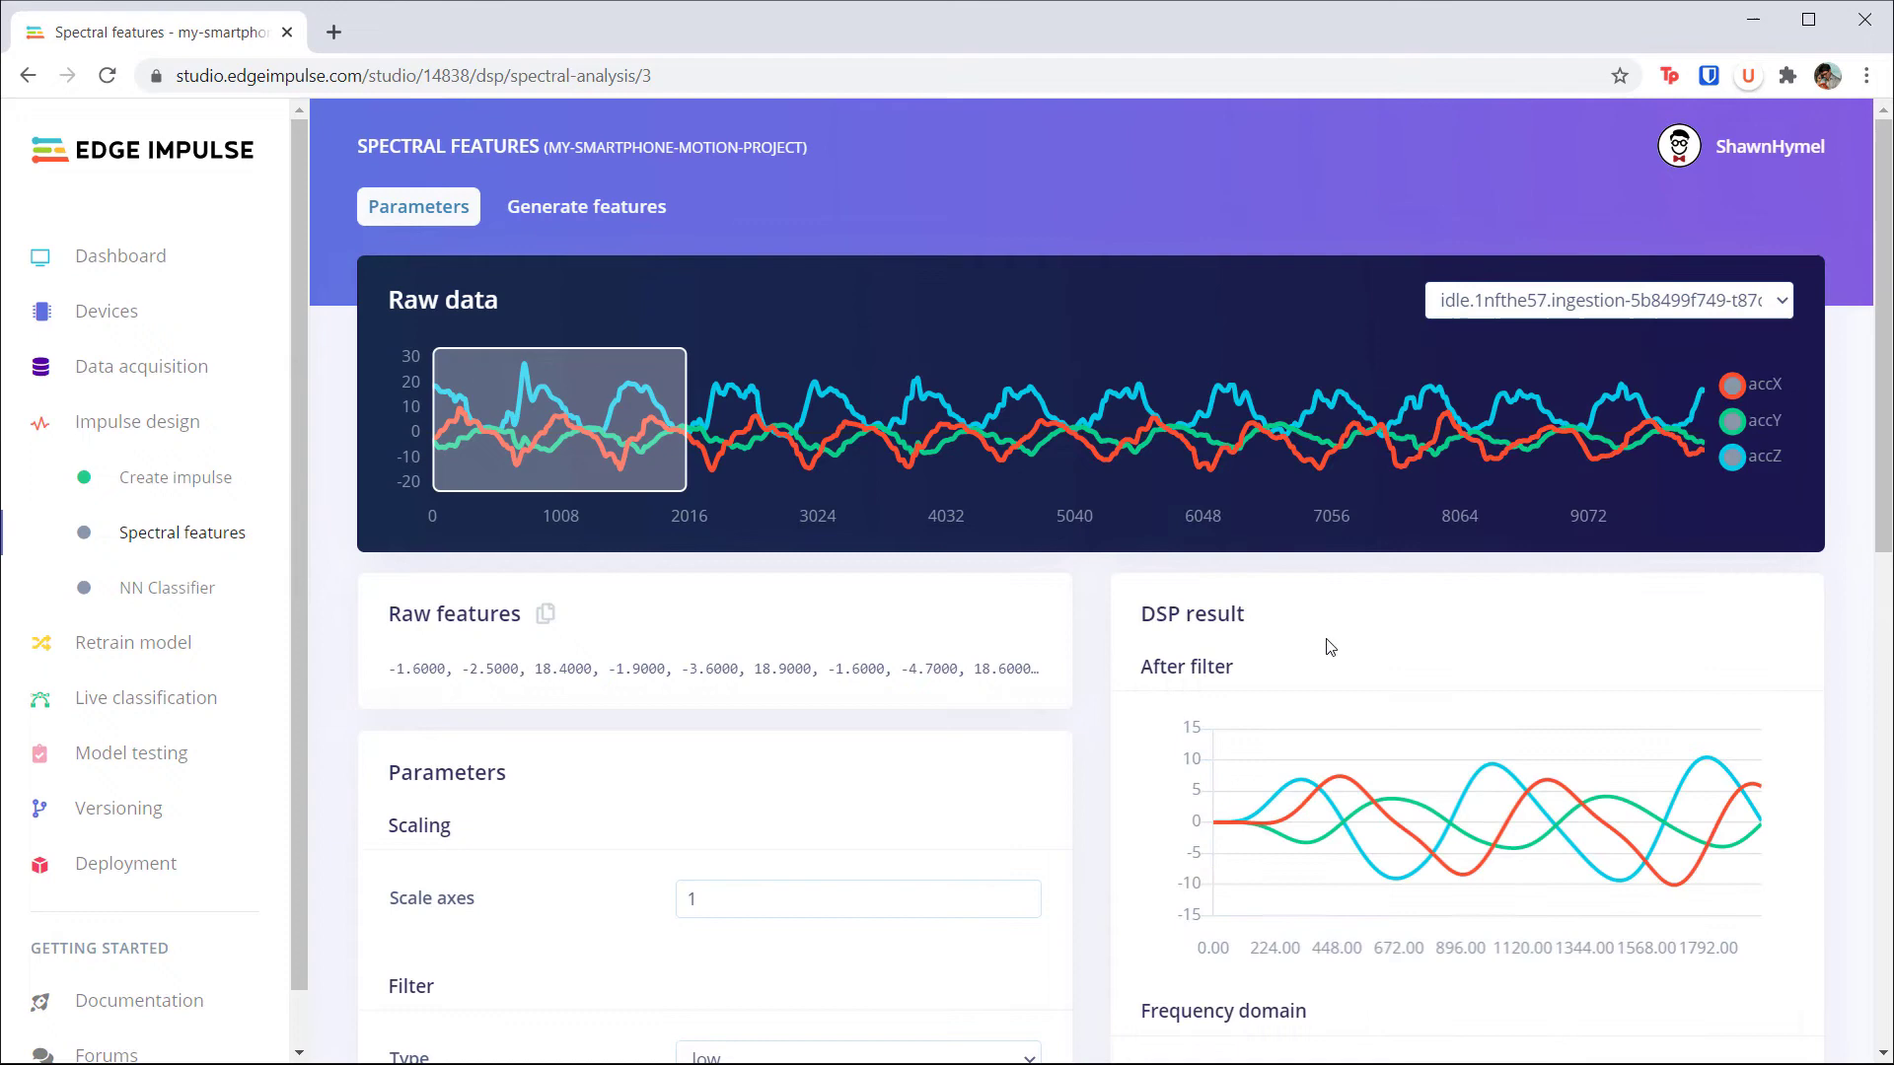
pyautogui.scroll(-3)
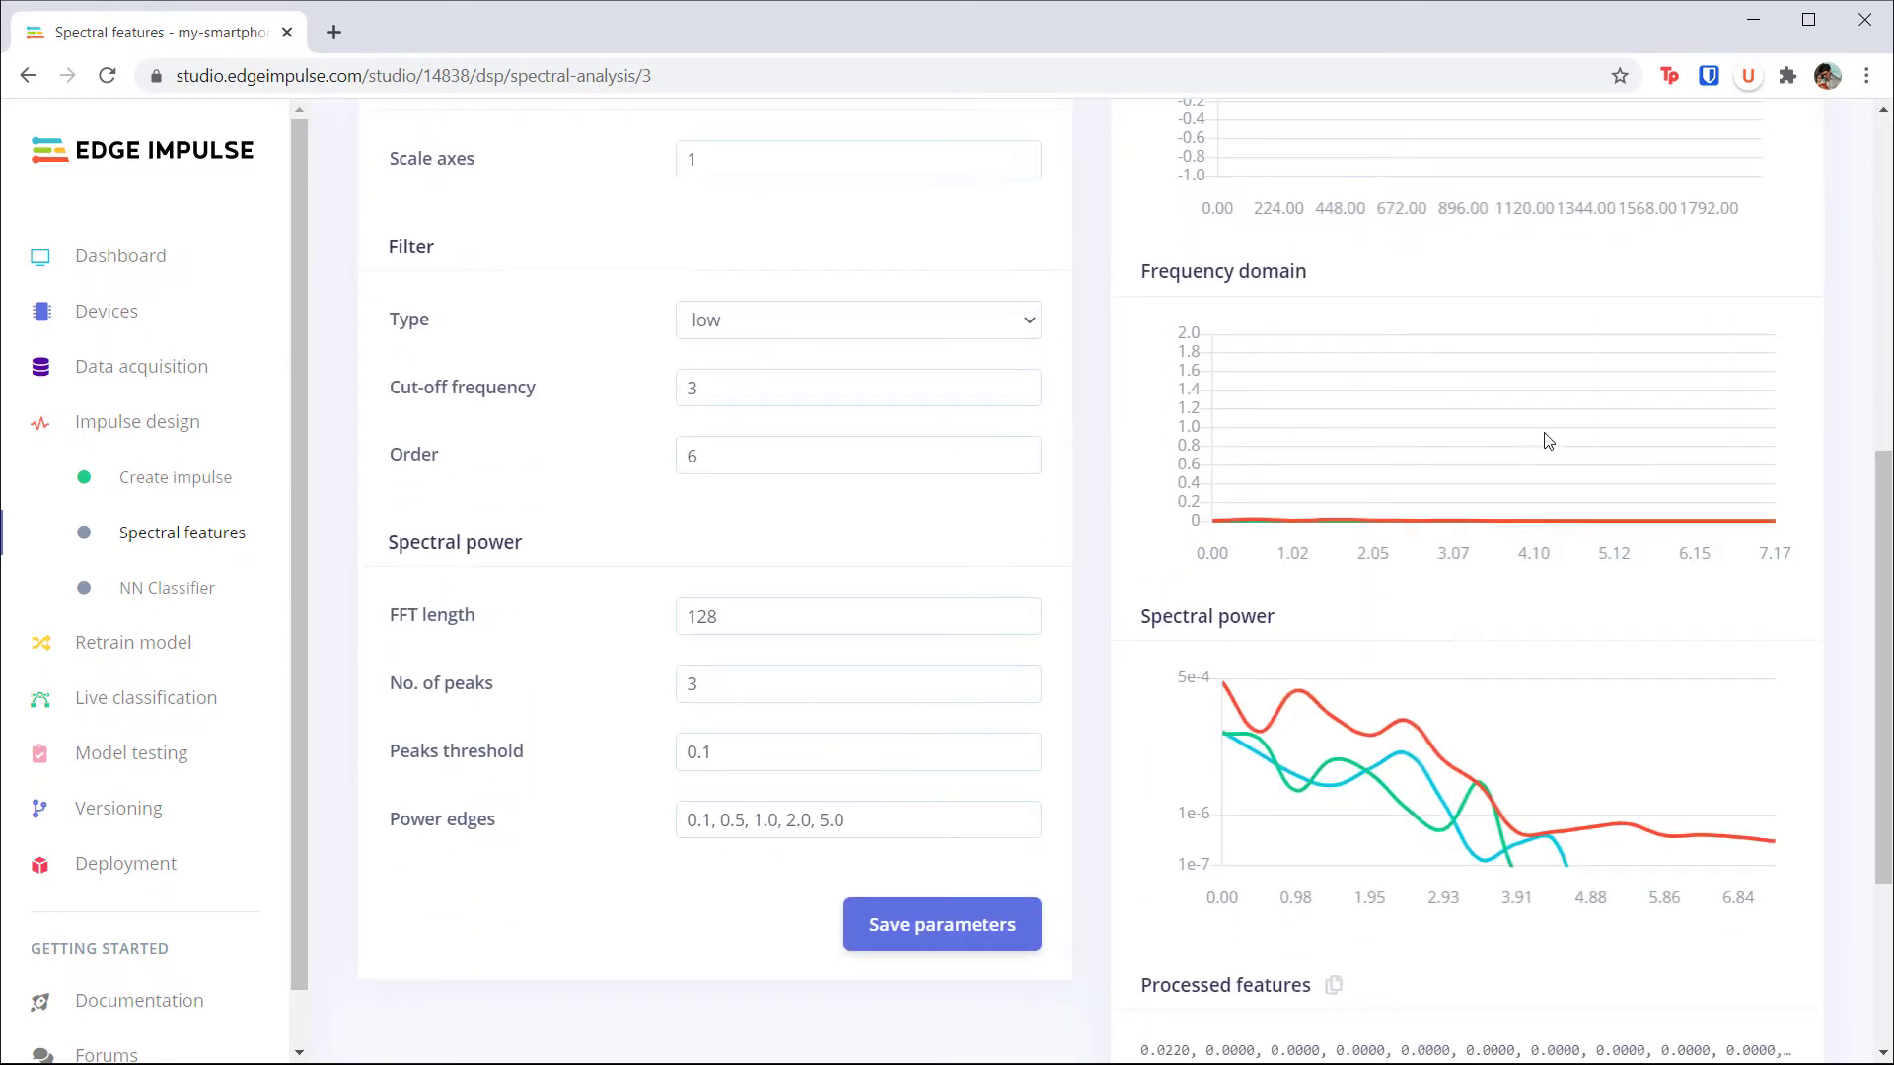
pyautogui.moveTo(1089, 517)
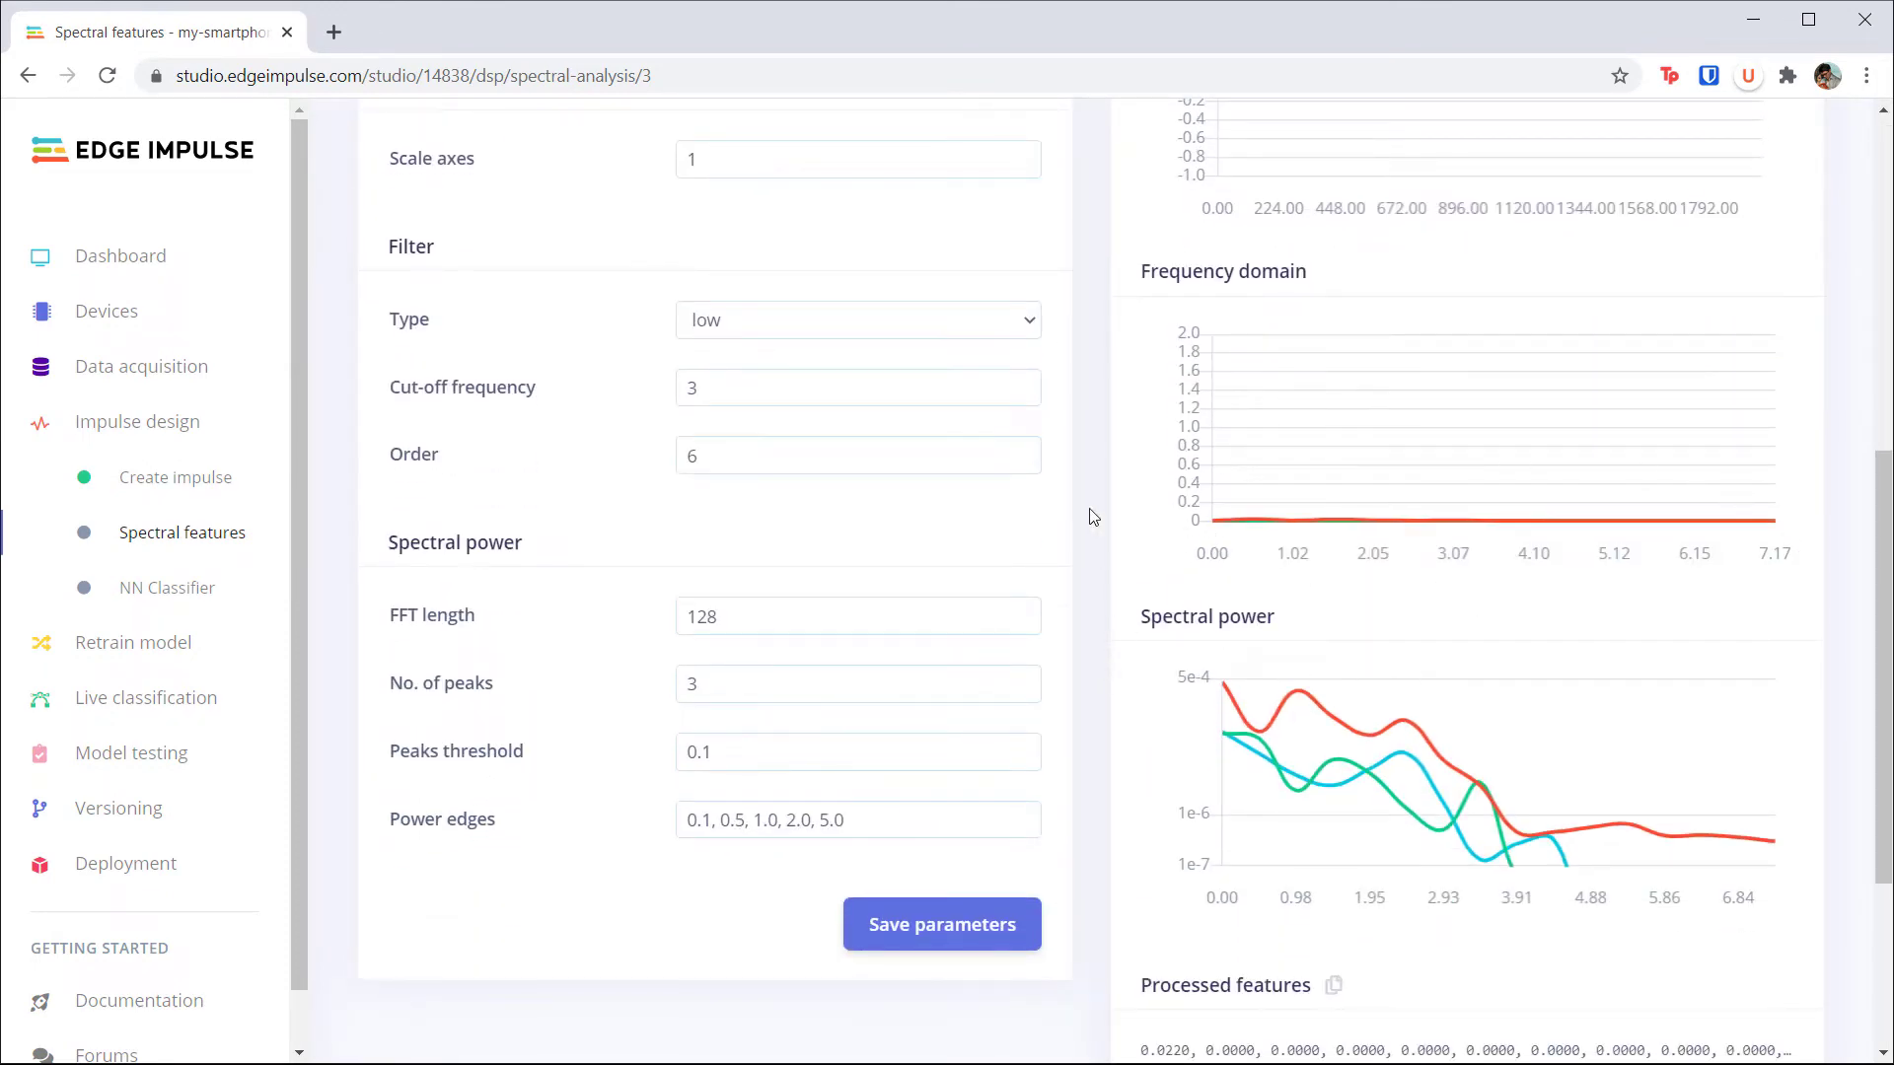
# Step: Generate spectral features for all 6,565 training windows and view the four class clusters
pyautogui.click(586, 205)
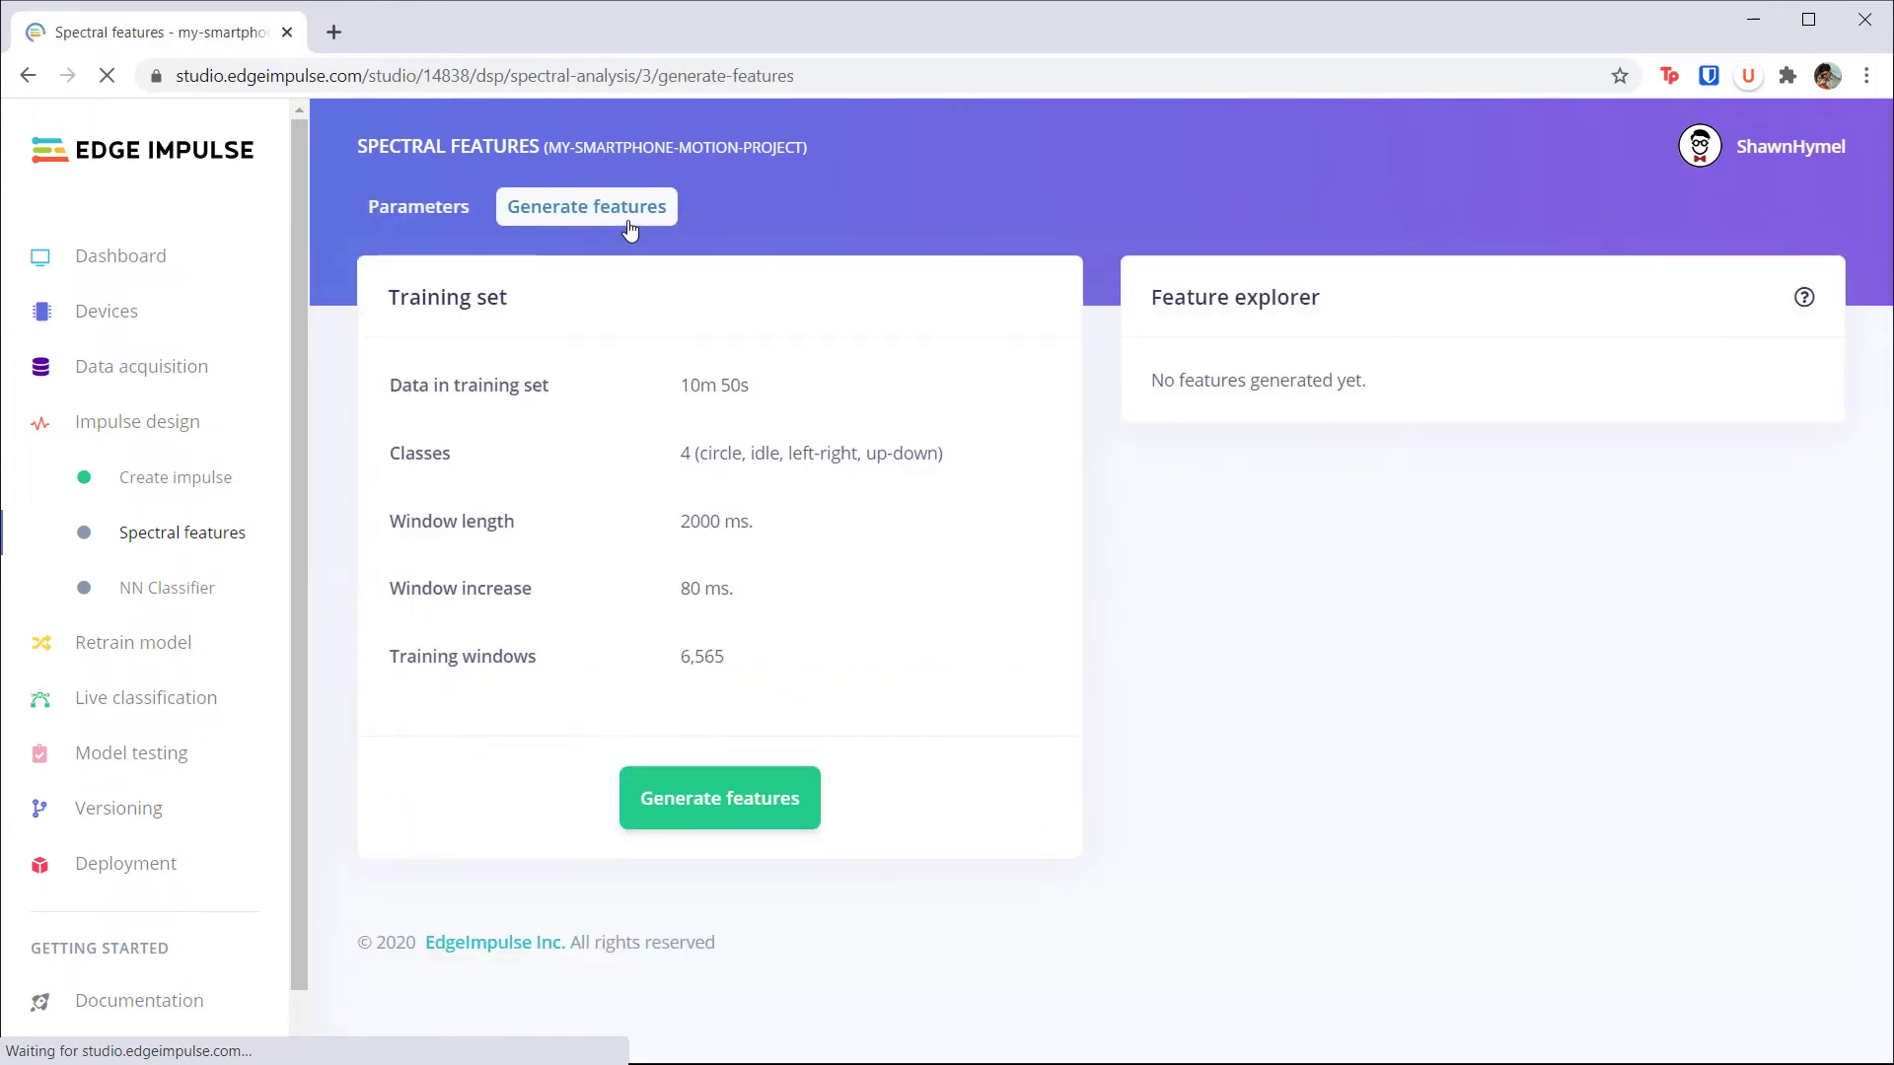
pyautogui.click(720, 797)
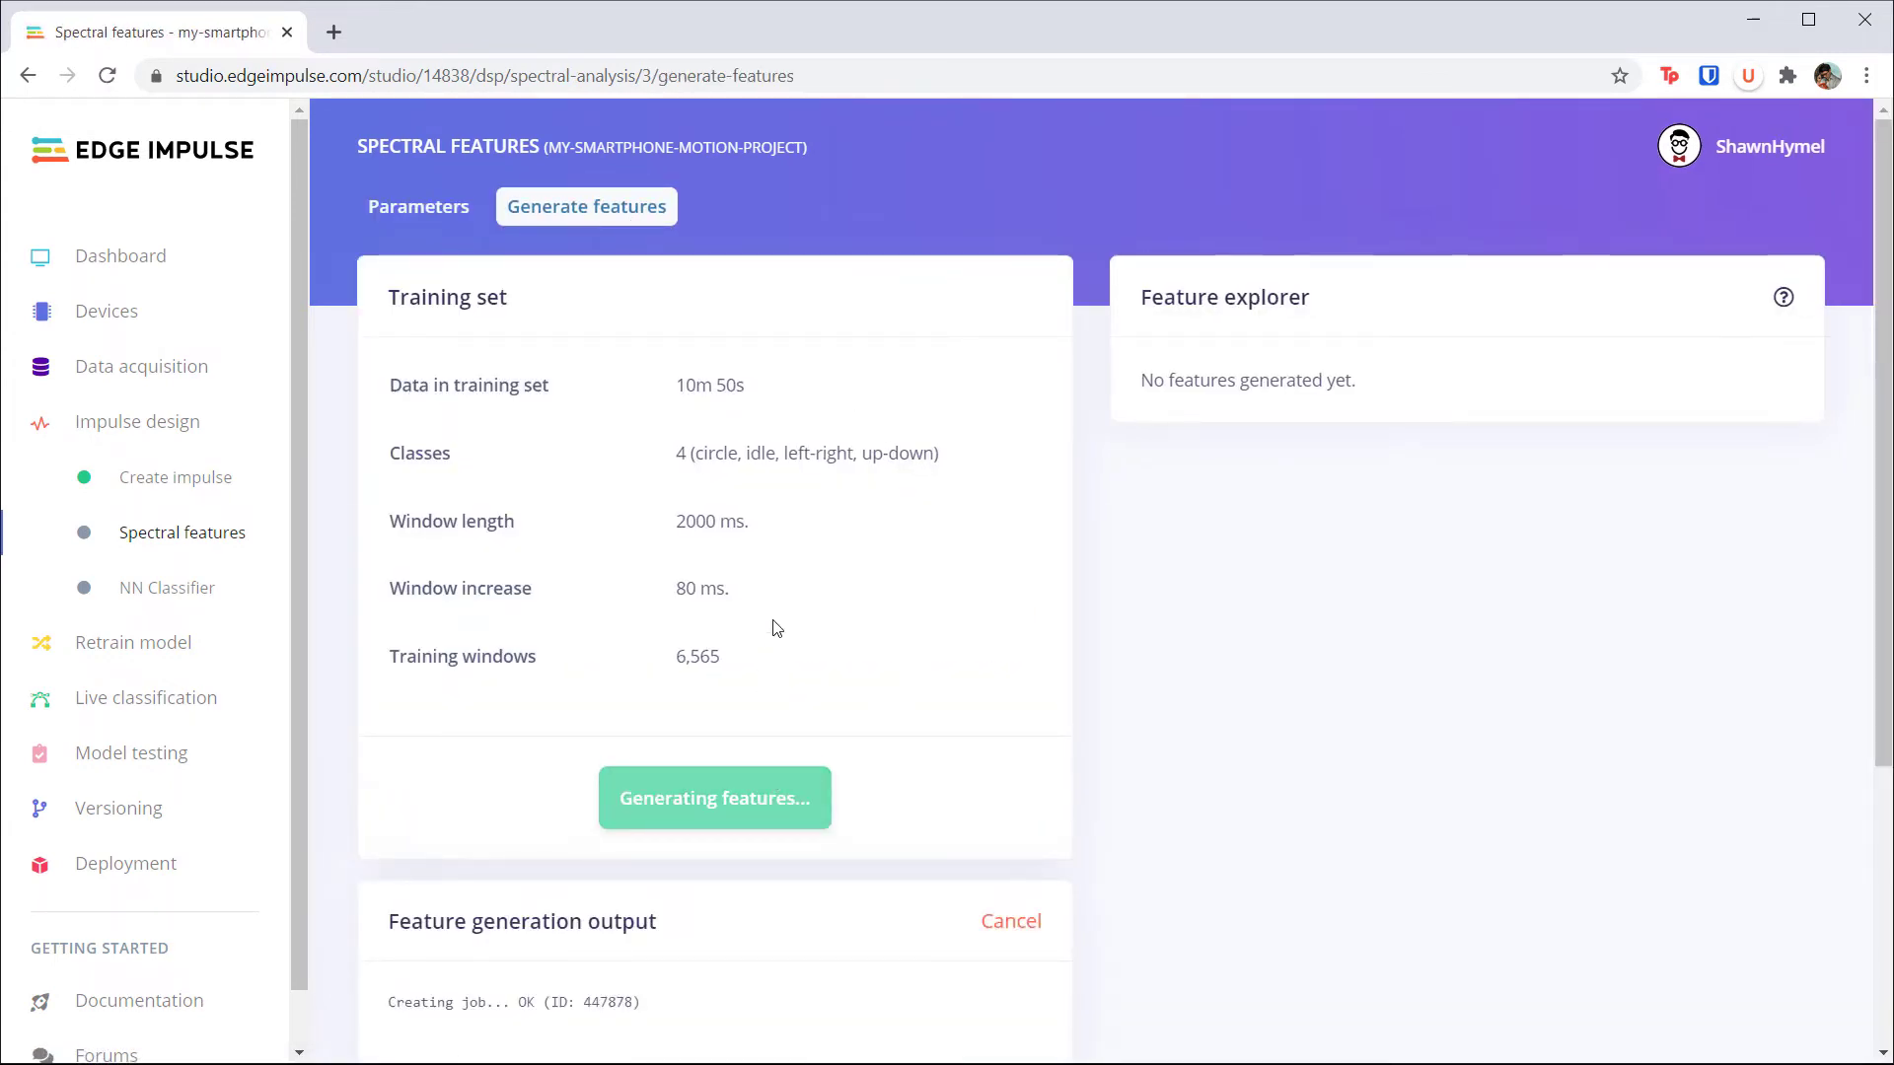
pyautogui.scroll(-3)
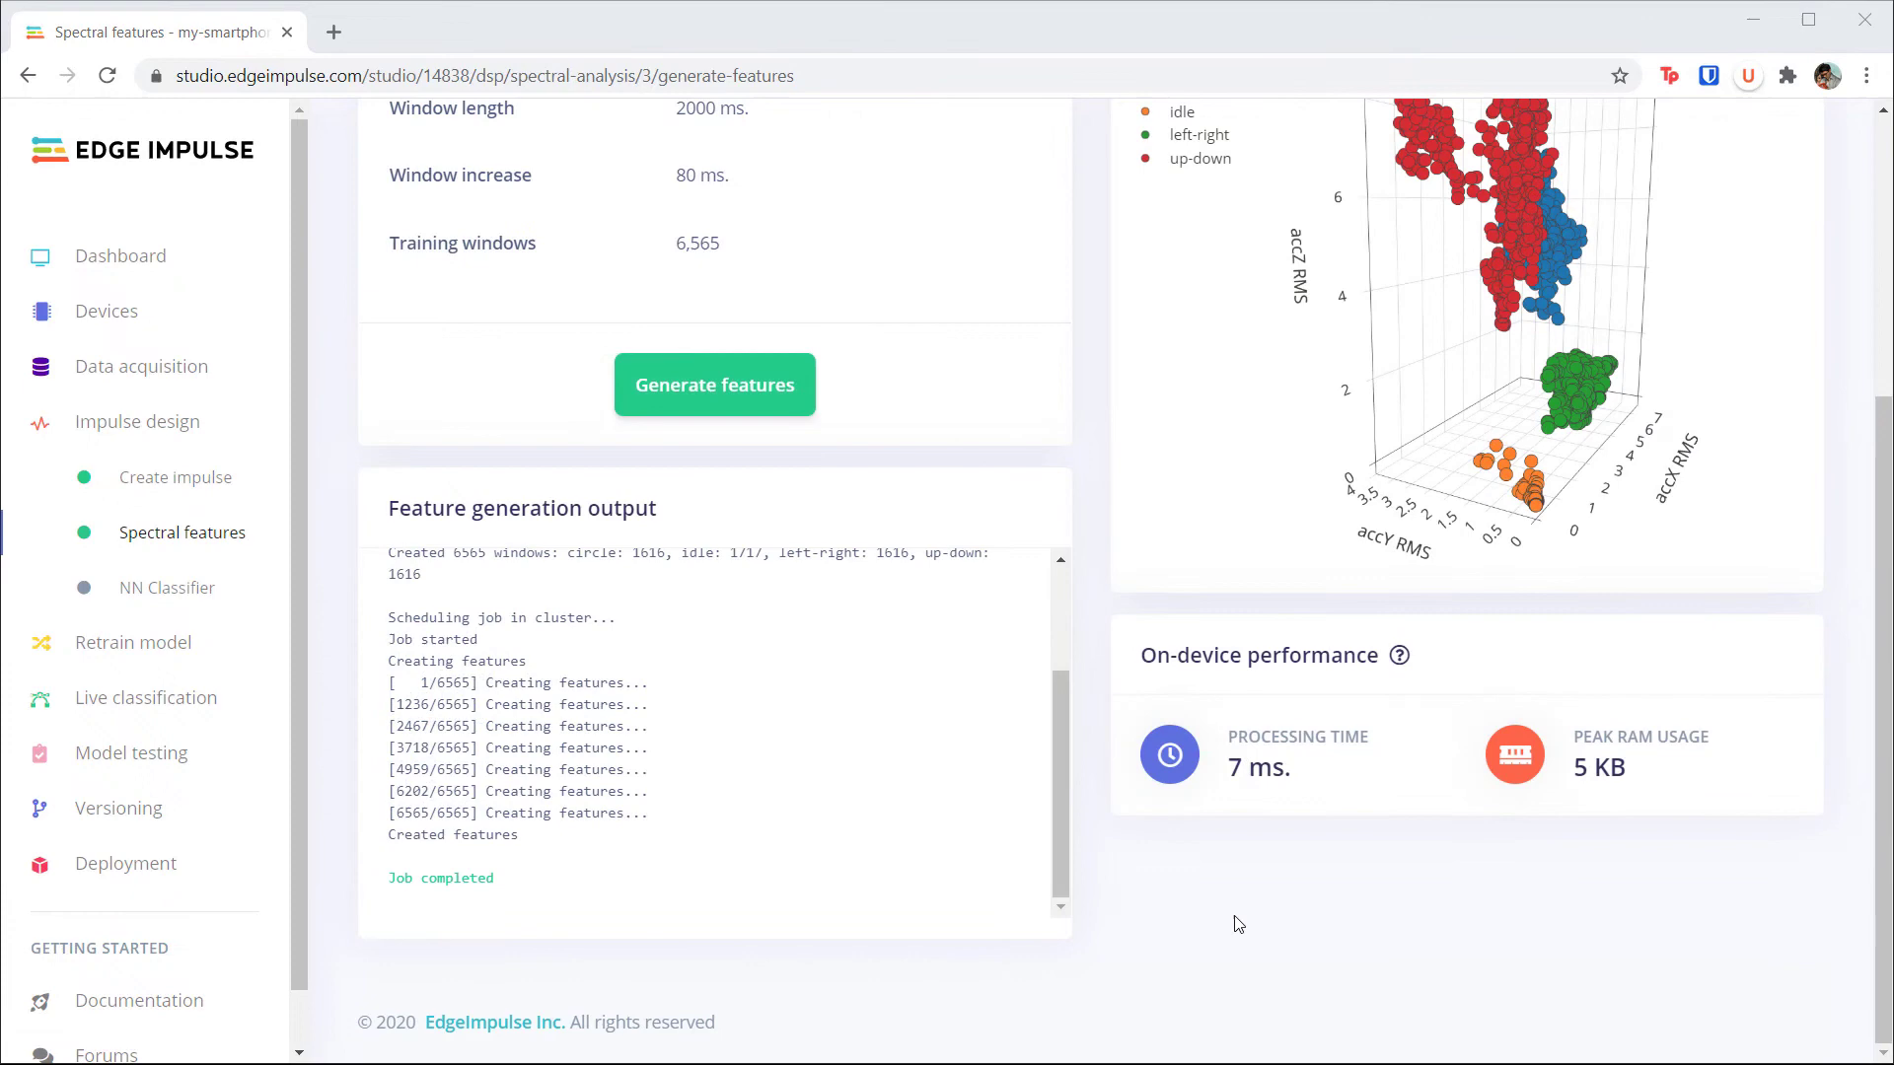
pyautogui.scroll(3)
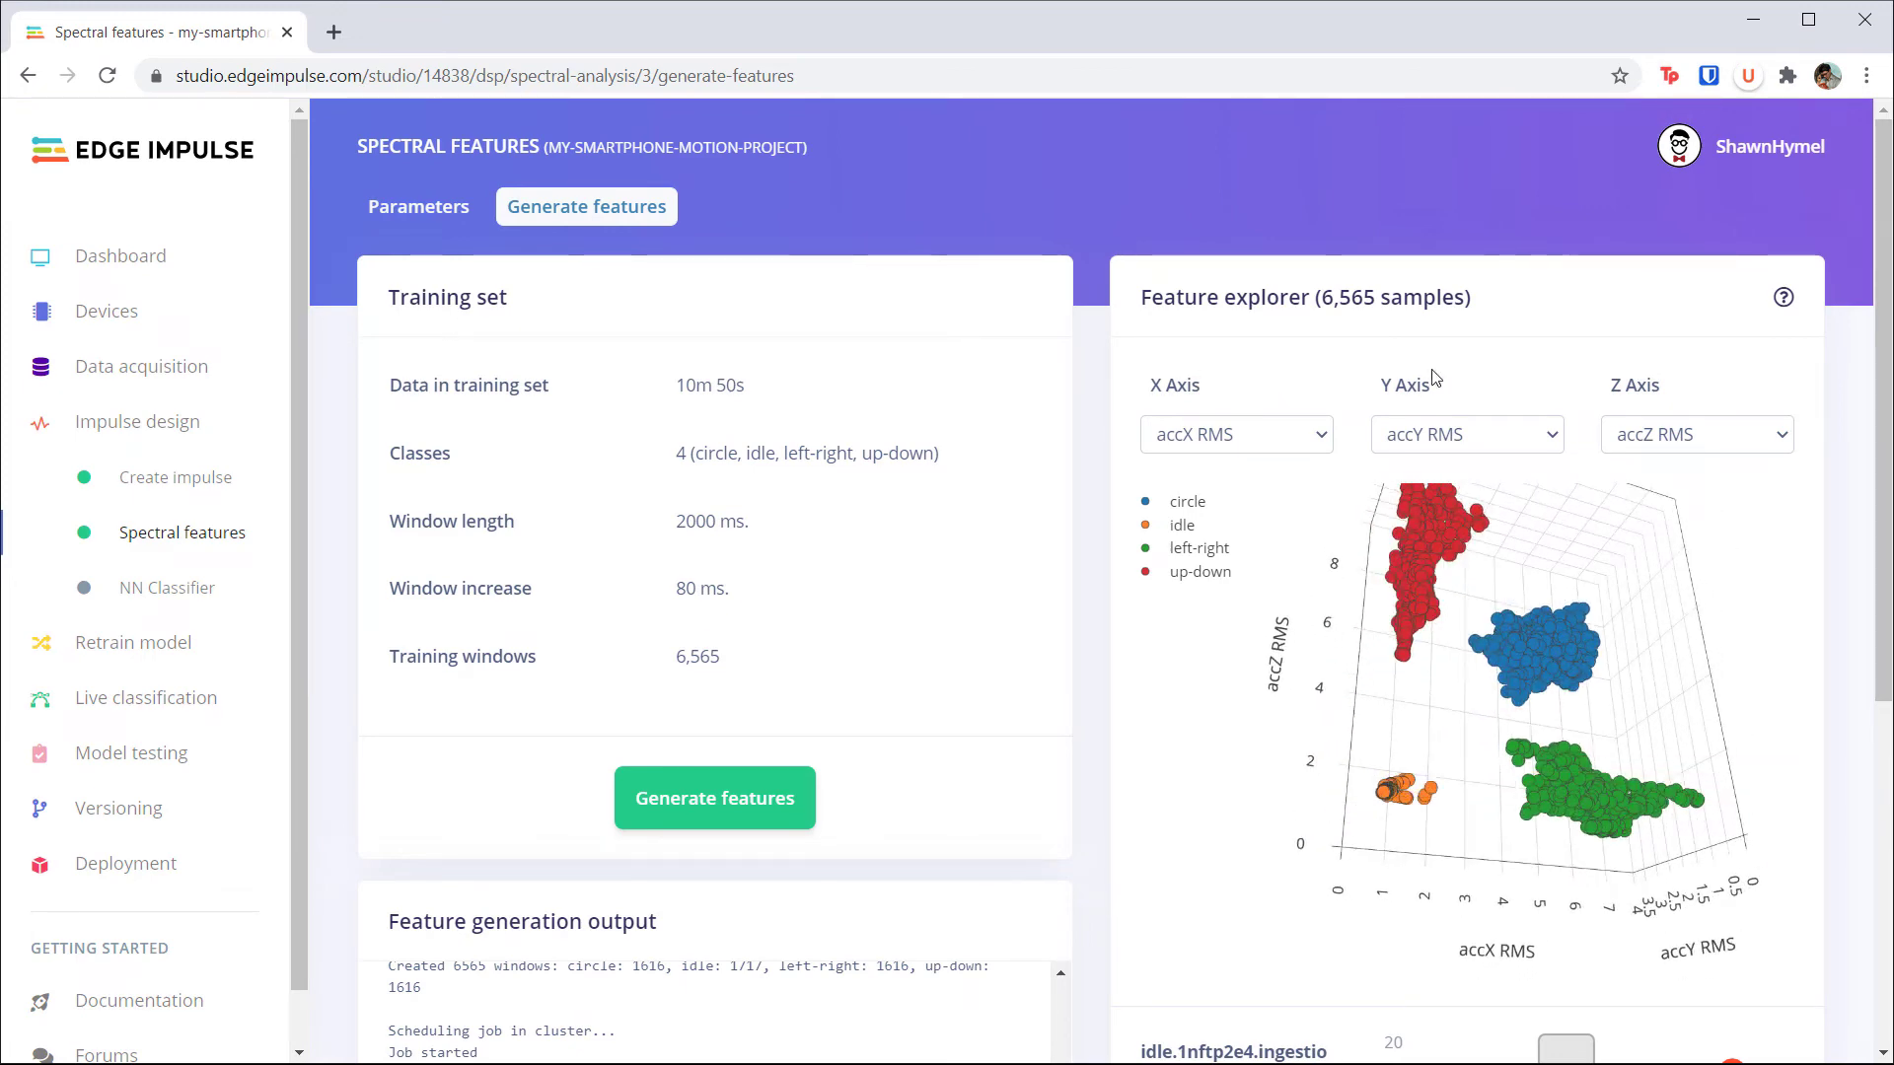
# Step: Inspect Feature explorer points and list X-axis features like peak frequencies and spectral power bands
pyautogui.click(1232, 434)
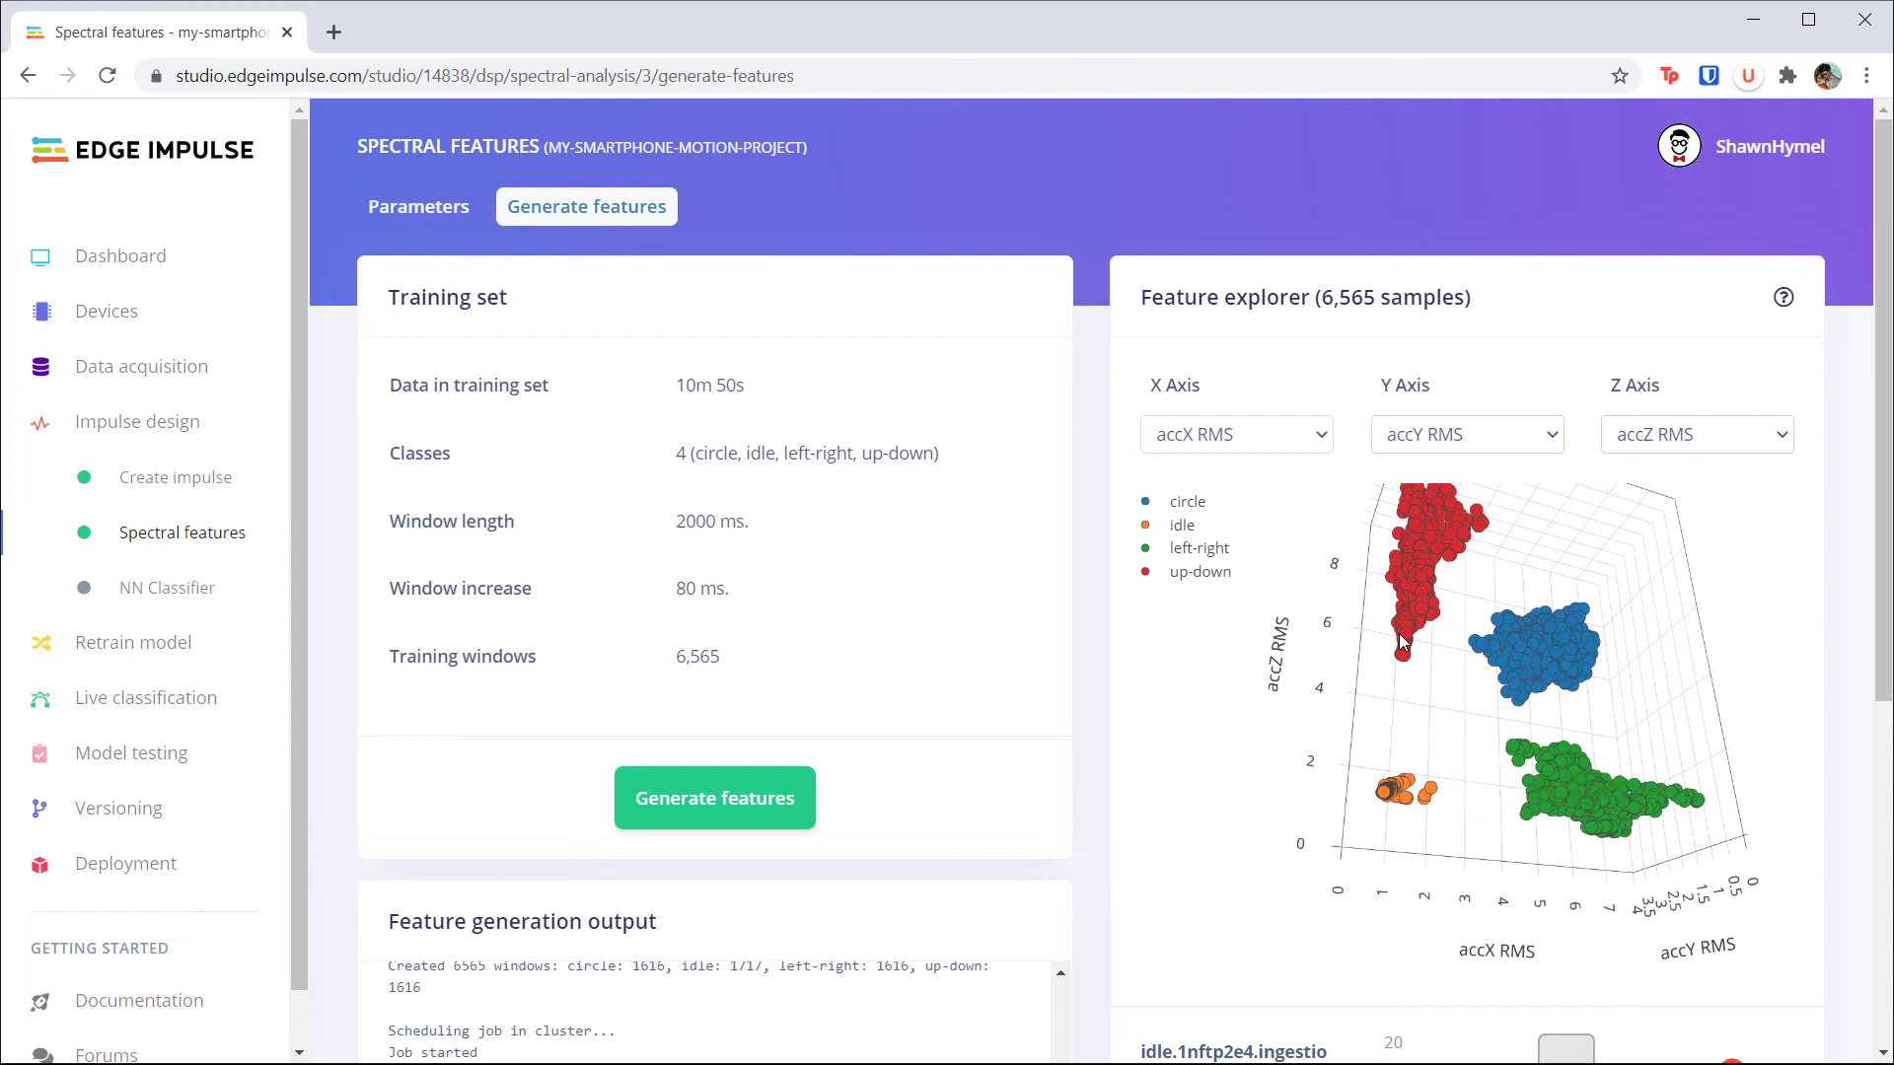
pyautogui.moveTo(1469, 645)
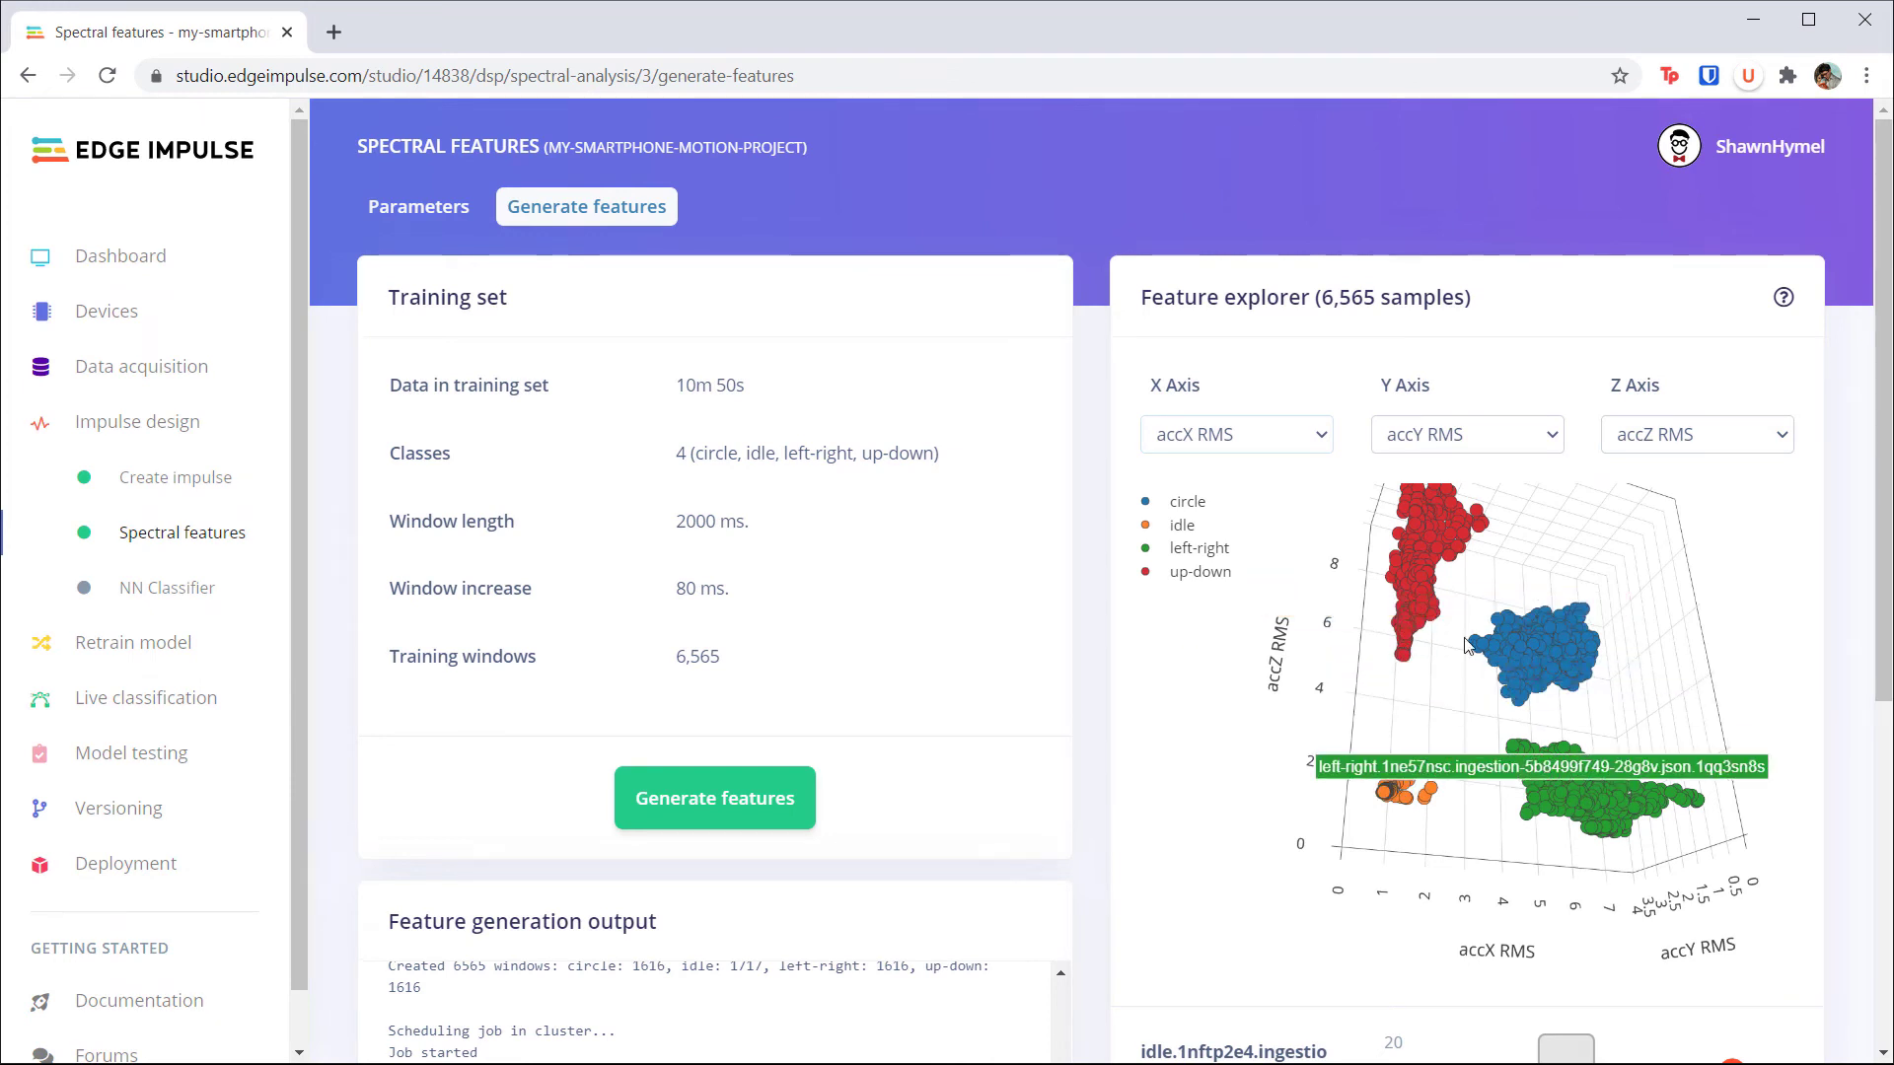
pyautogui.click(1234, 435)
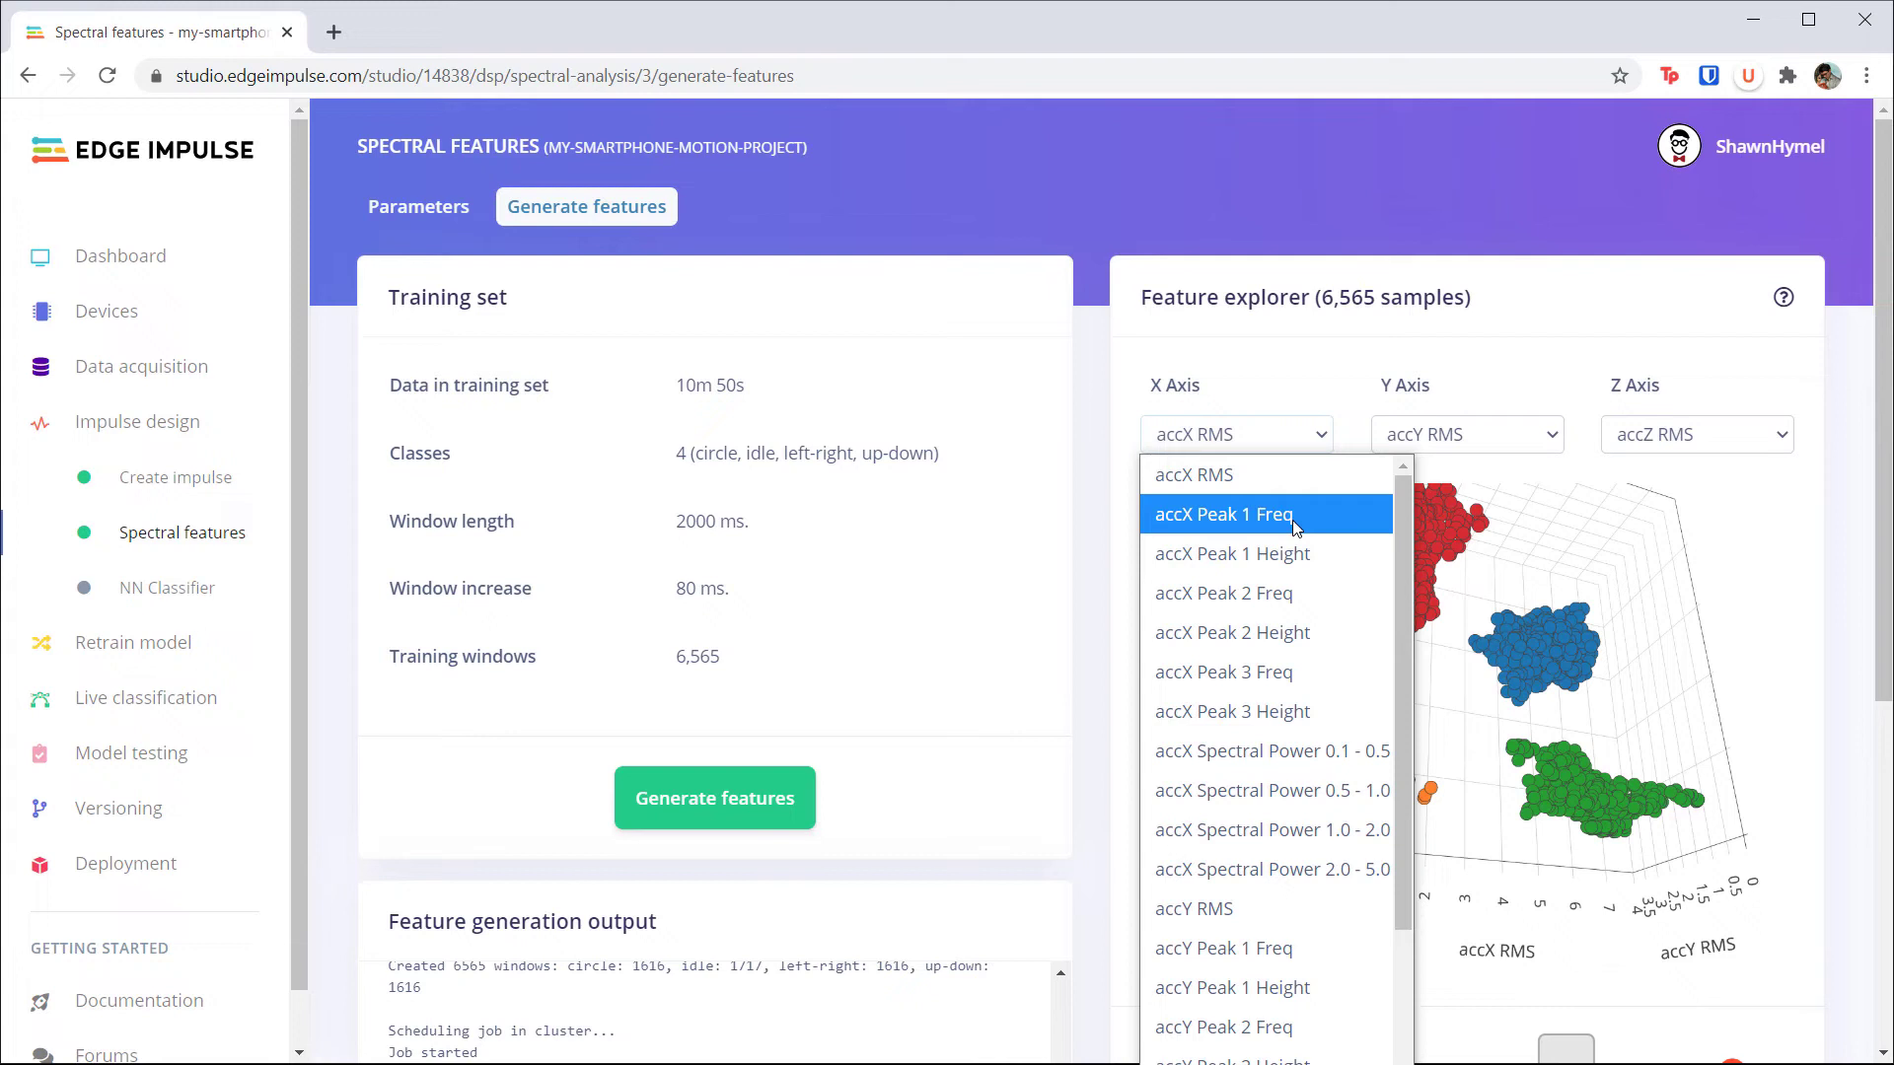
pyautogui.moveTo(1292, 790)
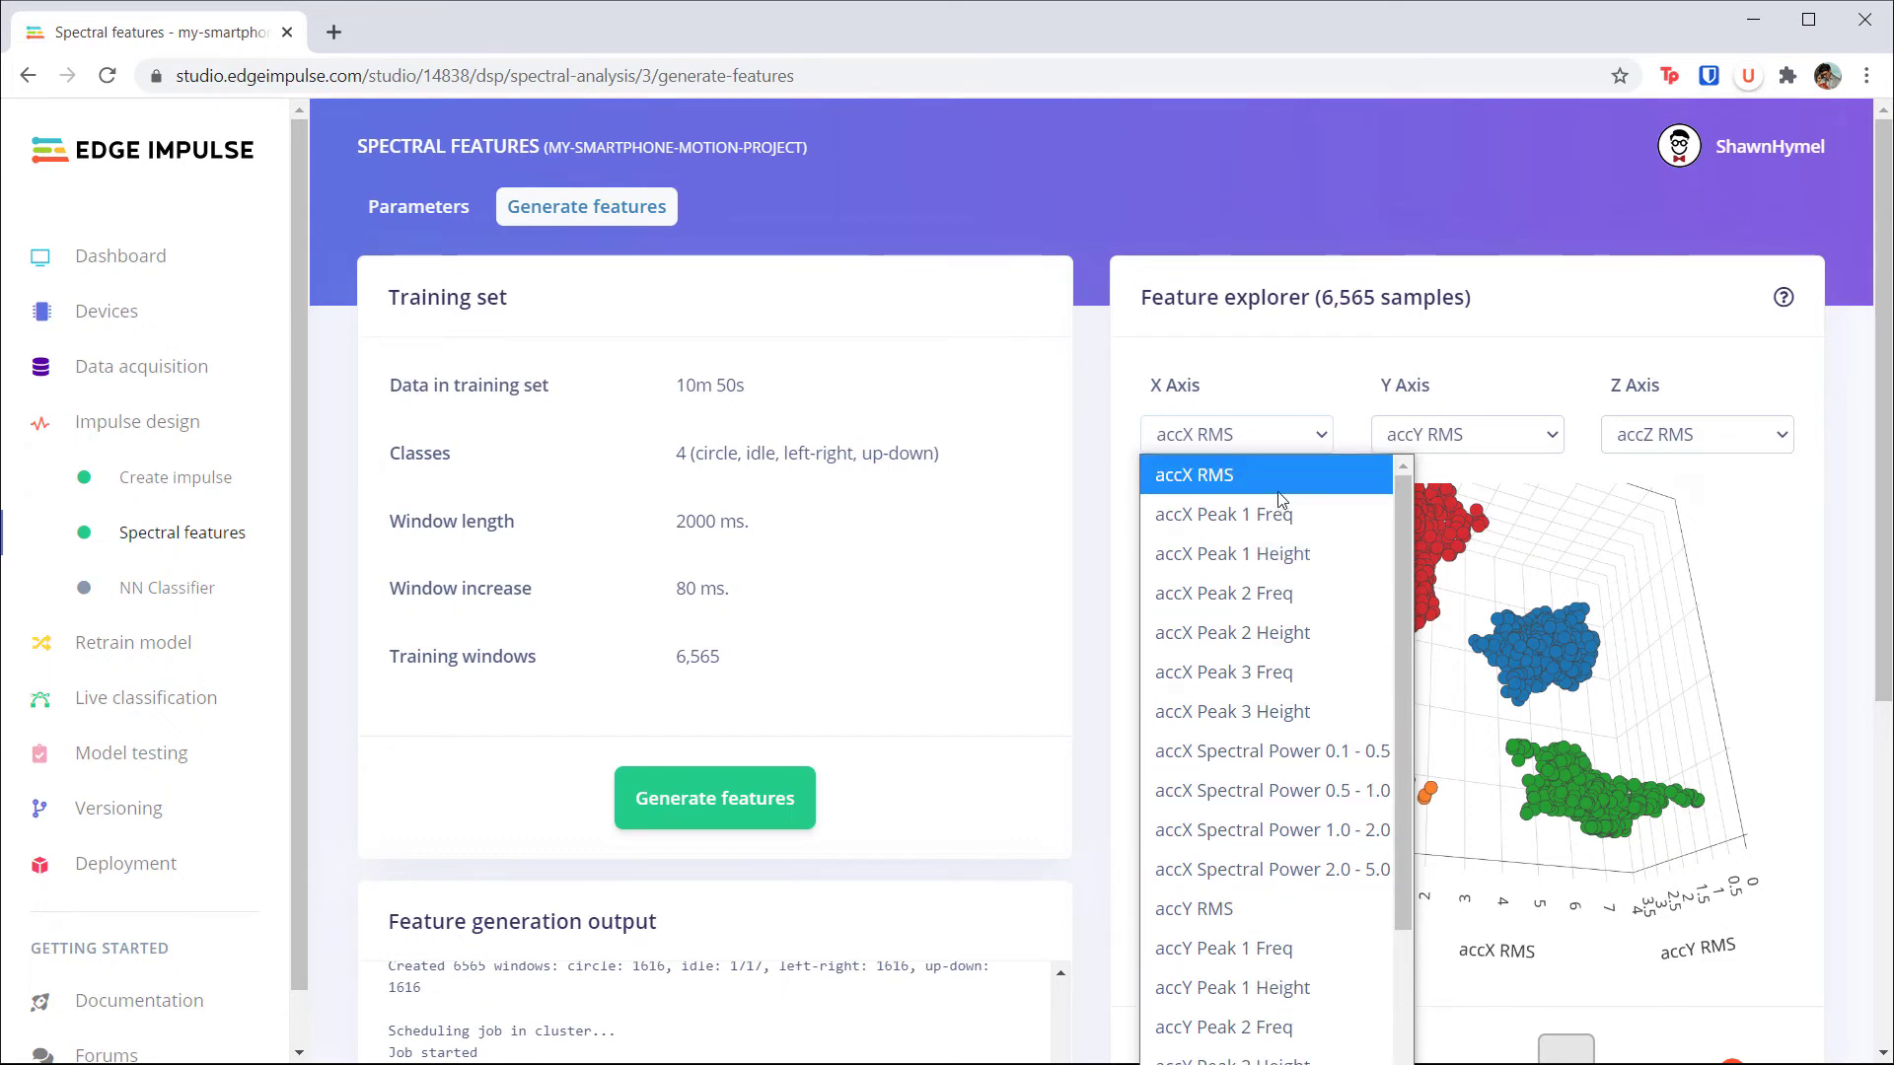
pyautogui.moveTo(1302, 436)
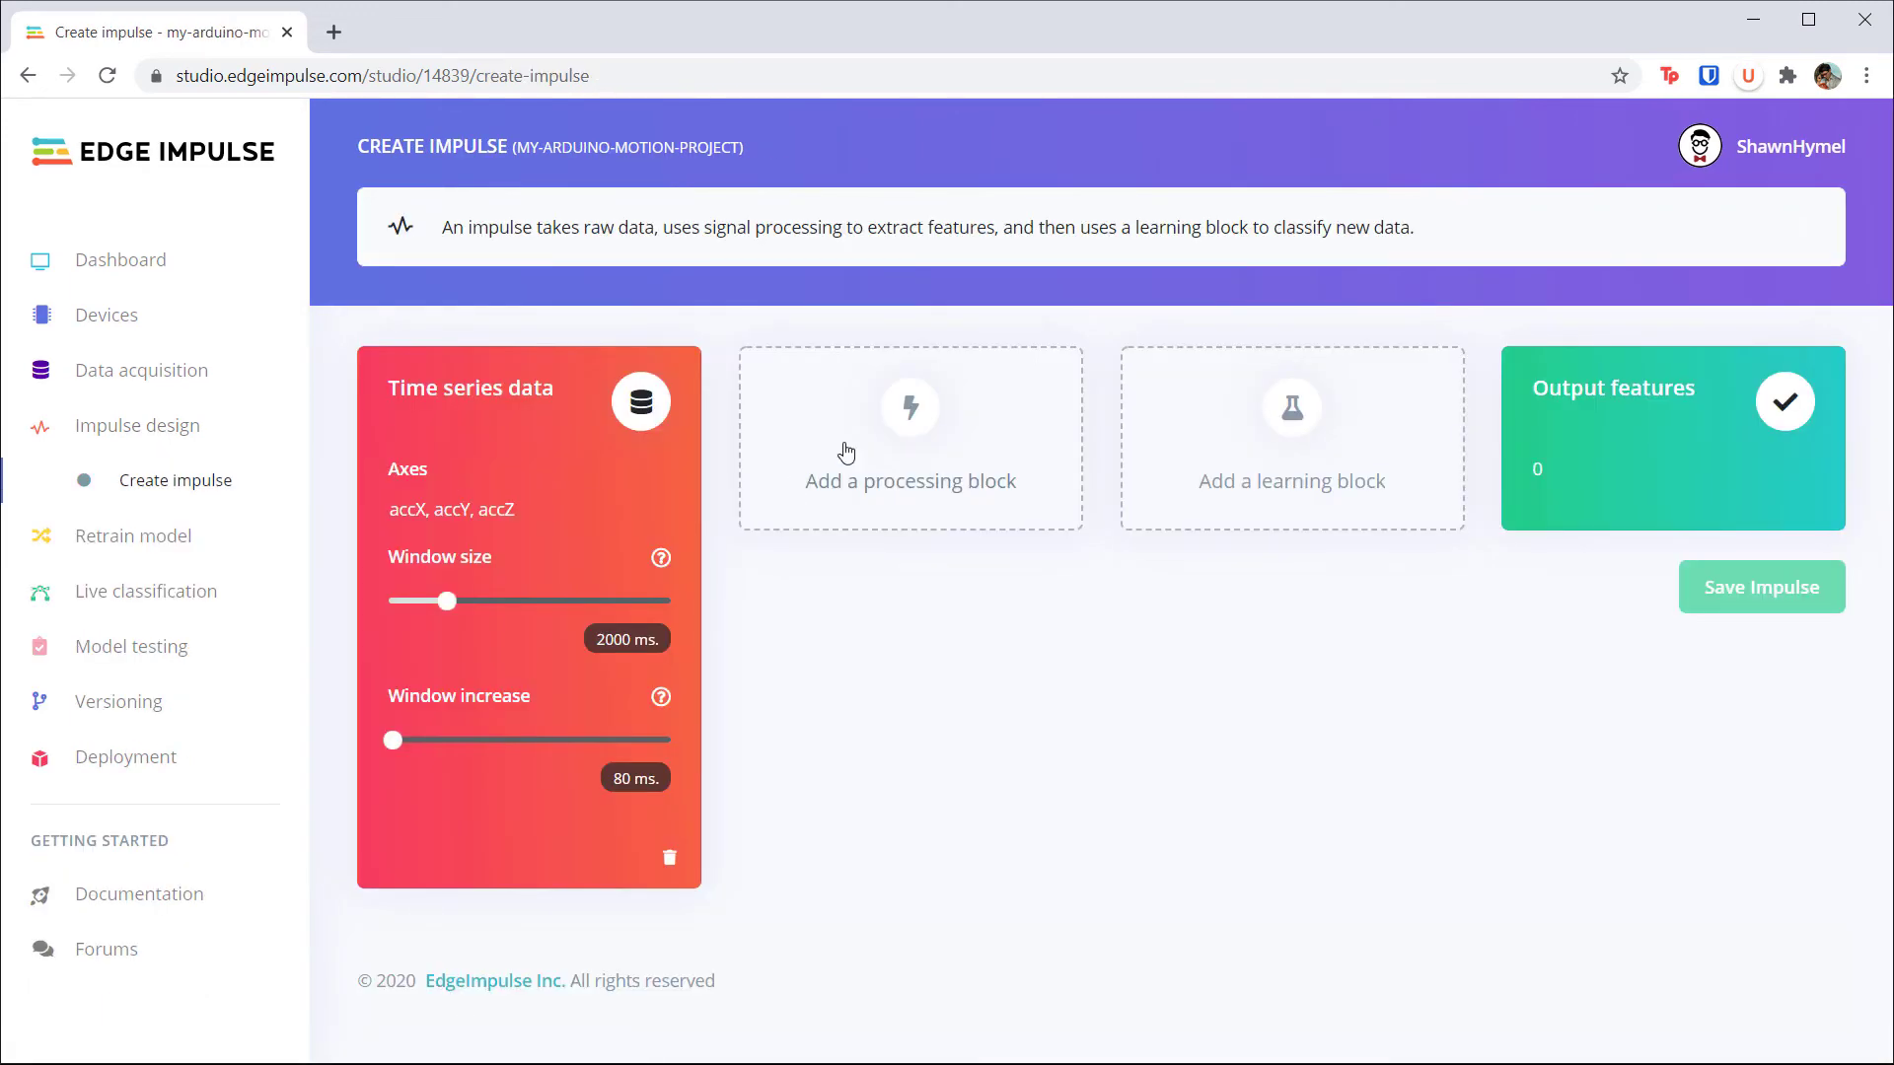
# Step: Save the Arduino impulse with Spectral Analysis and Keras blocks, then open Spectral features
pyautogui.click(909, 437)
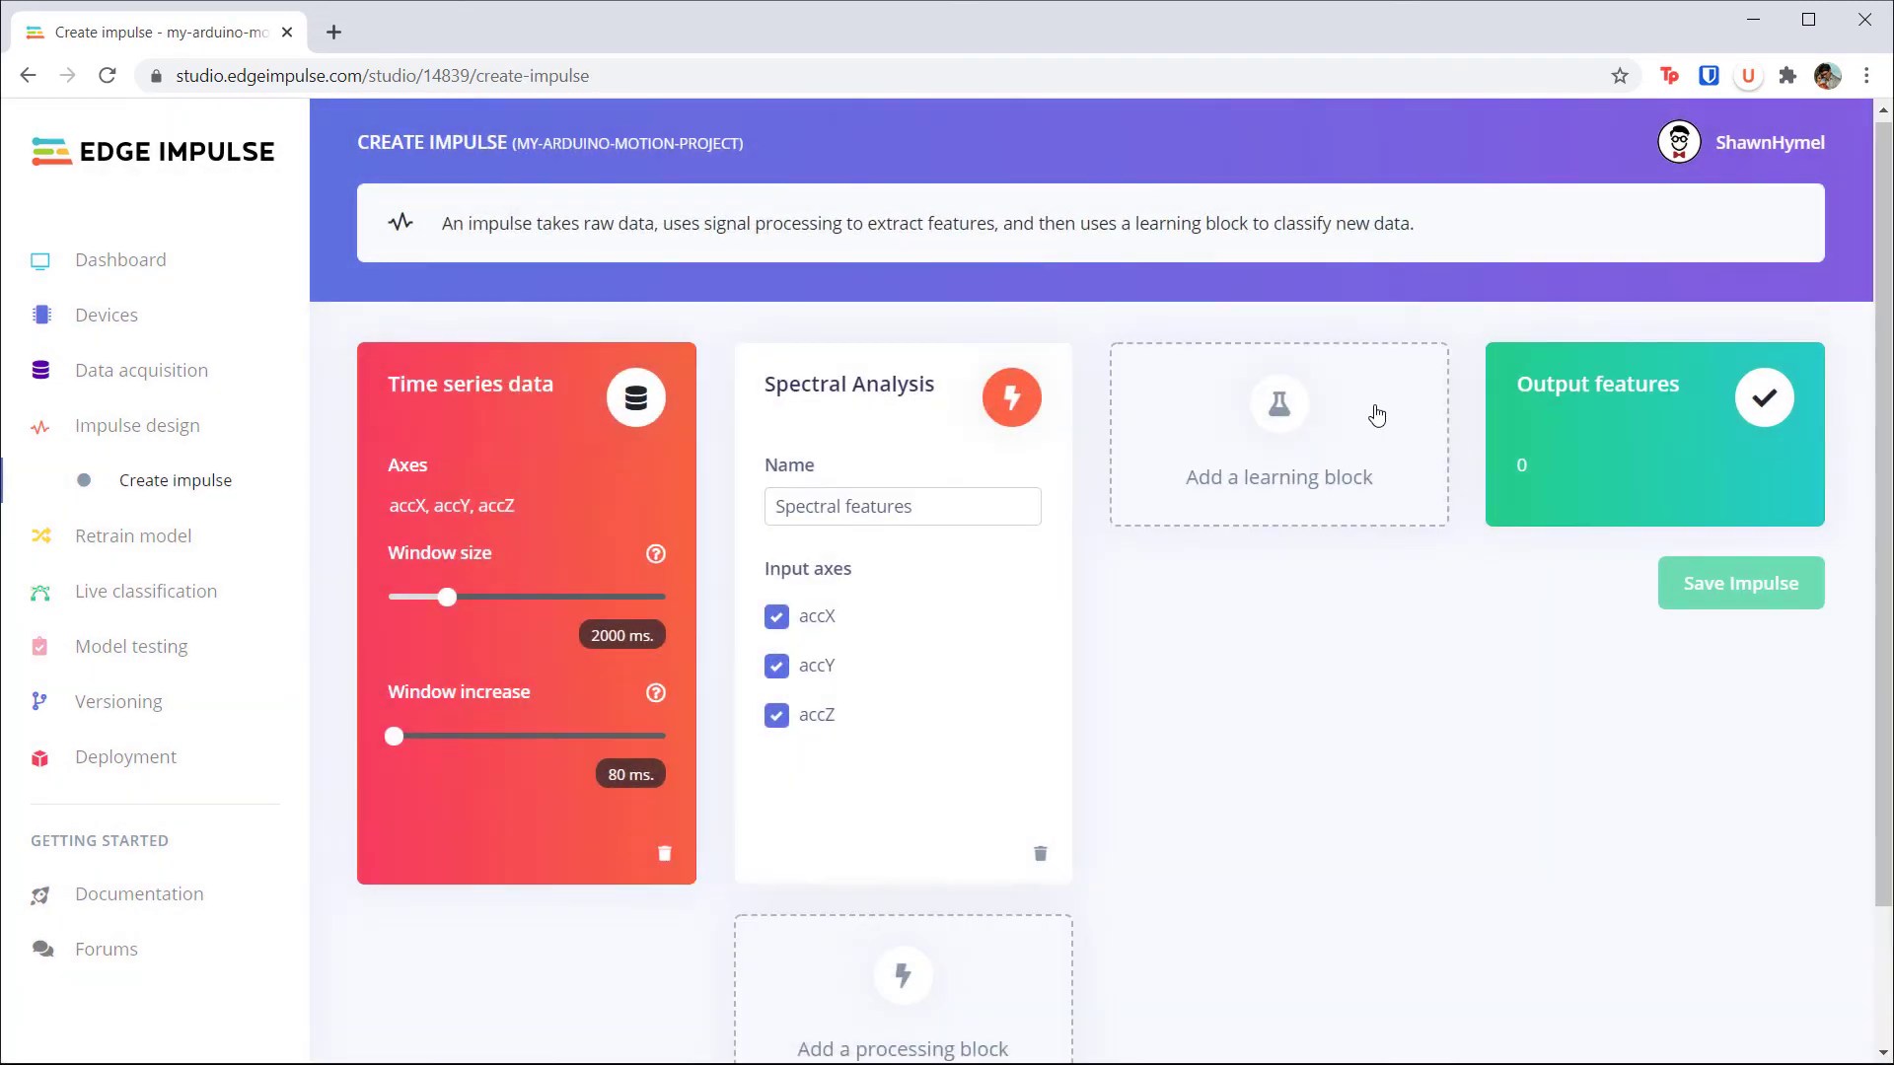
pyautogui.click(1276, 432)
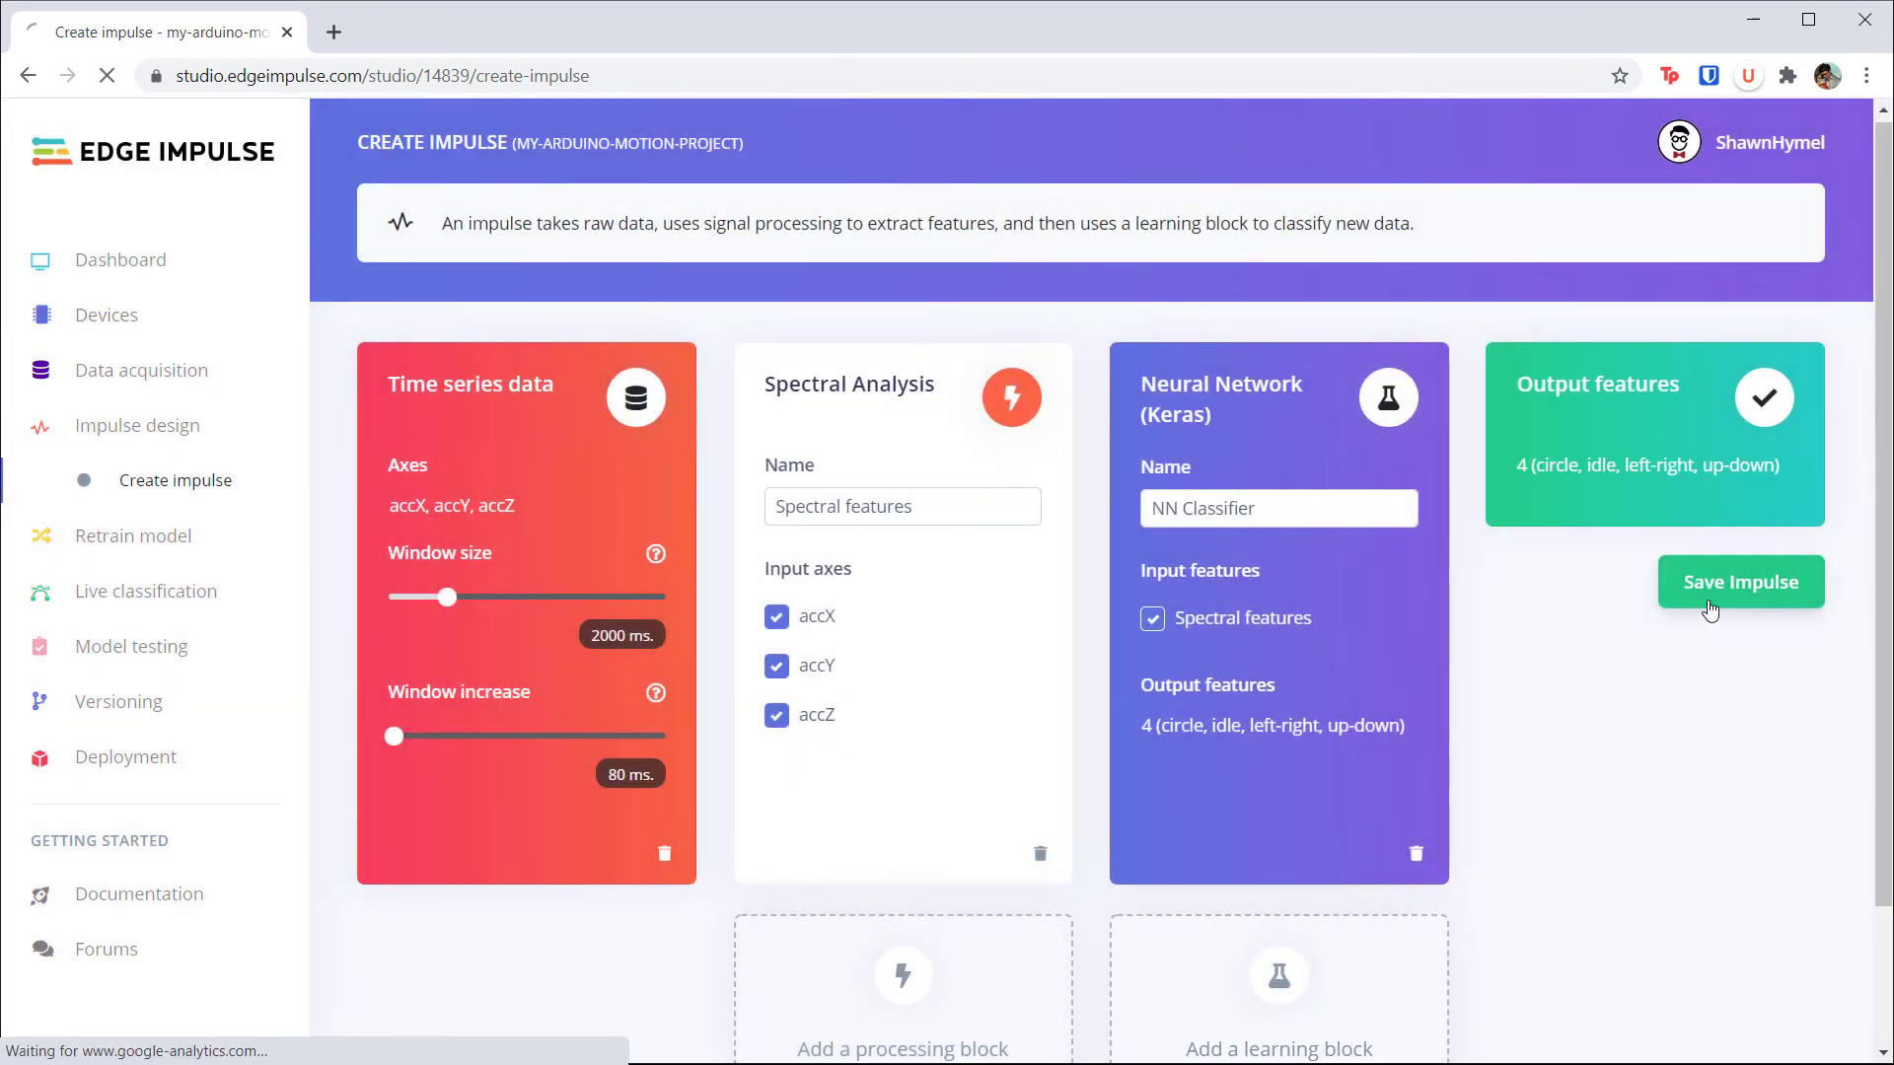
pyautogui.click(1739, 581)
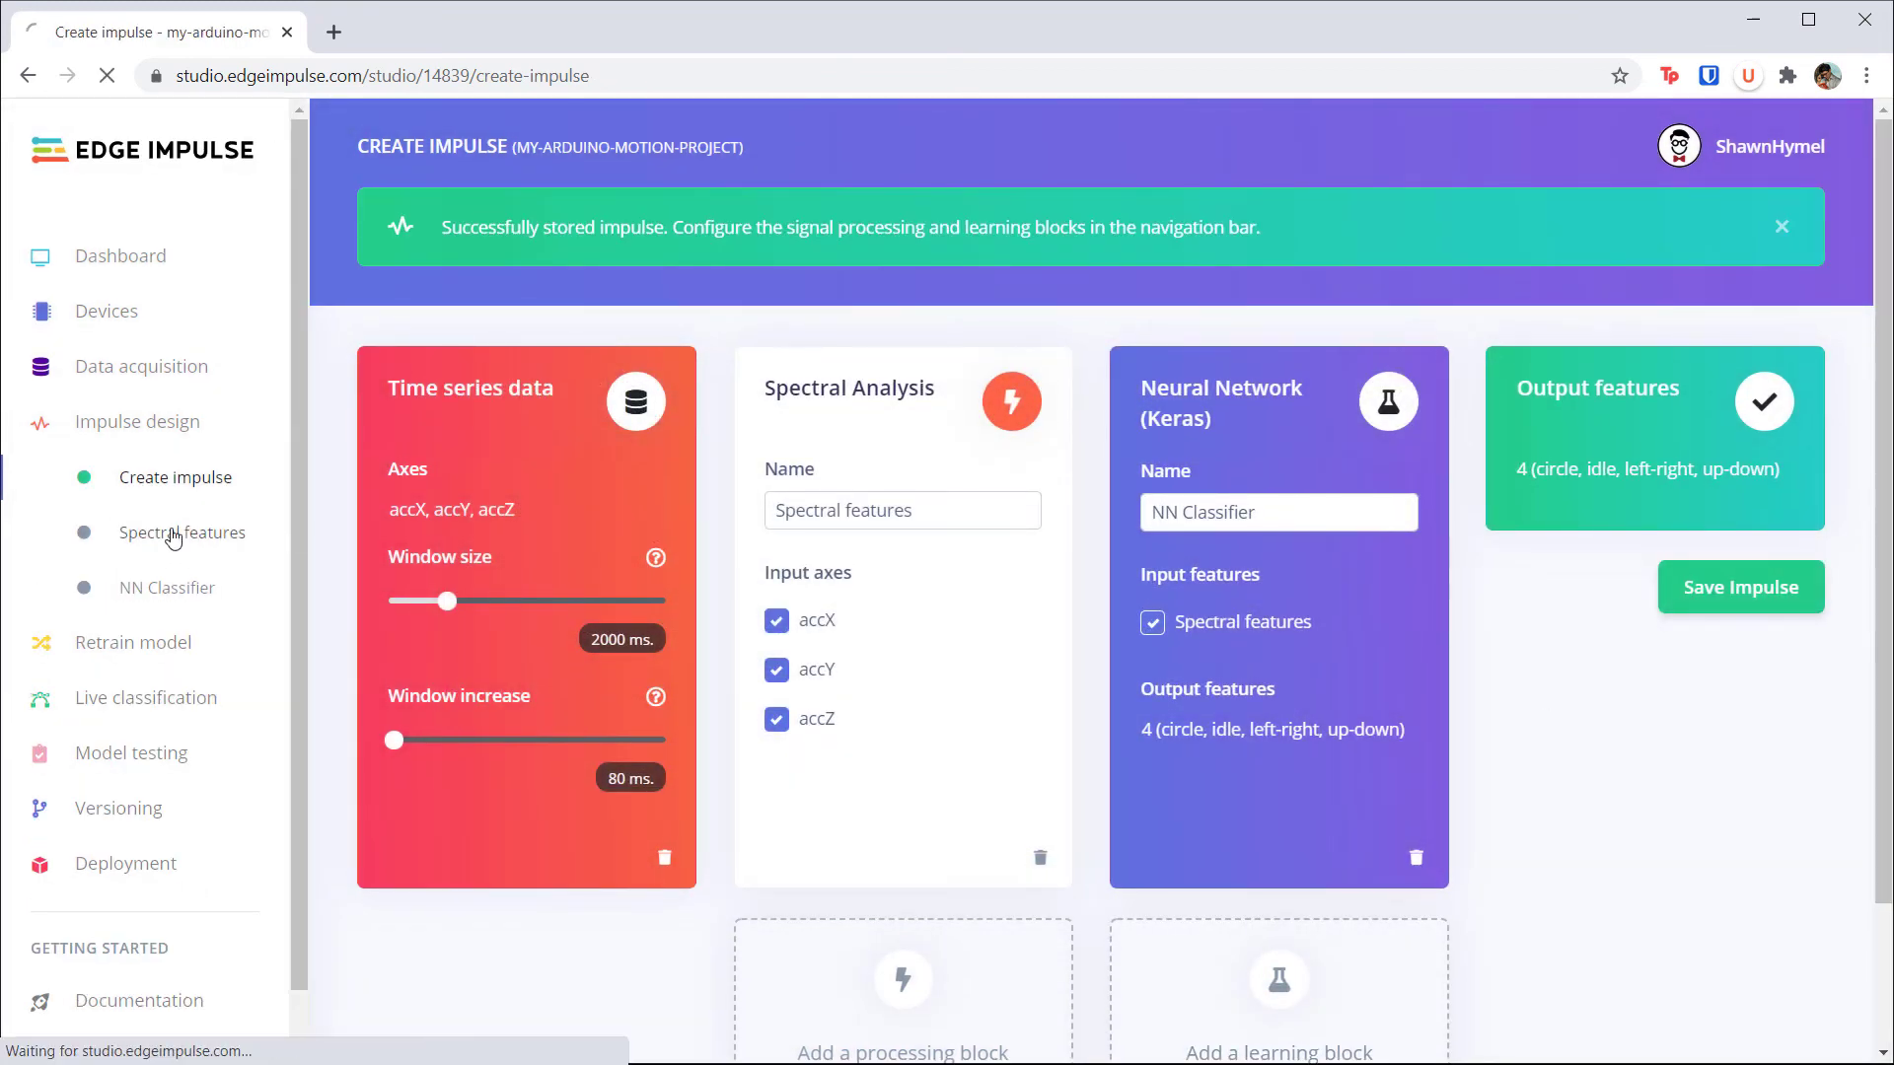
pyautogui.click(182, 532)
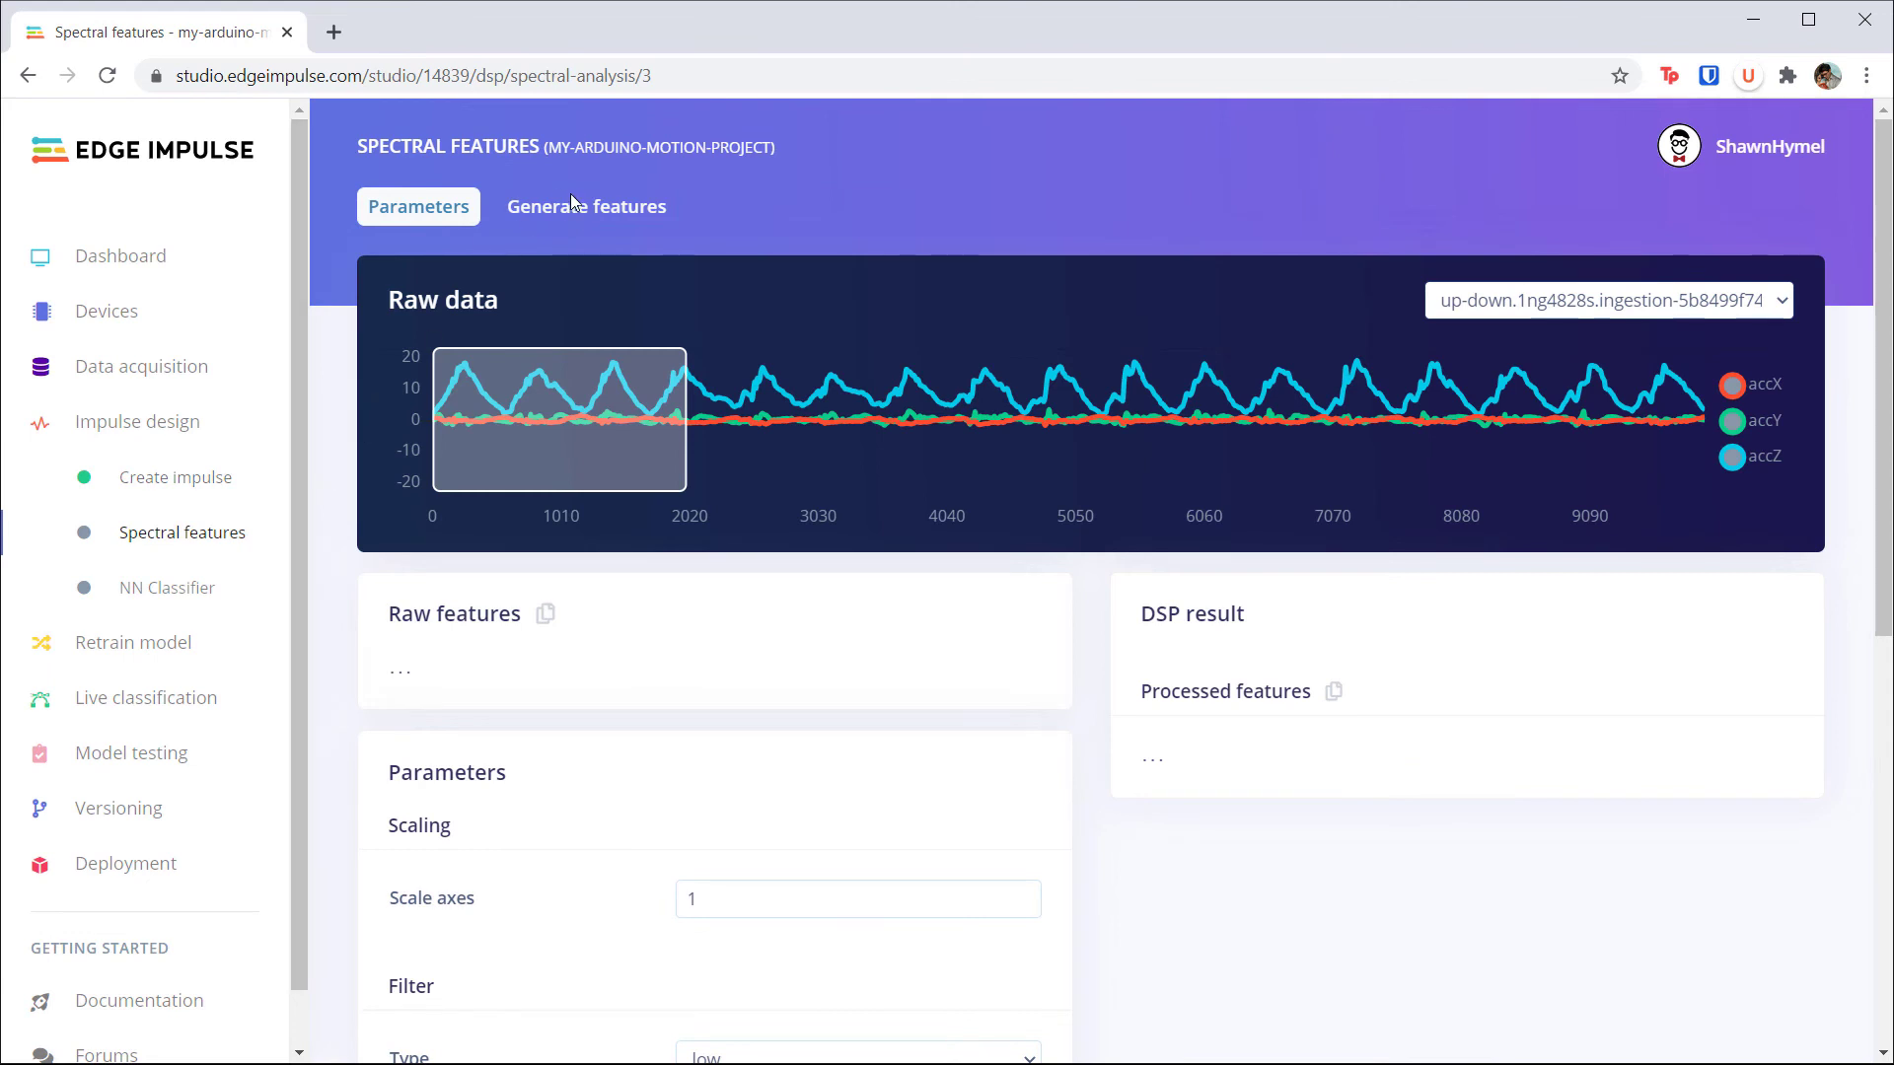
# Step: Generate features for the Arduino project's 6,666 windows and rotate the 3D cluster plot
pyautogui.click(586, 205)
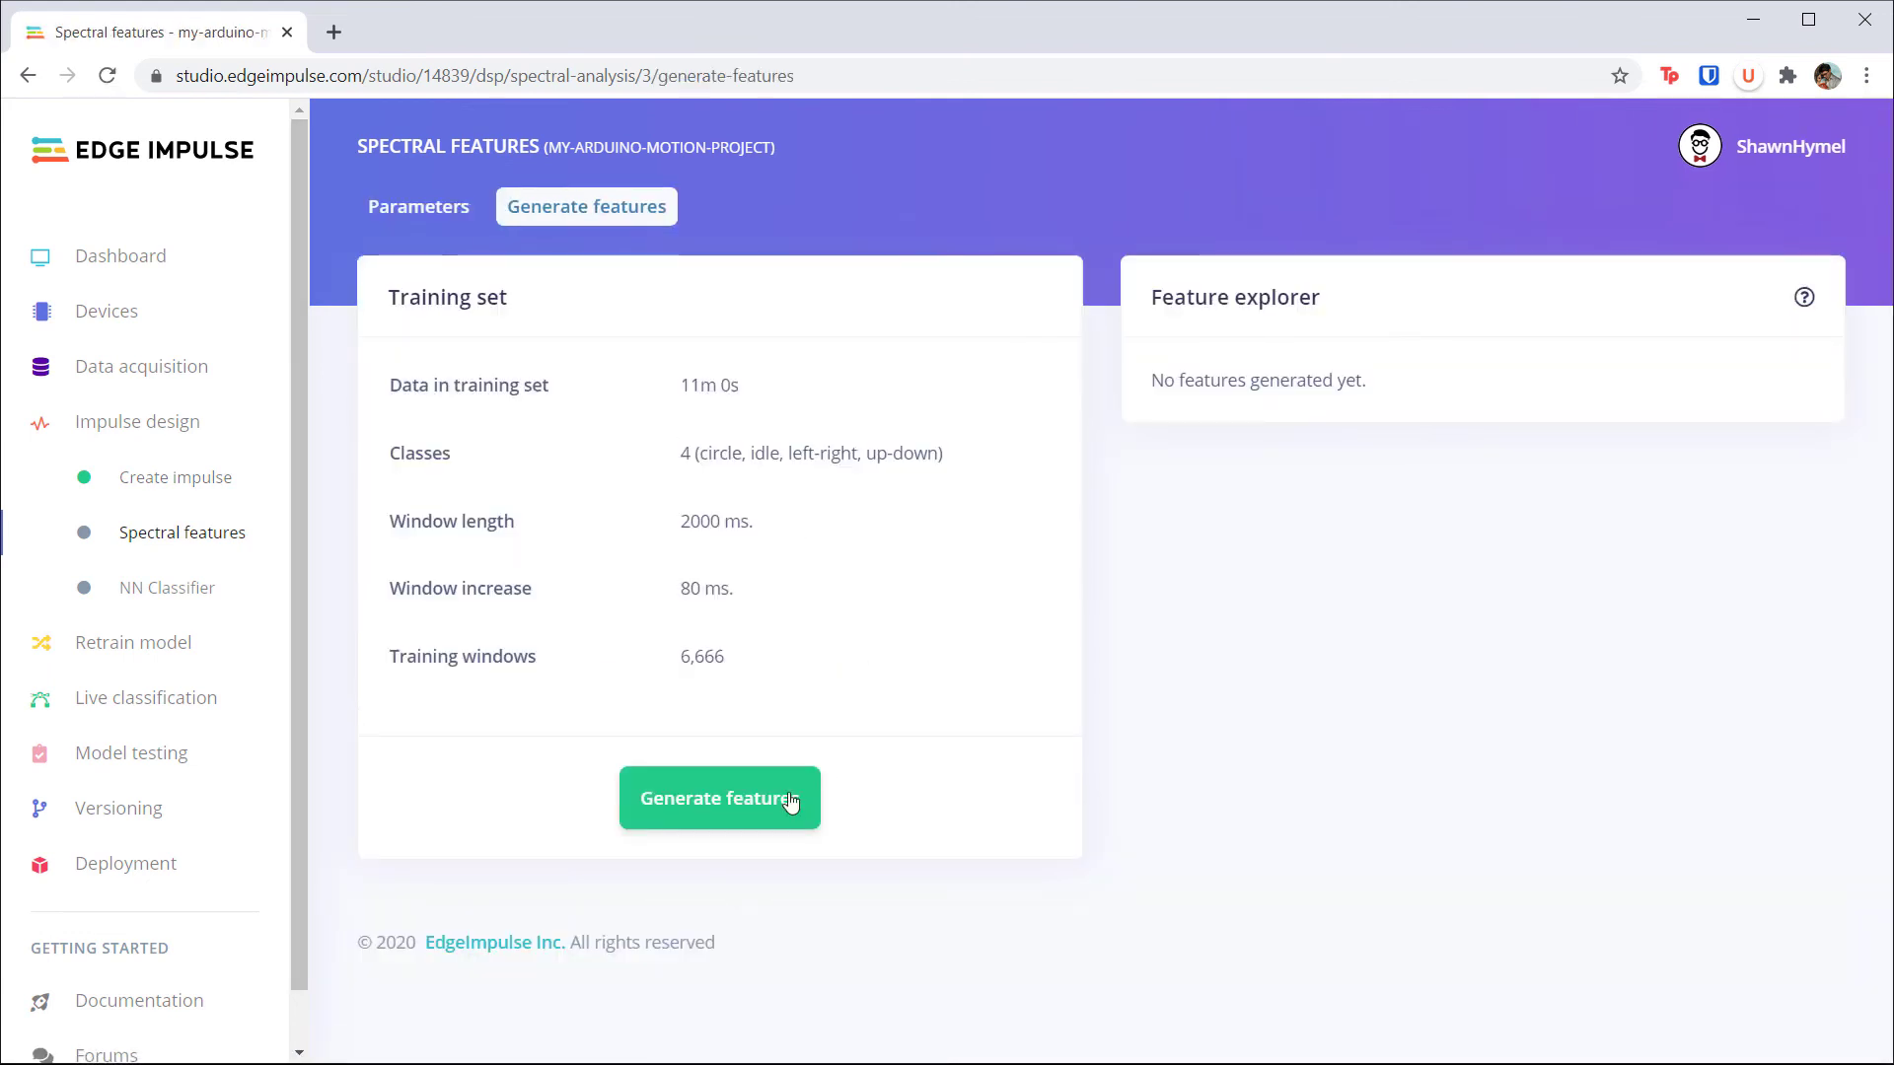
pyautogui.click(719, 797)
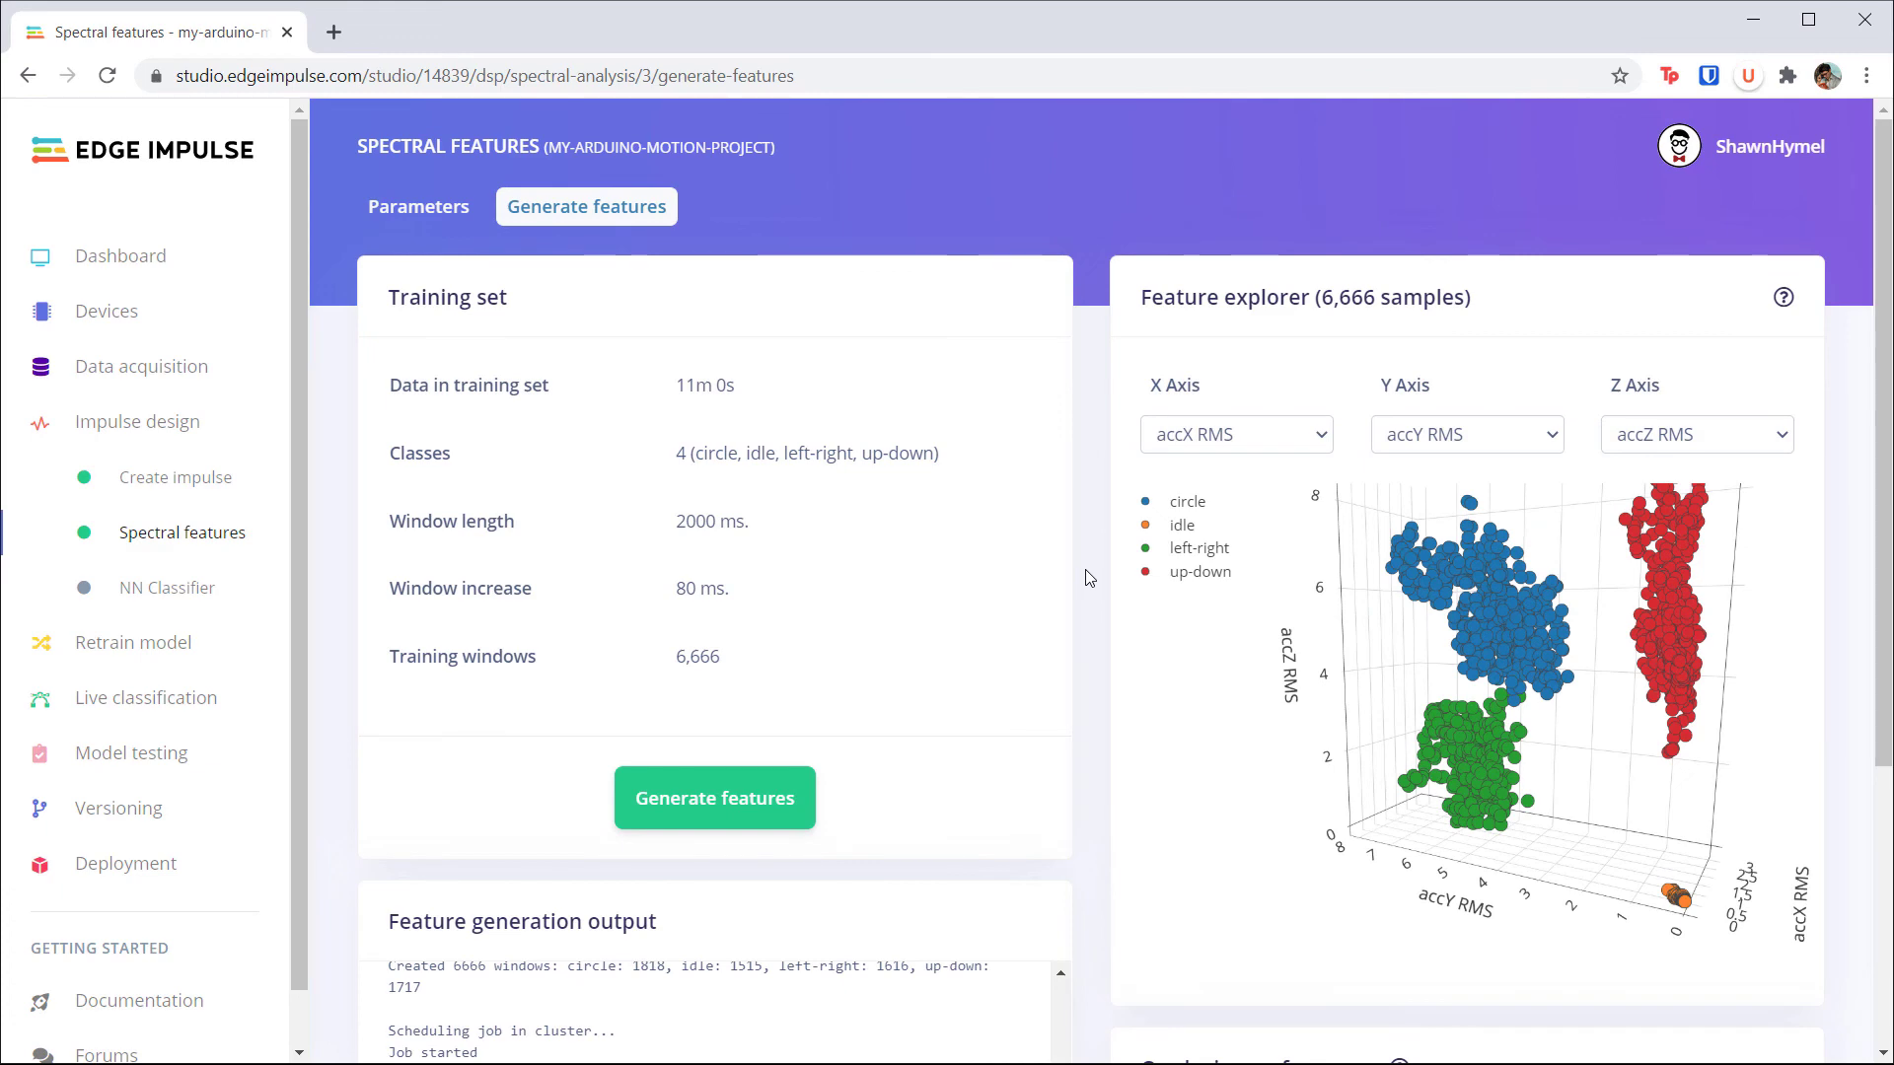
pyautogui.moveTo(1624, 850)
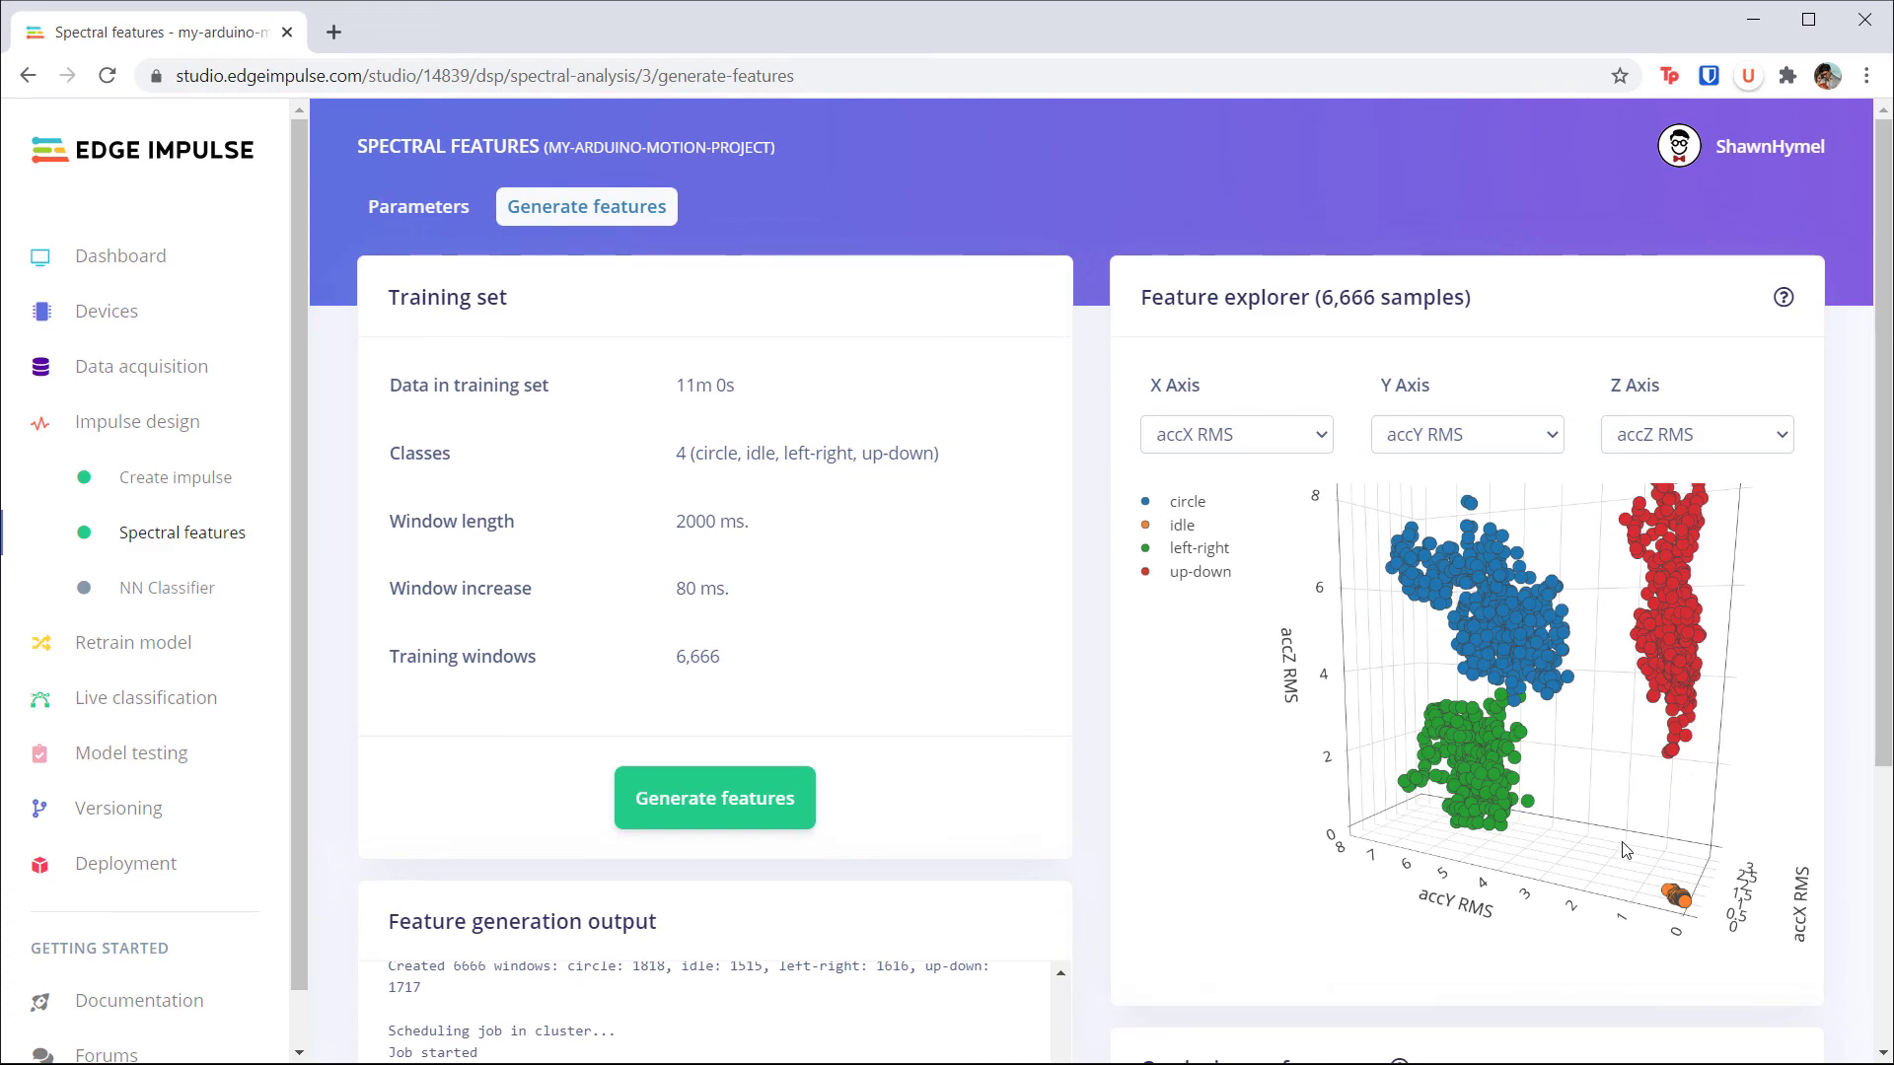
pyautogui.moveTo(1627, 849); pyautogui.dragTo(1345, 753)
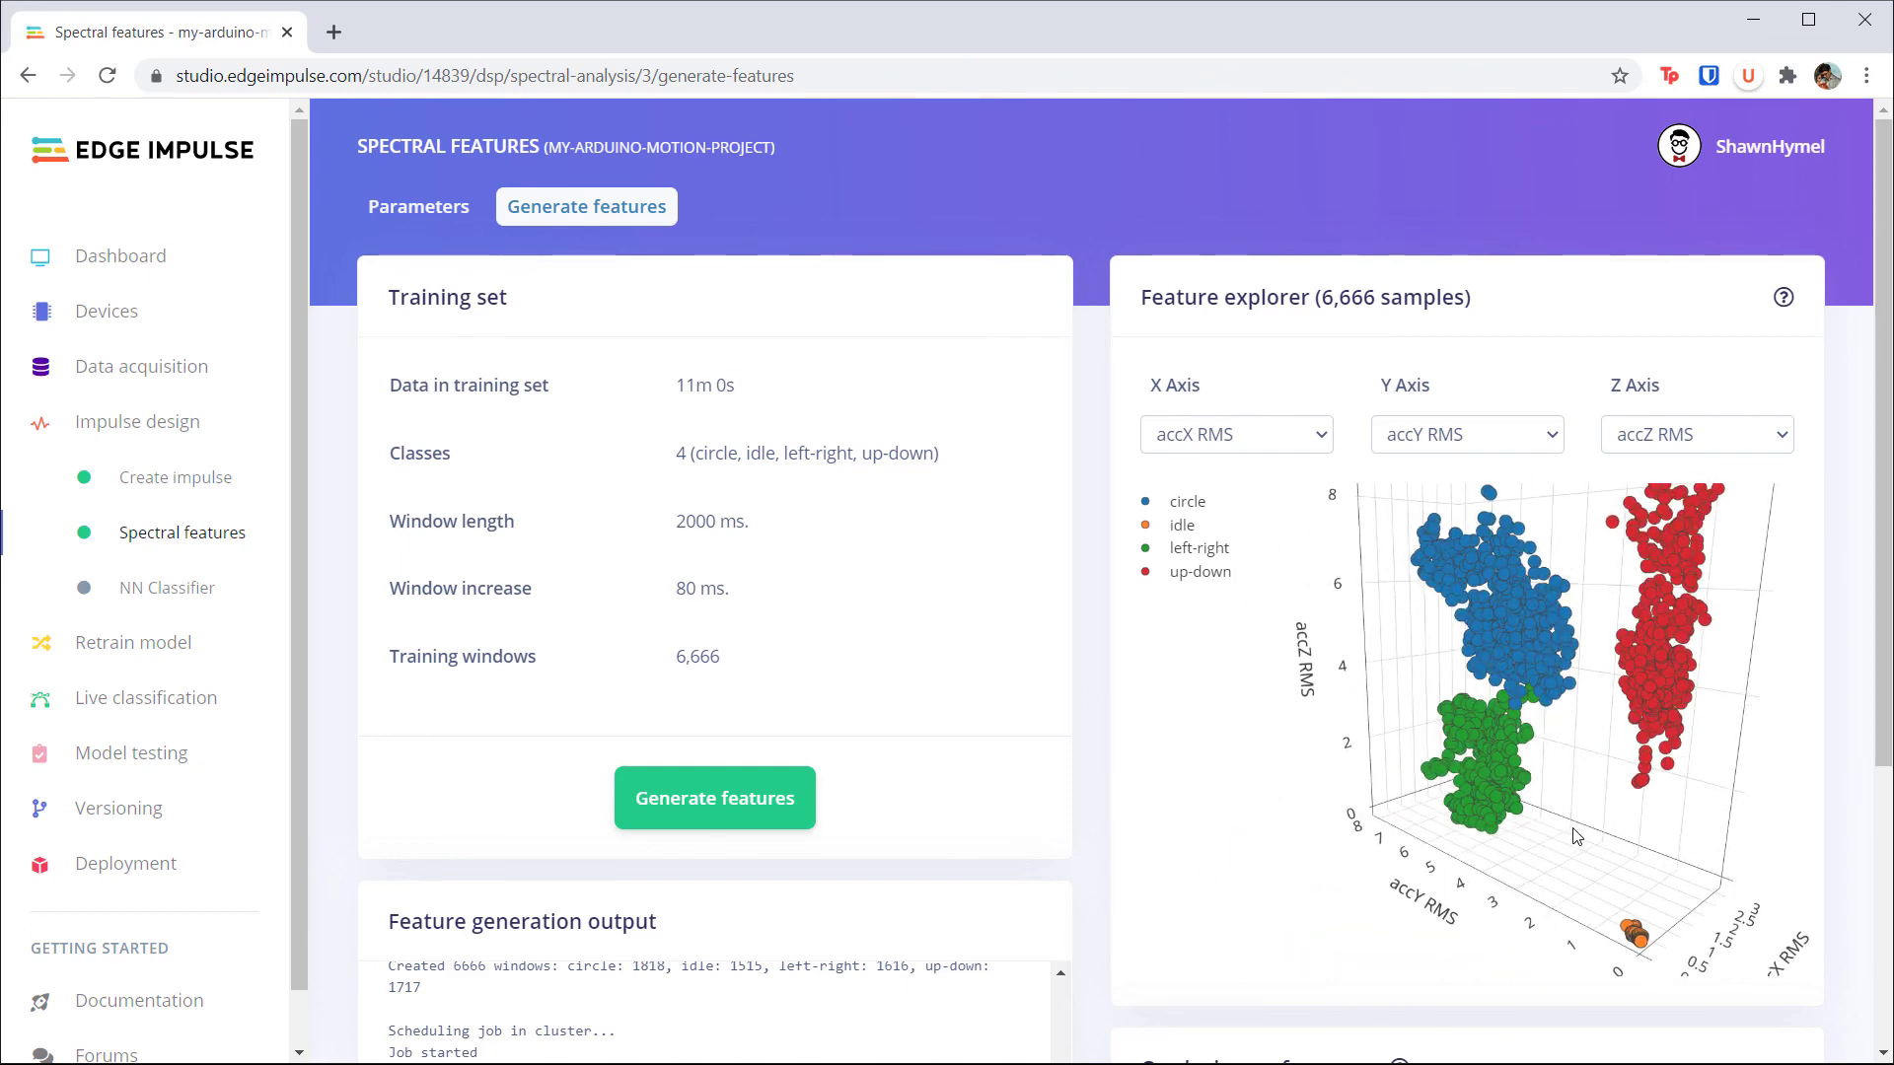
pyautogui.moveTo(1091, 679)
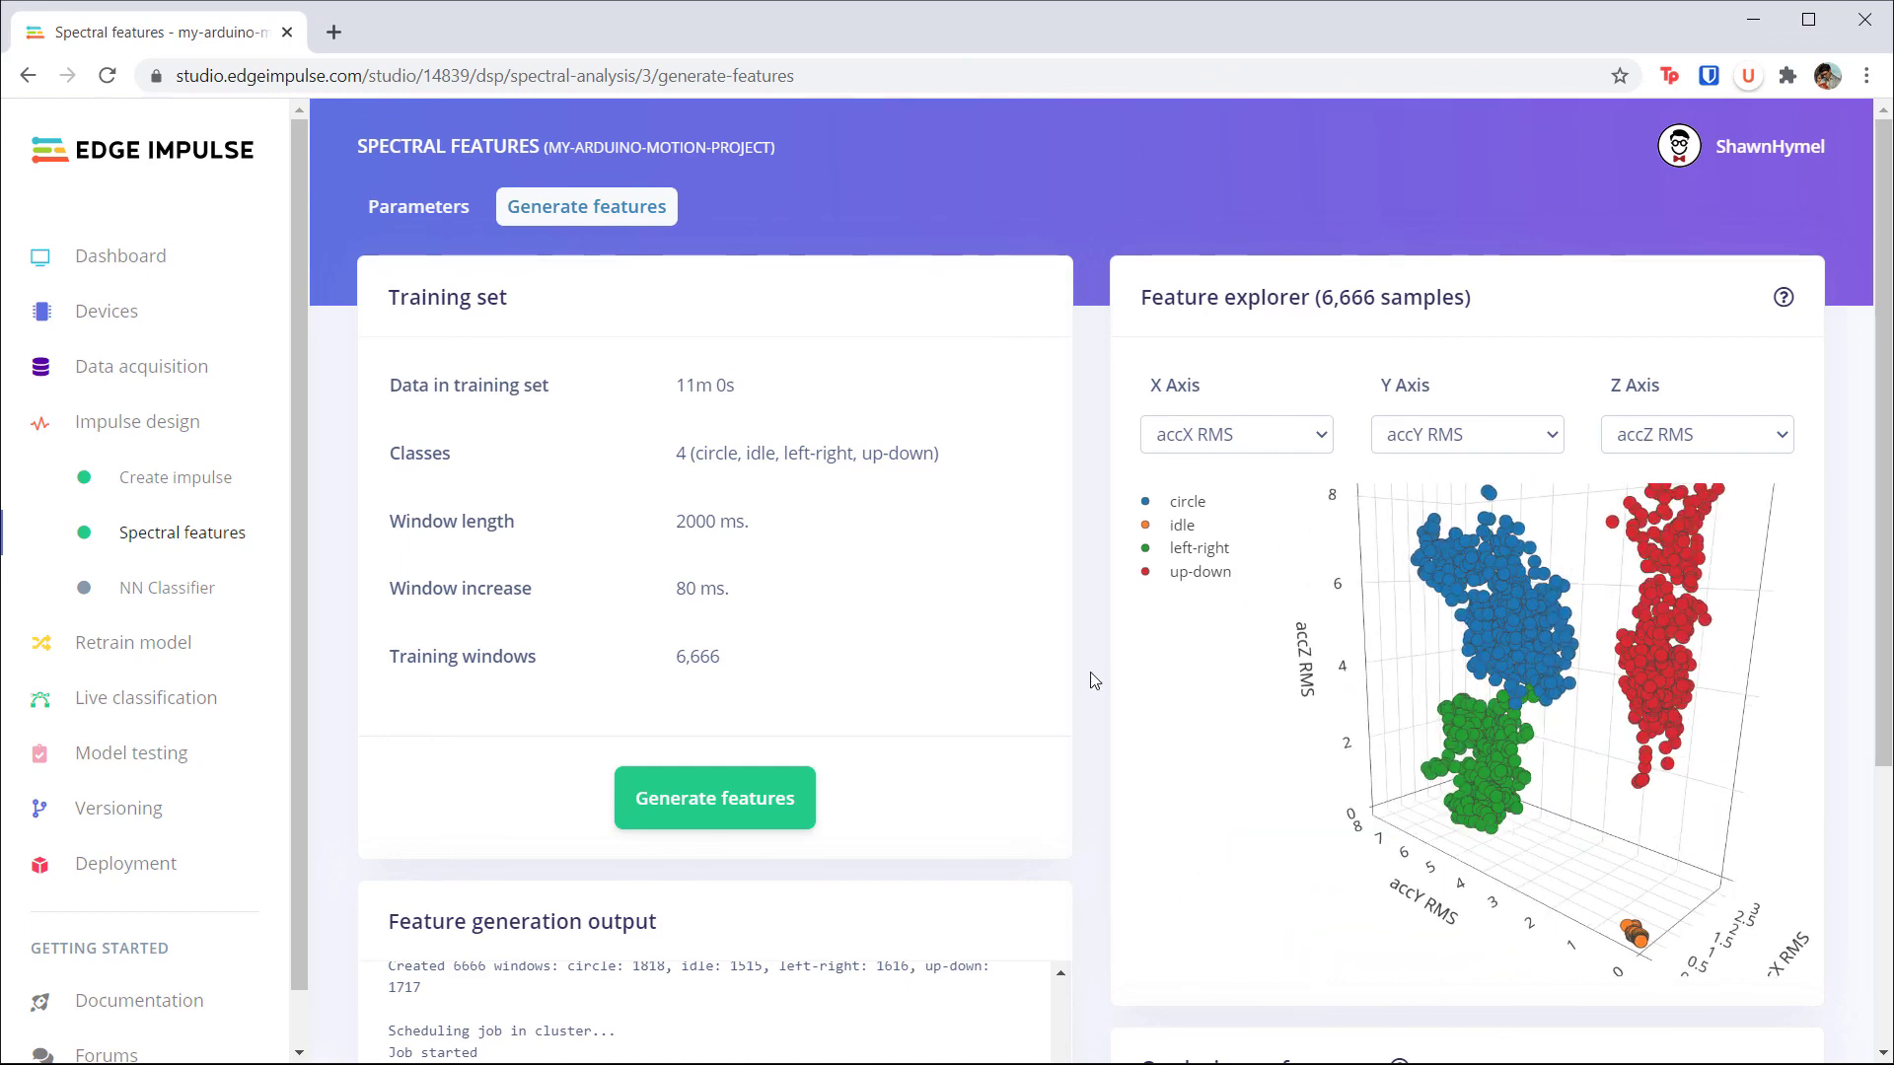